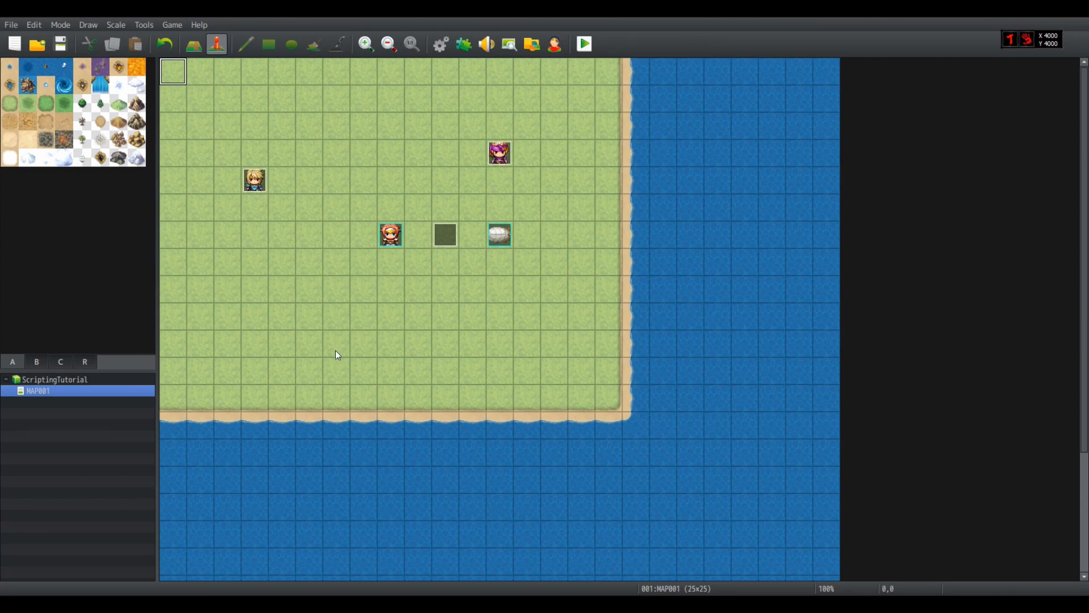
{"action": "mouse_move", "coordinate": [420, 368]}
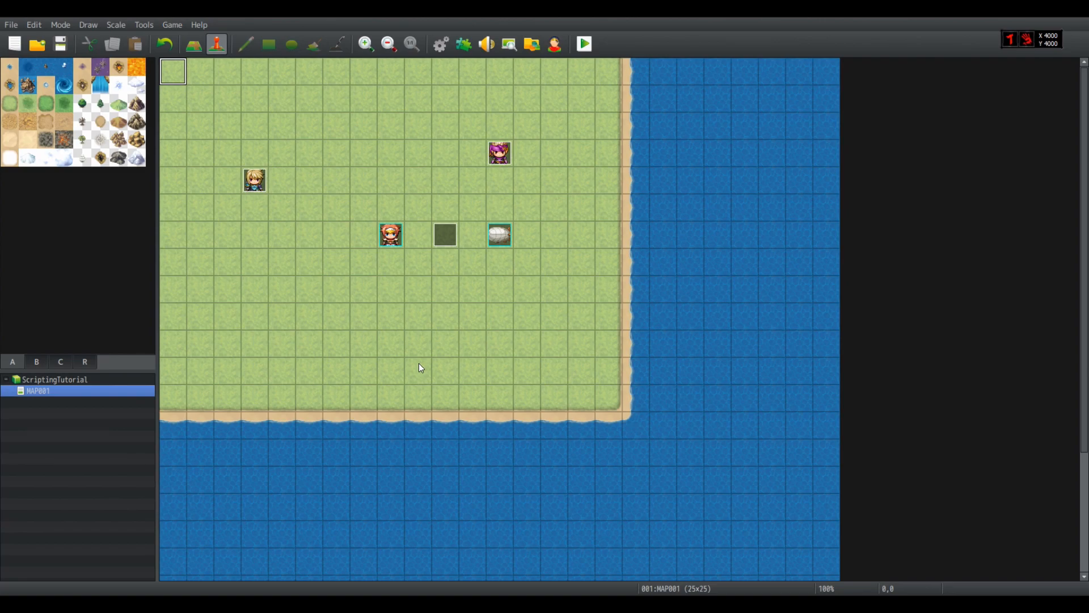
{"action": "mouse_move", "coordinate": [455, 245]}
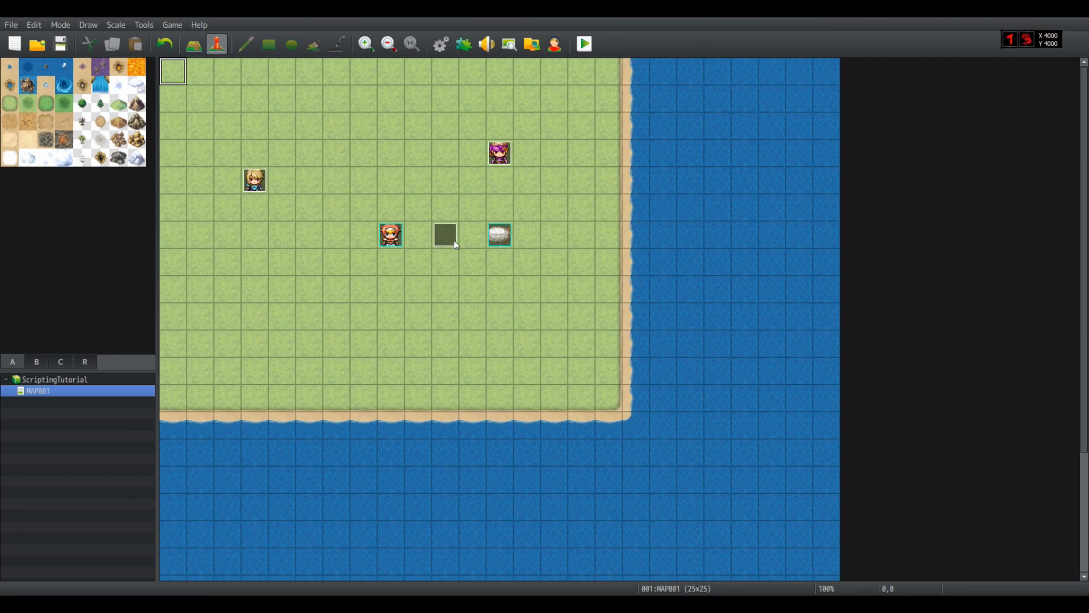
{"action": "mouse_move", "coordinate": [577, 325]}
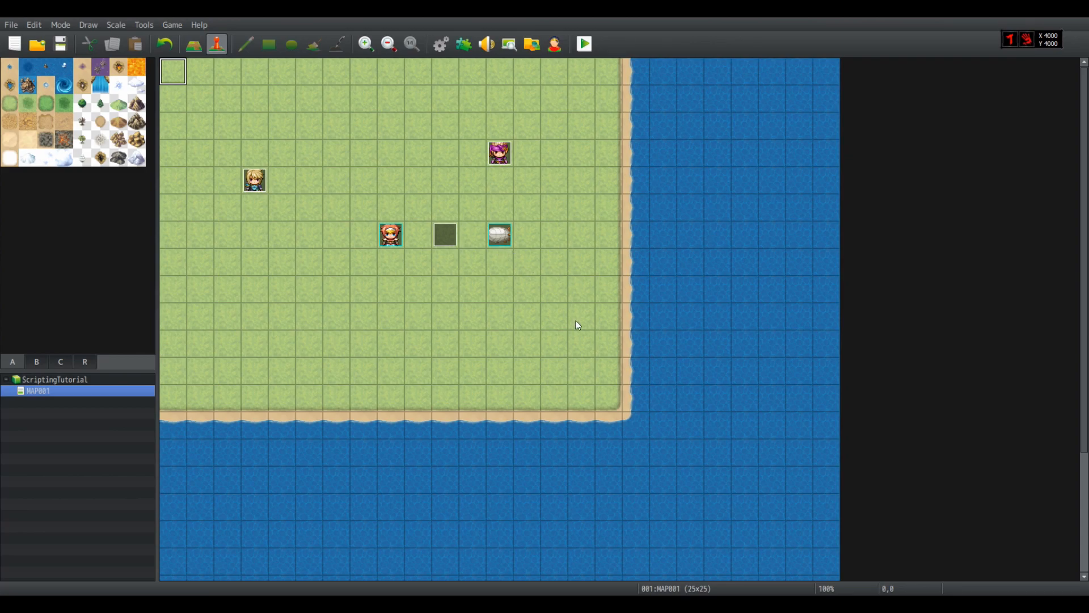
{"action": "mouse_move", "coordinate": [354, 196]}
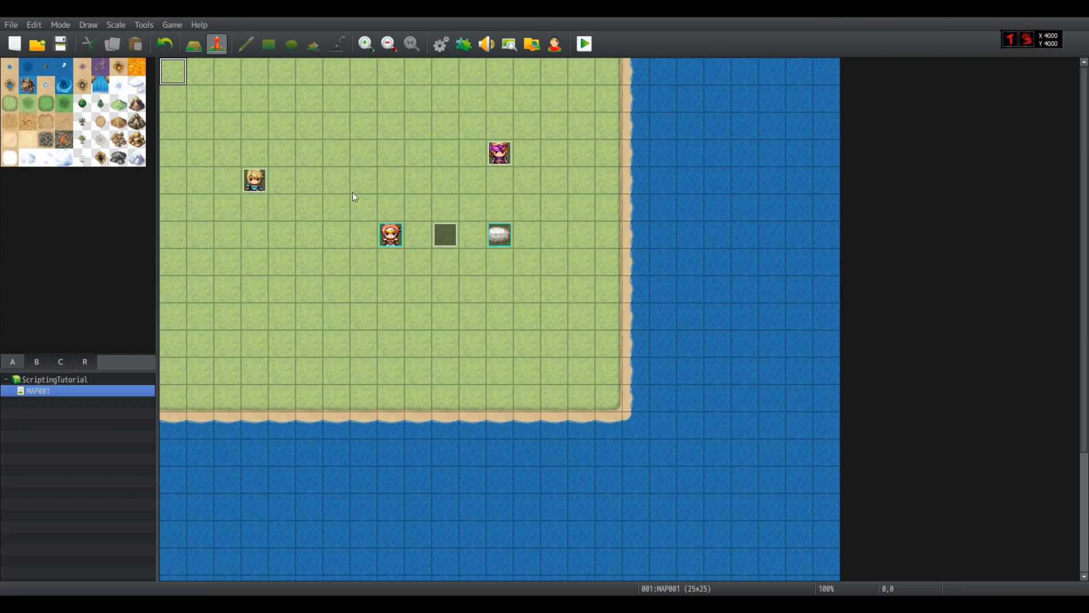
{"action": "mouse_move", "coordinate": [283, 351]}
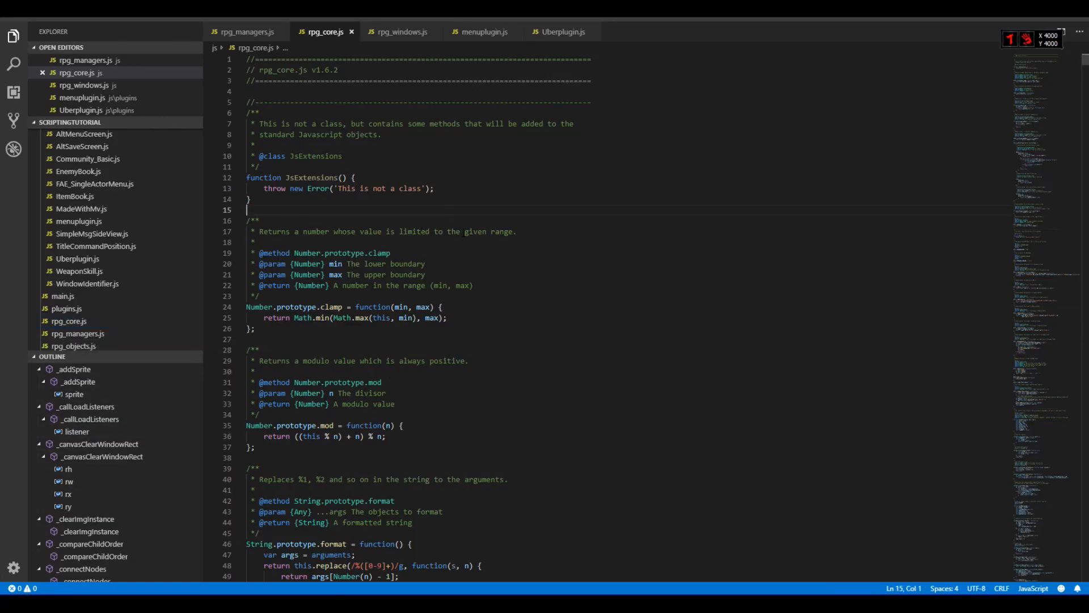
- Search rpg_core.js for 'sprite' and scroll to the Sprite constructor and initialize function
{"action": "type", "text": "sear"}
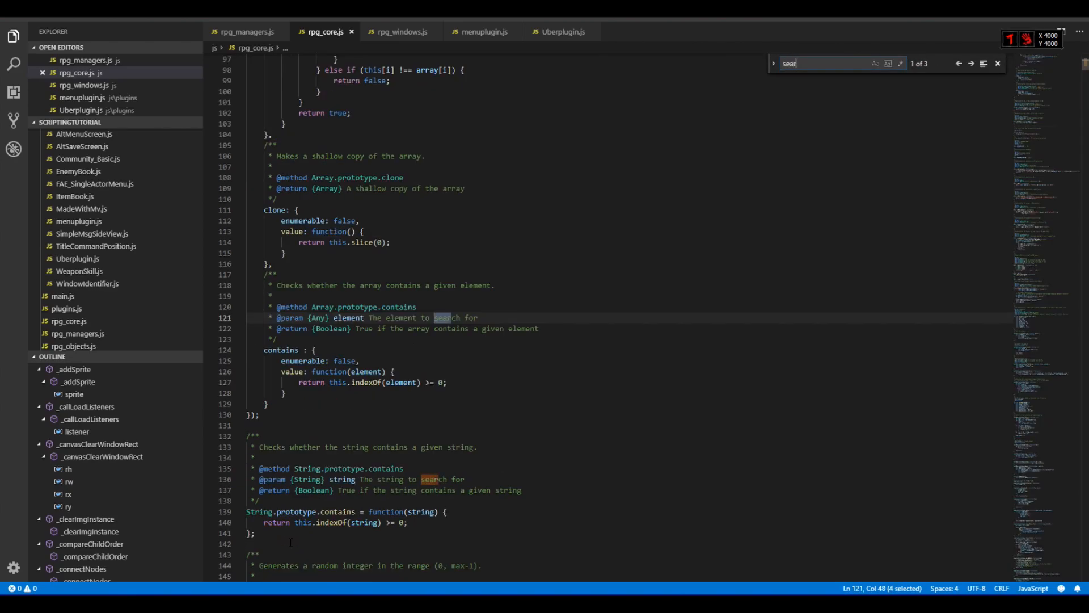
{"action": "type", "text": "sprite"}
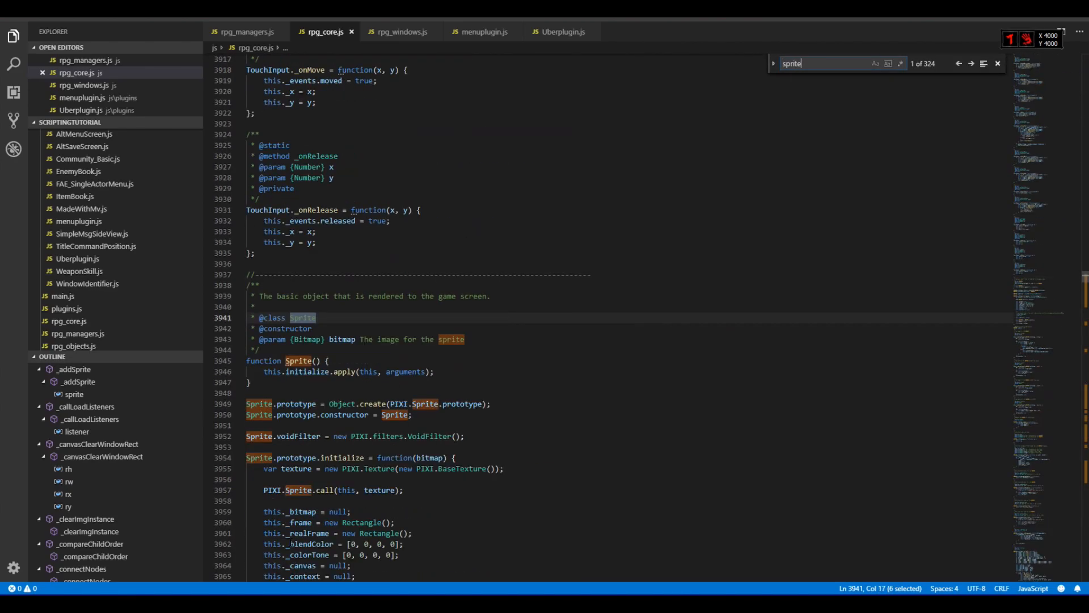
{"action": "scroll", "scroll_direction": "down", "scroll_amount": 3}
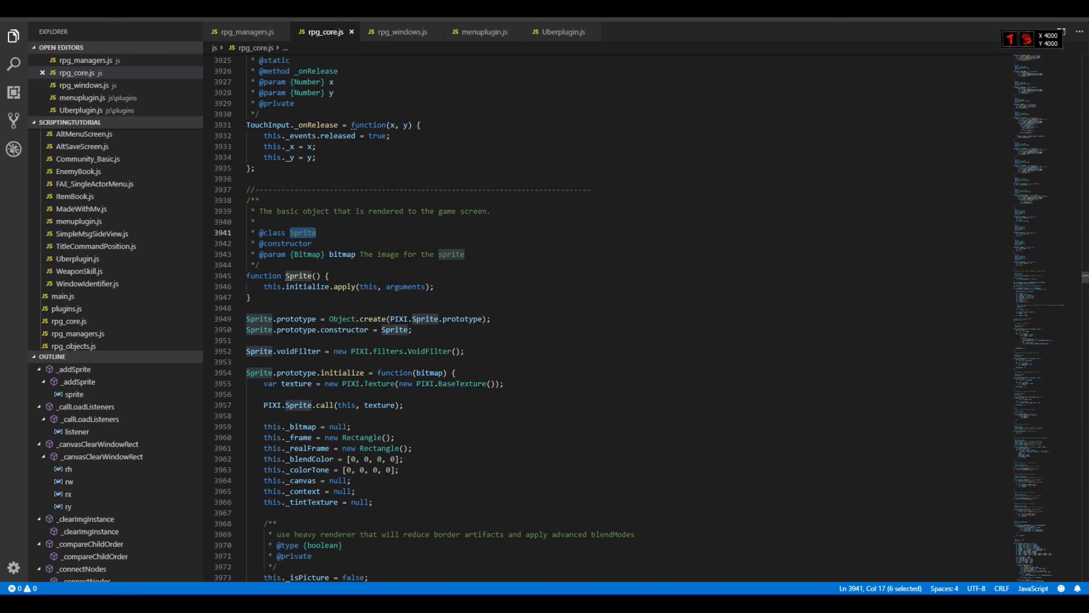
{"action": "scroll", "scroll_direction": "down", "scroll_amount": 3}
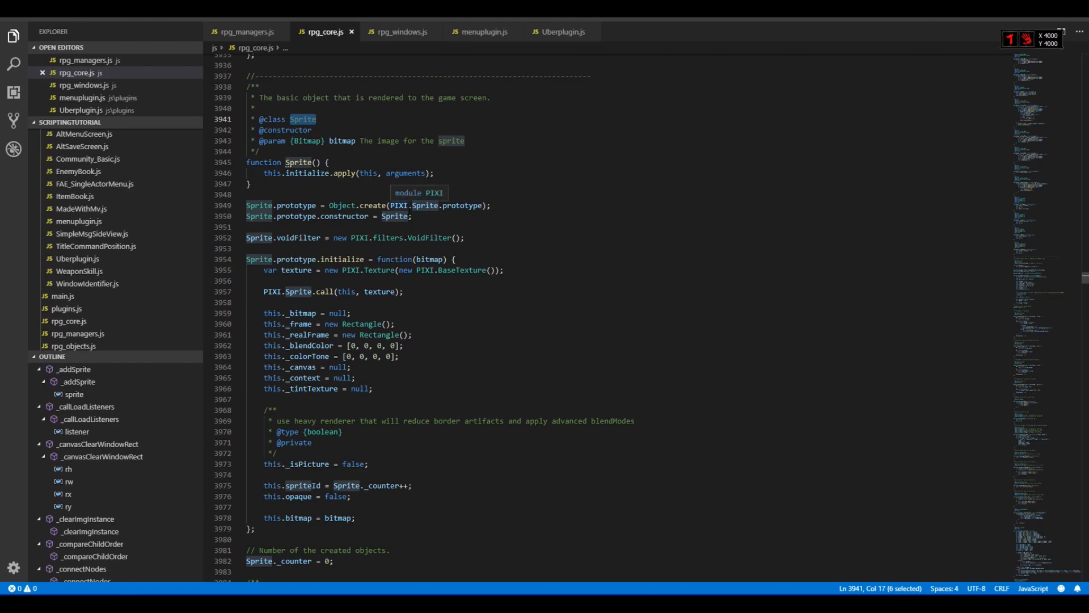
{"action": "mouse_move", "coordinate": [432, 199]}
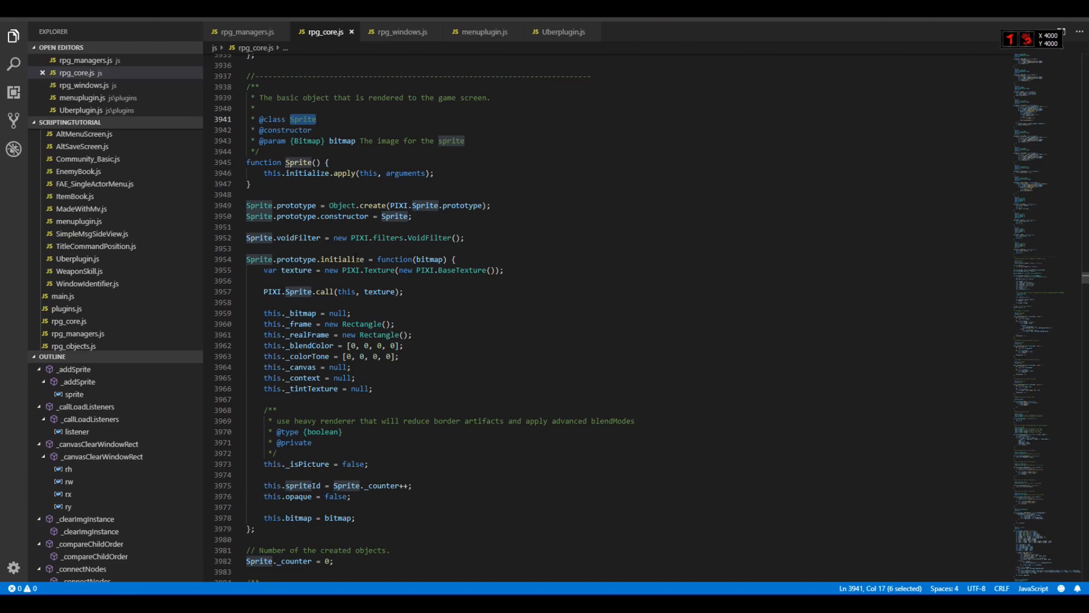
{"action": "mouse_move", "coordinate": [429, 259]}
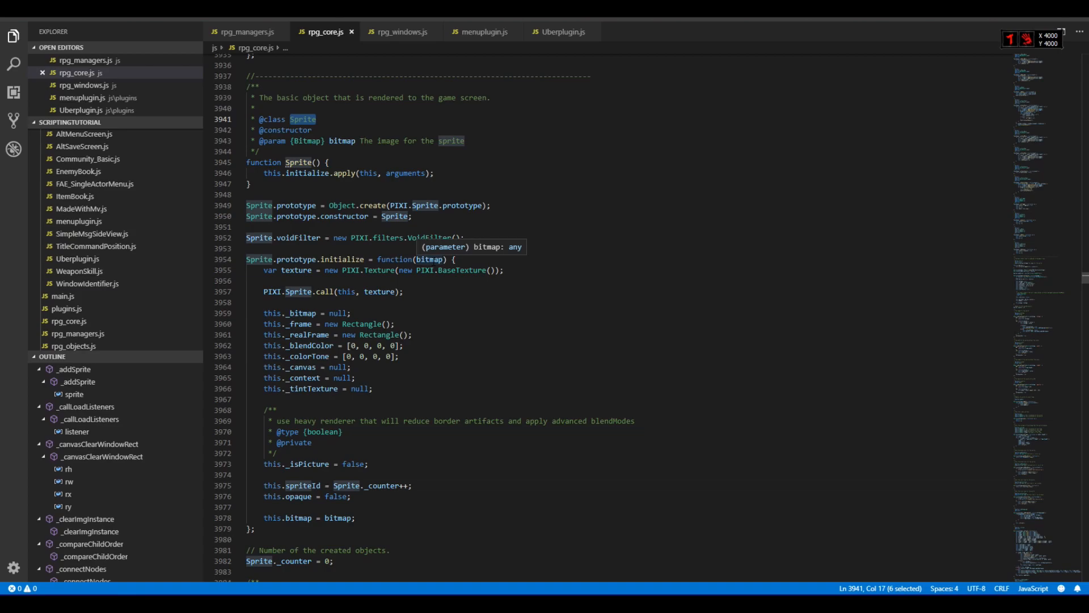
{"action": "mouse_move", "coordinate": [497, 296]}
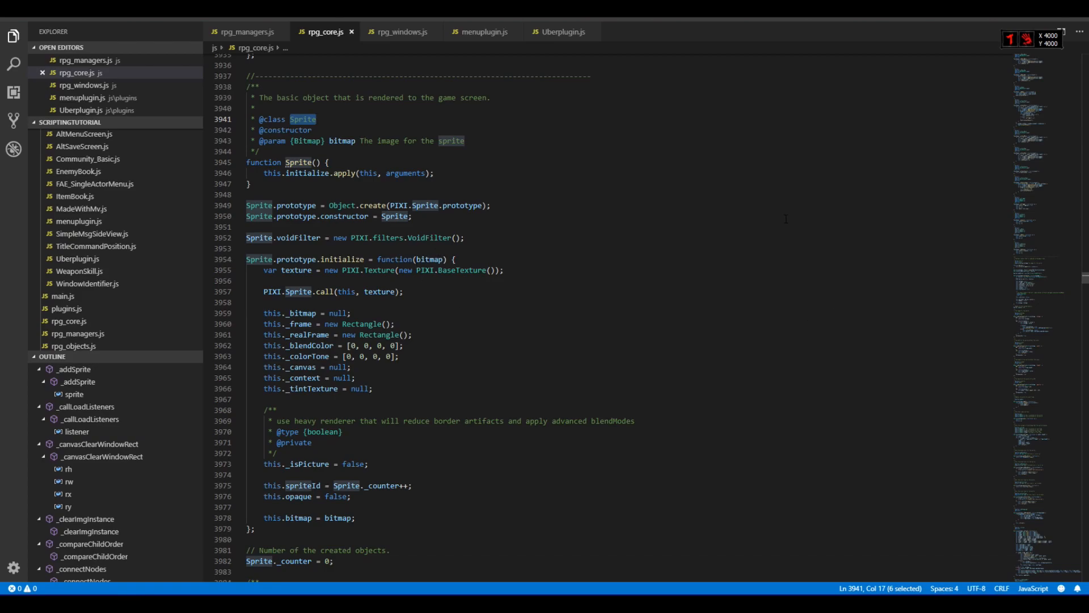
{"action": "mouse_move", "coordinate": [430, 259]}
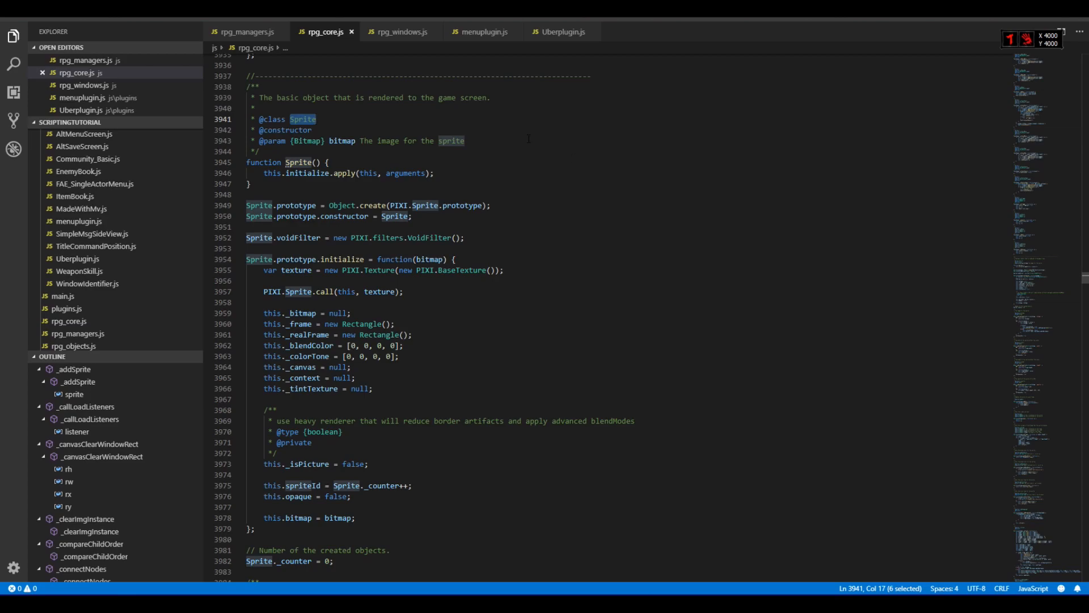
{"action": "scroll", "scroll_direction": "down", "scroll_amount": 3}
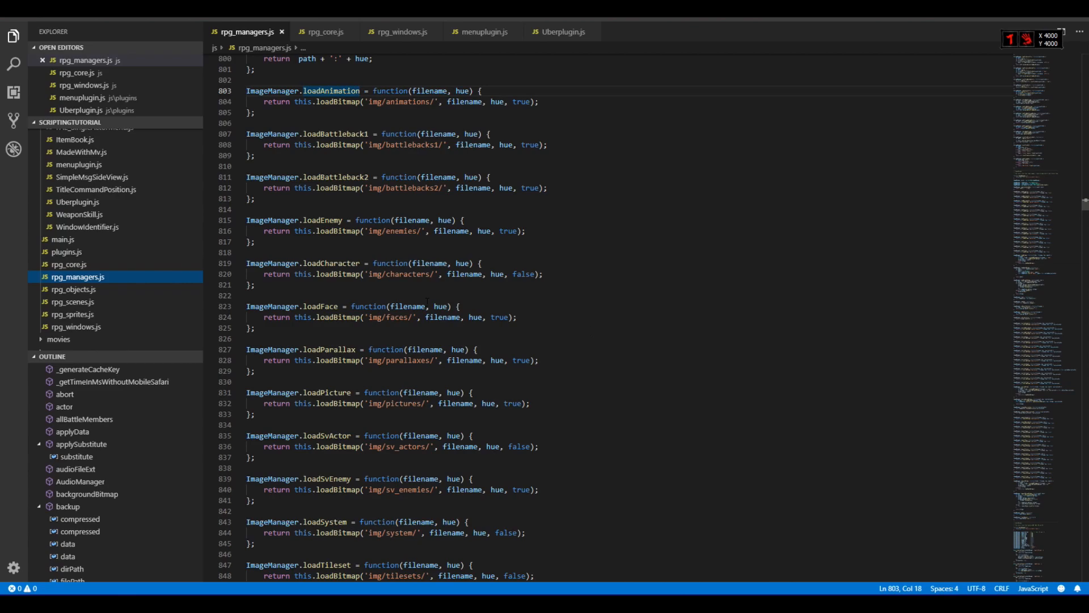
- Scroll through ImageManager's load functions down to loadBitmap and loadEmptyBitmap
{"action": "scroll", "scroll_direction": "down", "scroll_amount": 3}
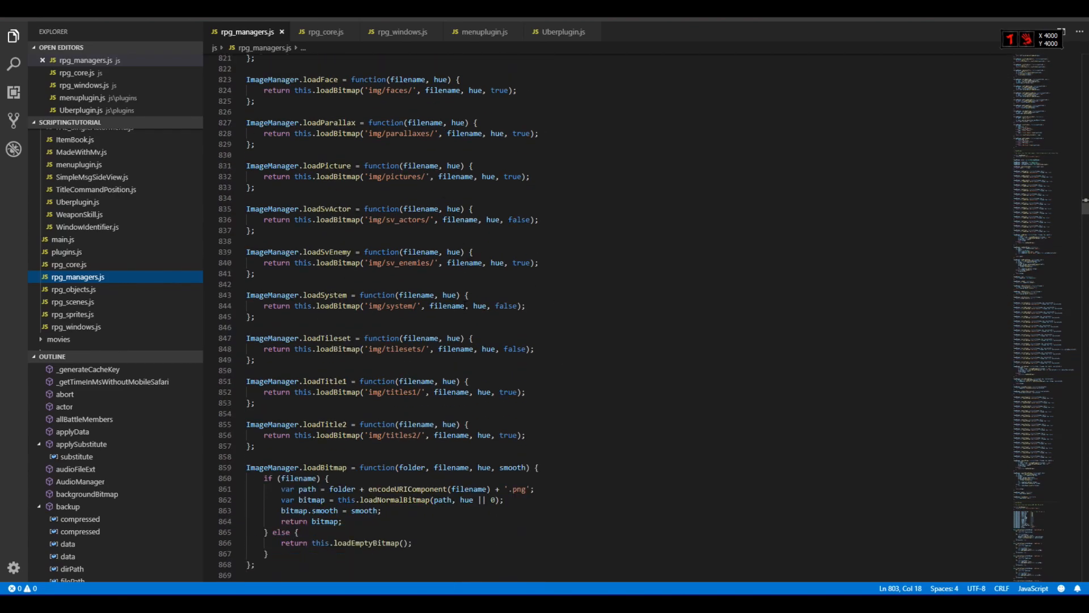
{"action": "scroll", "scroll_direction": "down", "scroll_amount": 3}
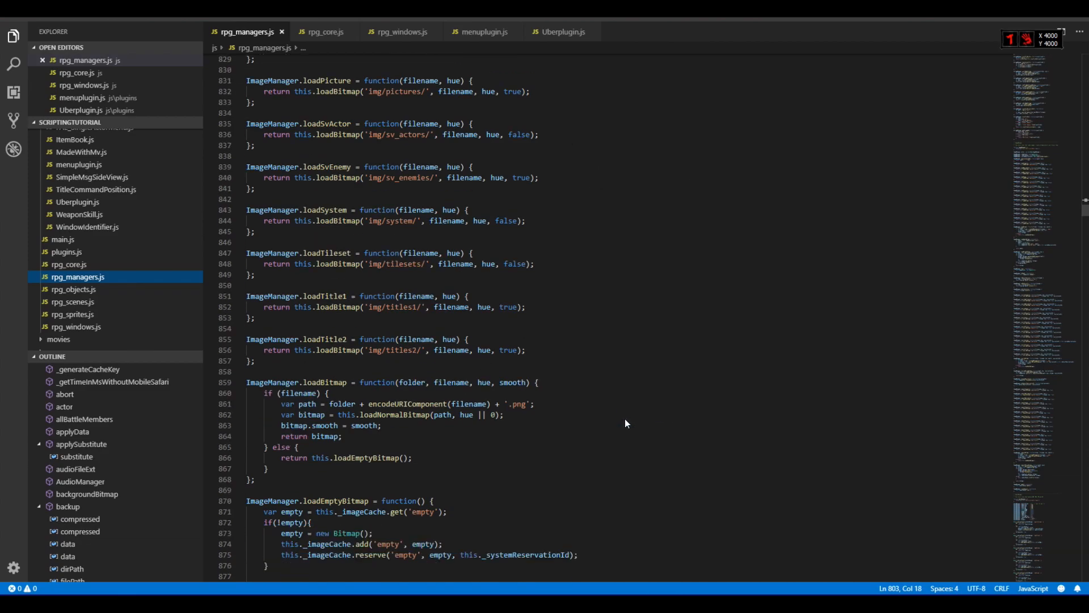
{"action": "scroll", "scroll_direction": "down", "scroll_amount": 3}
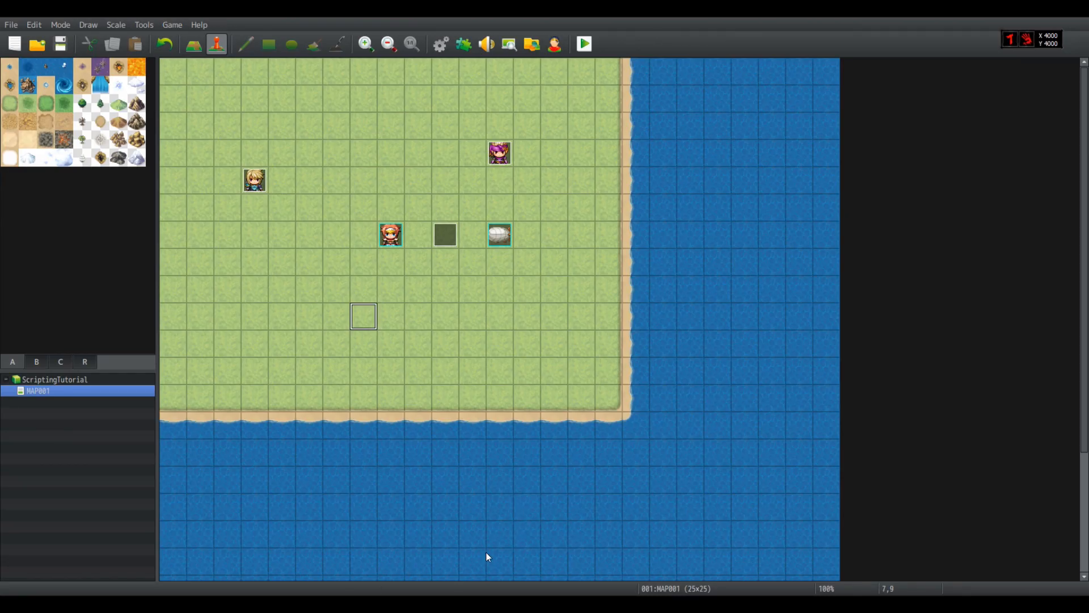
{"action": "mouse_move", "coordinate": [684, 135]}
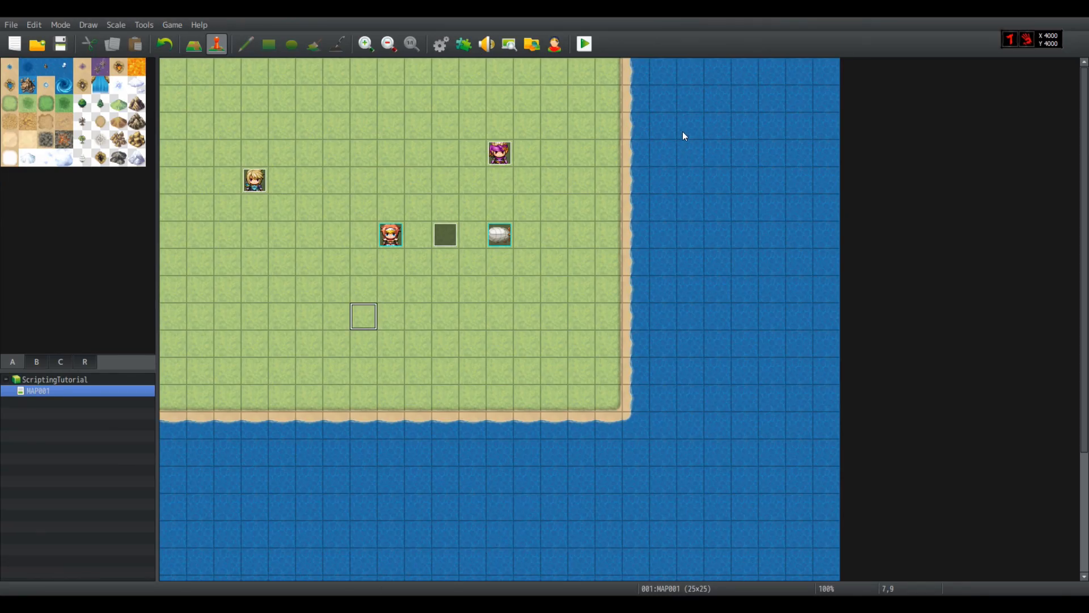
{"action": "left_click", "coordinate": [583, 44]}
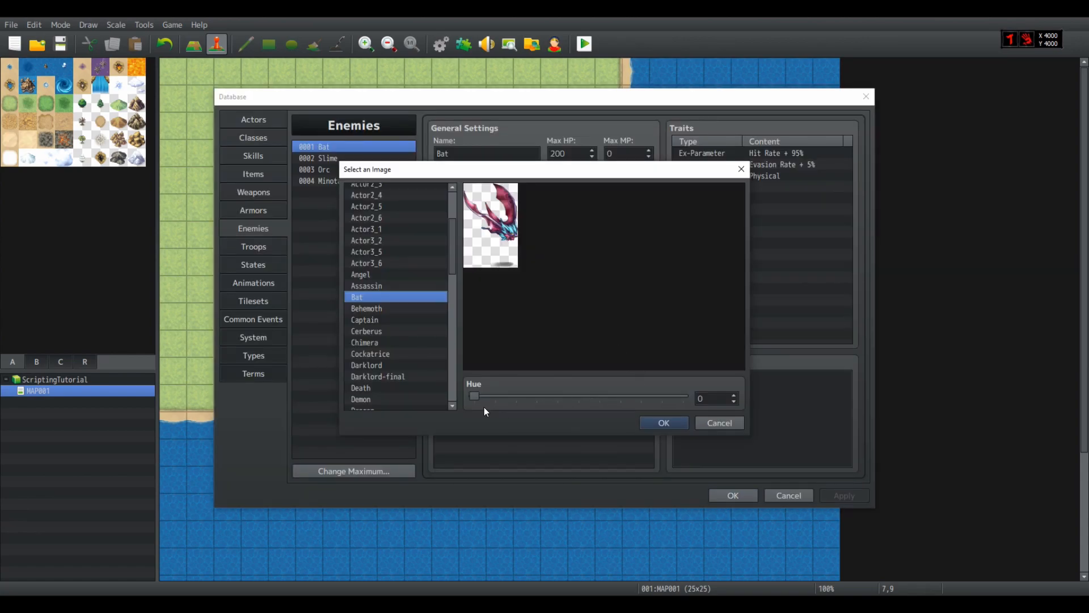
- Shift the Bat image's hue toward blue, then cancel the picker and the Database
{"action": "left_click_drag", "start_coordinate": [475, 396], "coordinate": [500, 396]}
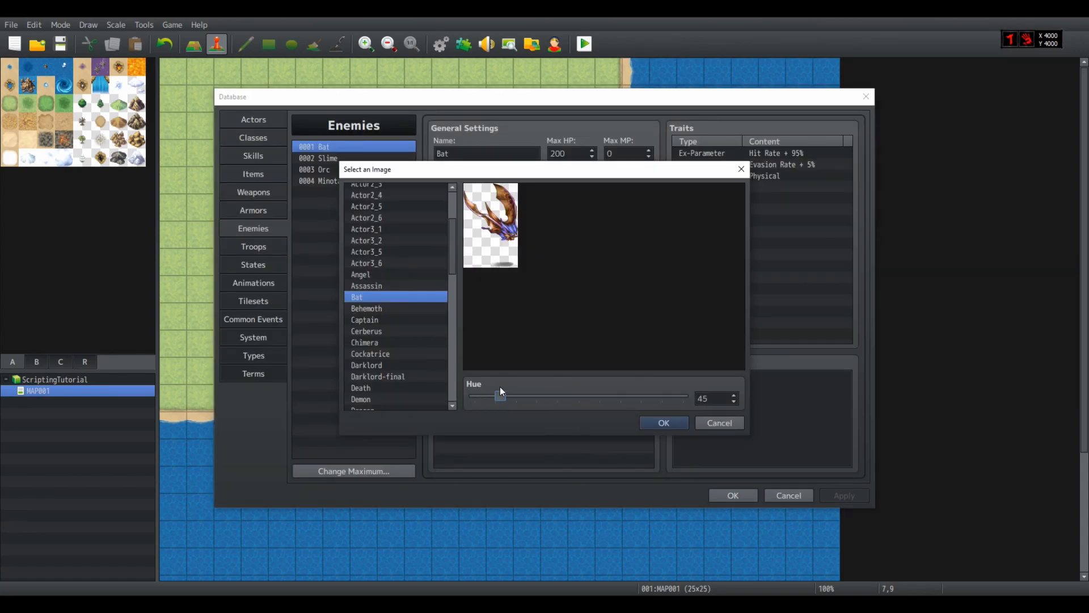
{"action": "left_click_drag", "start_coordinate": [499, 395], "coordinate": [610, 396]}
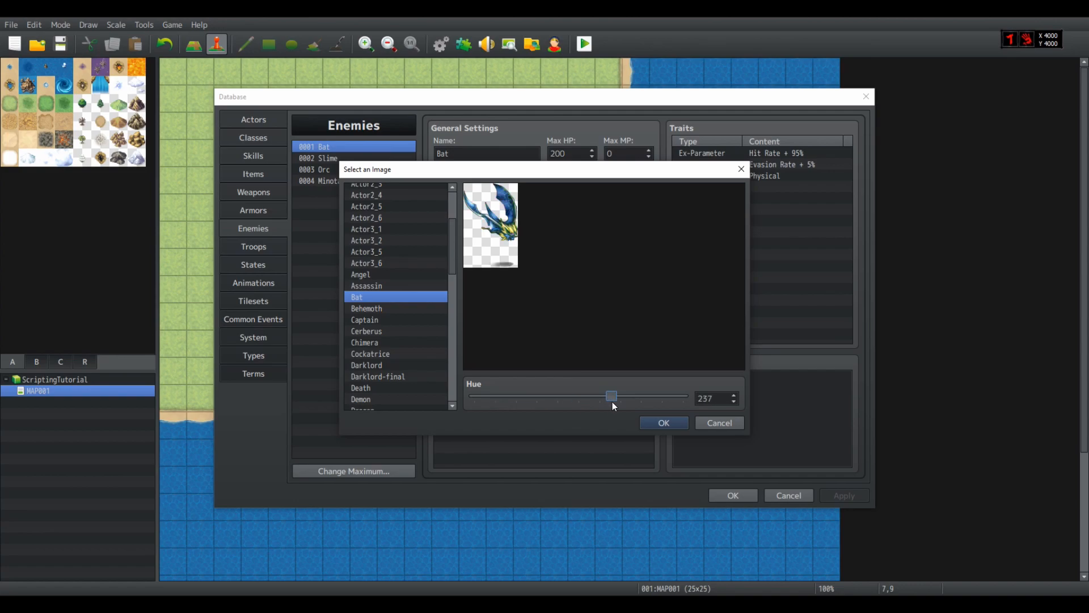
{"action": "left_click", "coordinate": [663, 422]}
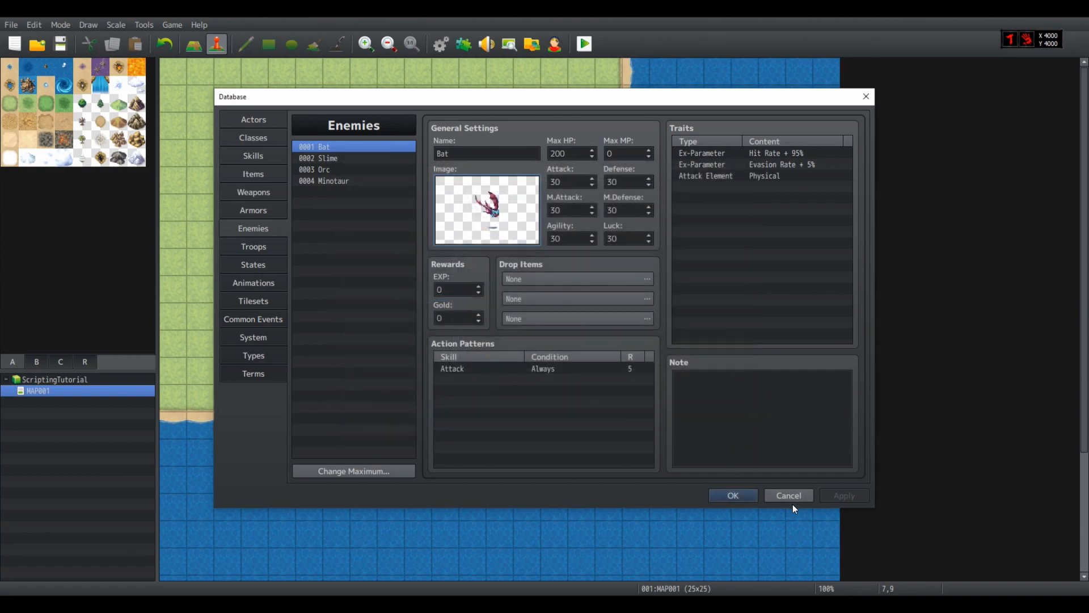
{"action": "left_click", "coordinate": [787, 496]}
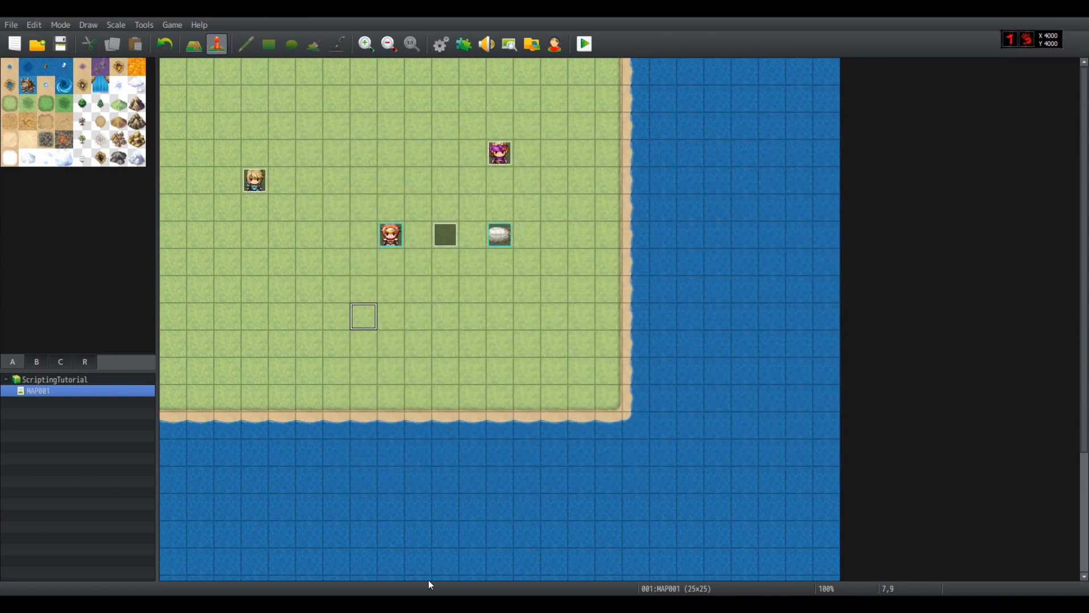
- Start a playtest showing the island map with its characters
{"action": "left_click", "coordinate": [583, 44]}
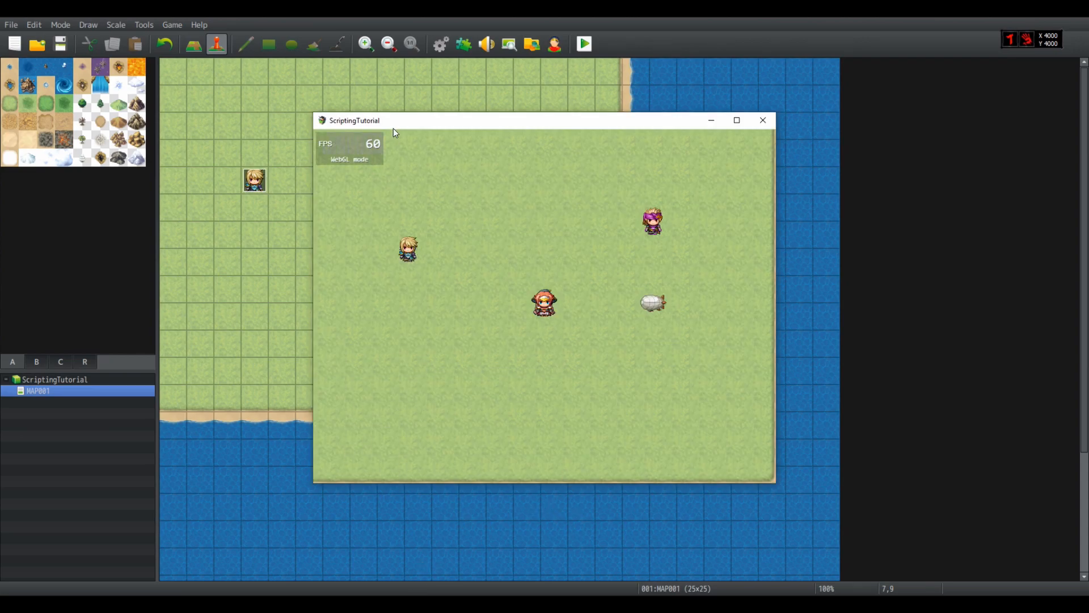
{"action": "mouse_move", "coordinate": [367, 172]}
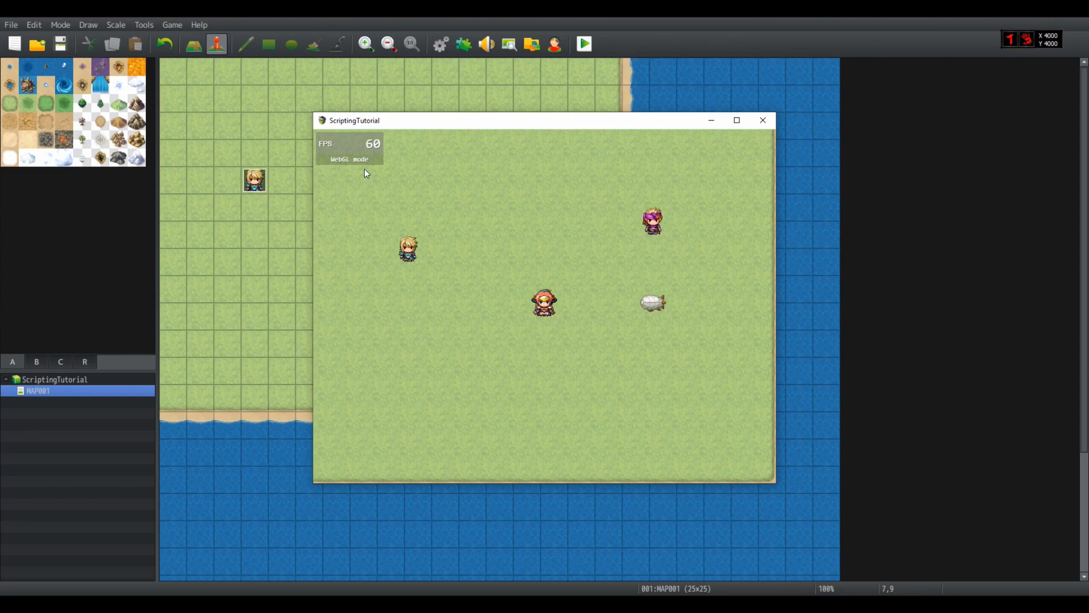
{"action": "mouse_move", "coordinate": [373, 176]}
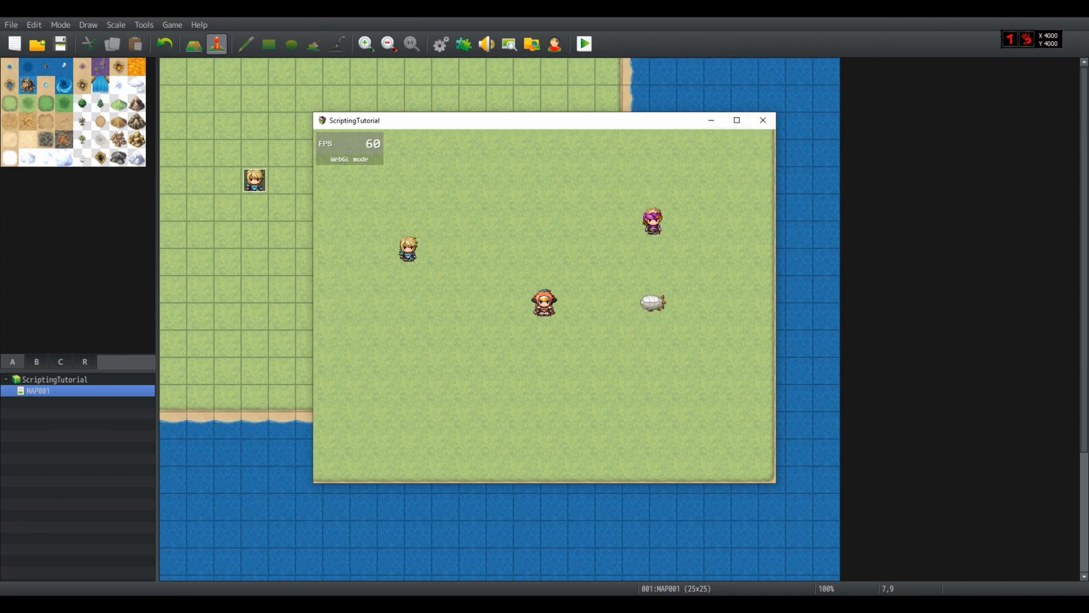
- Review Community_Basic's renderingMode parameter and cancel its editor, leaving it at auto
{"action": "left_click", "coordinate": [462, 44]}
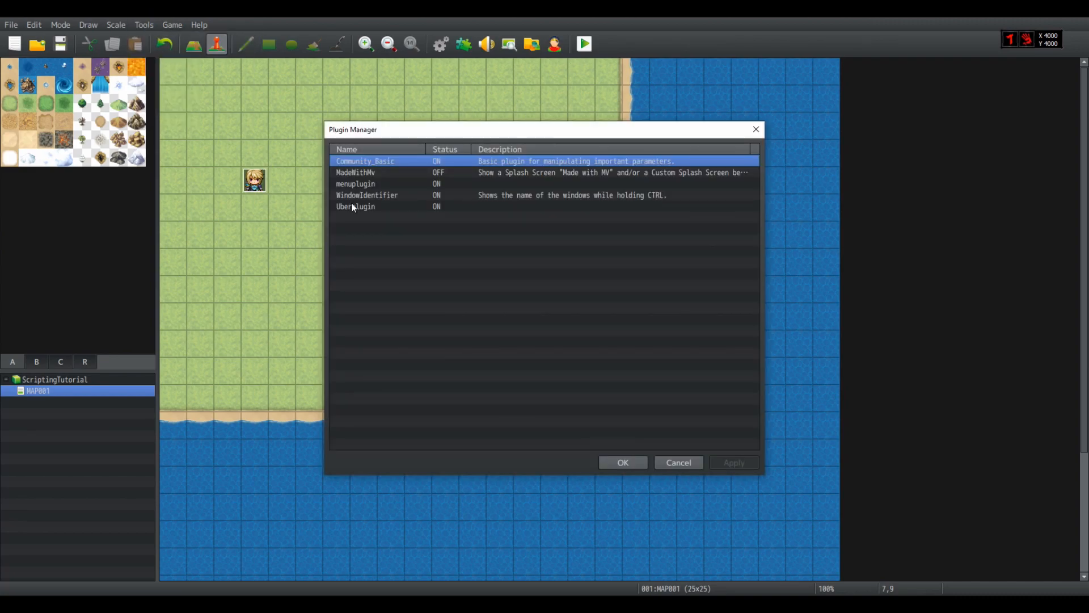
{"action": "mouse_move", "coordinate": [444, 164]}
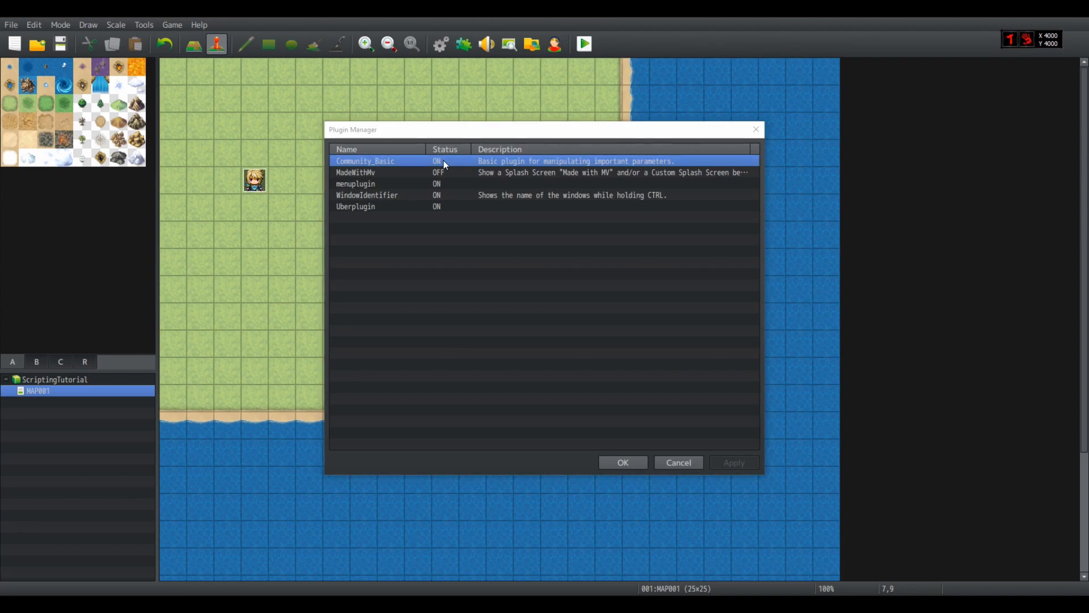
{"action": "double_click", "coordinate": [364, 160]}
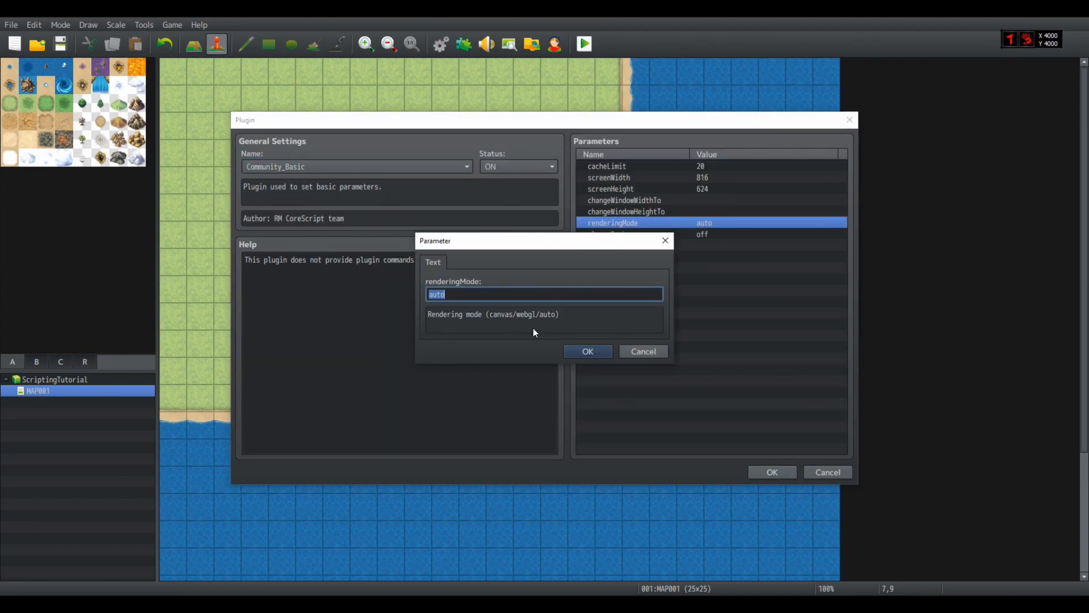
{"action": "mouse_move", "coordinate": [474, 317]}
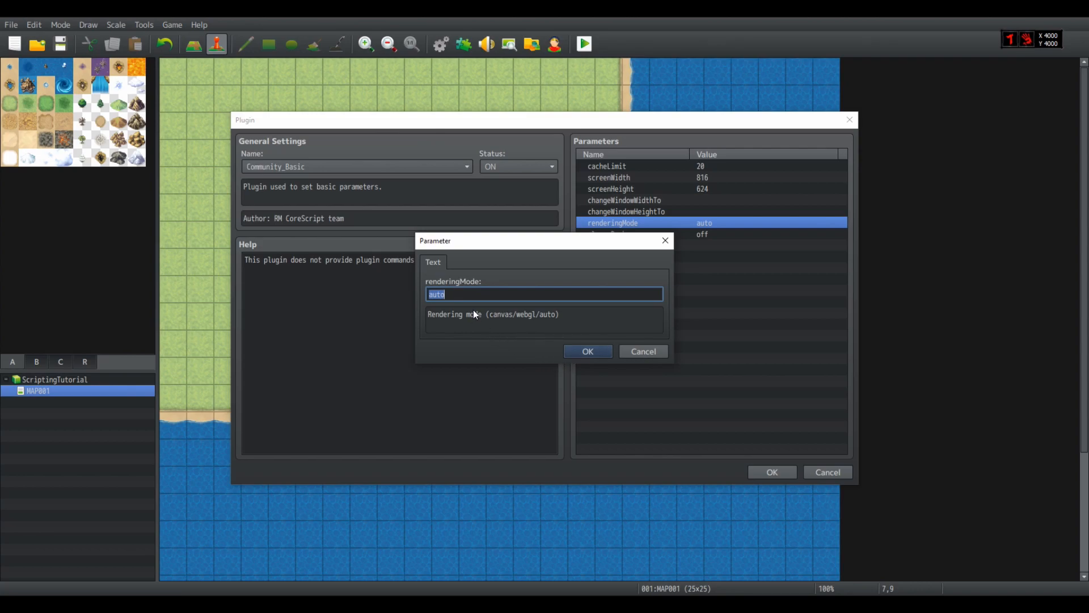
{"action": "mouse_move", "coordinate": [514, 323]}
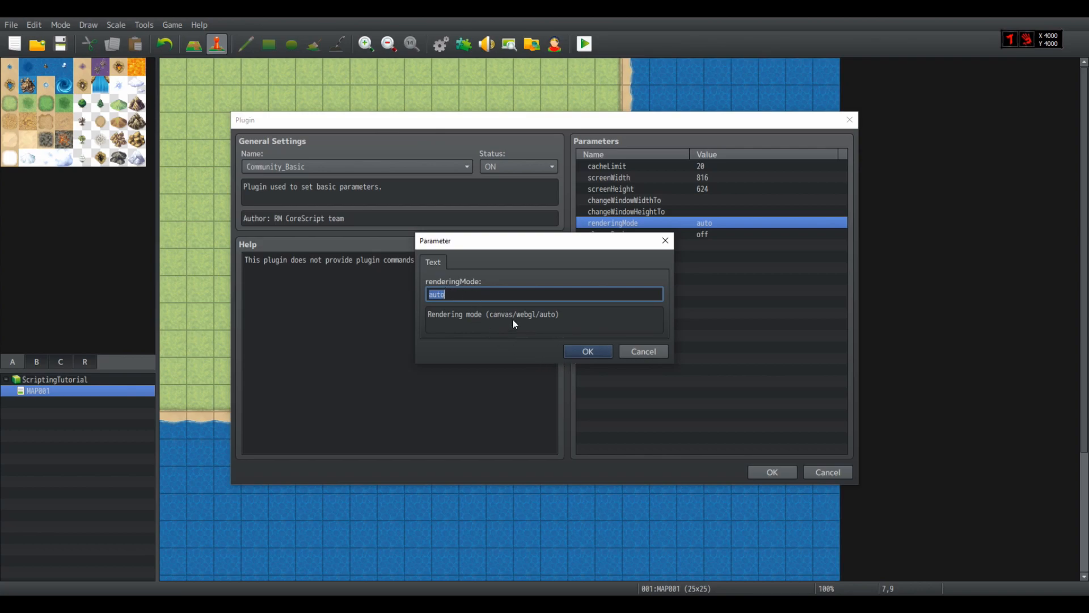
{"action": "mouse_move", "coordinate": [498, 326]}
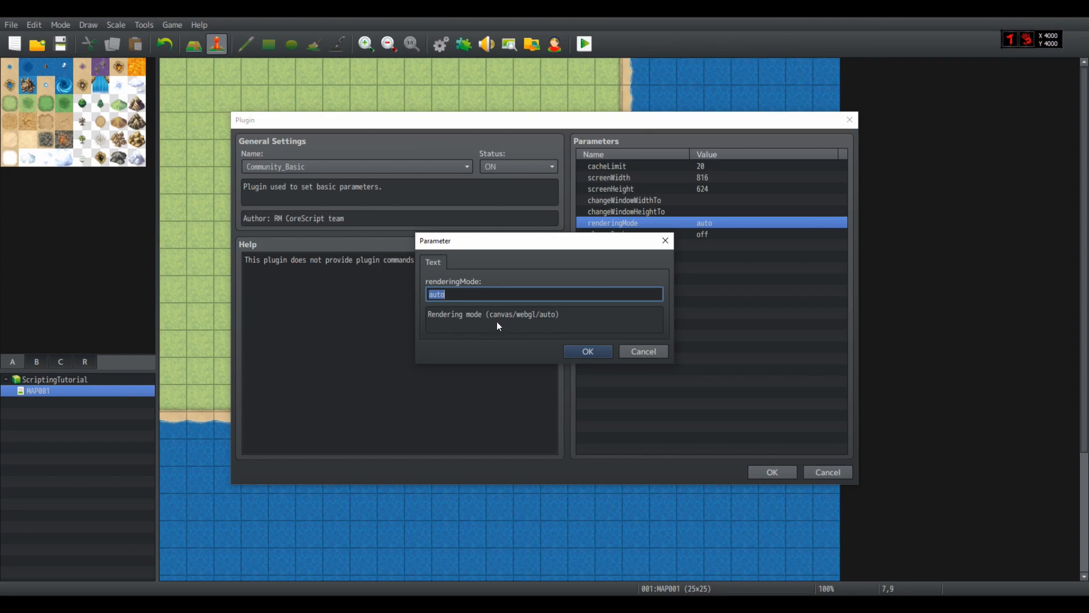
{"action": "mouse_move", "coordinate": [491, 337]}
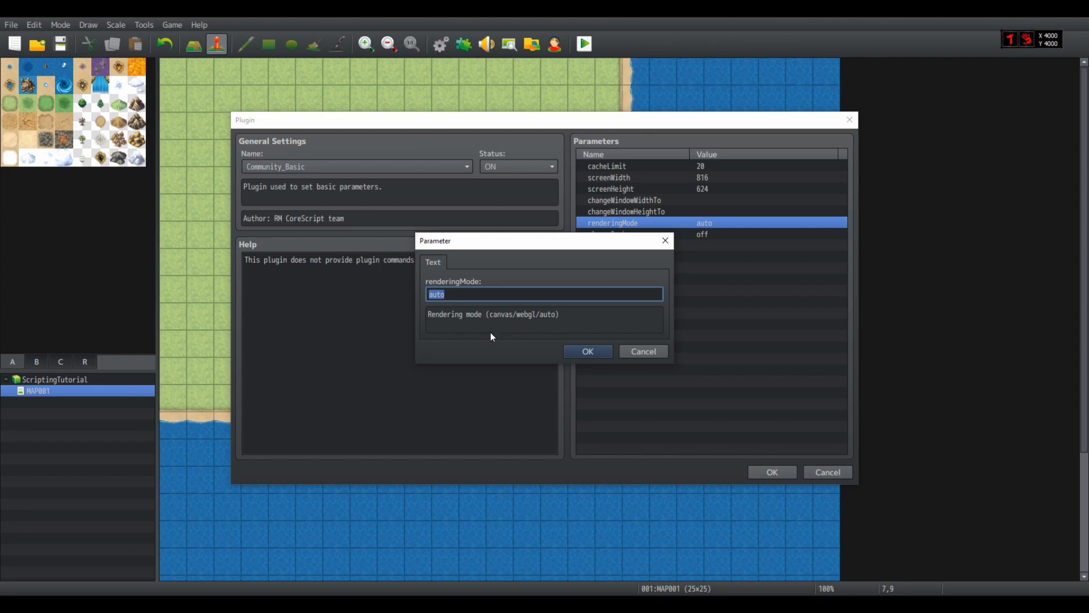
{"action": "mouse_move", "coordinate": [545, 347]}
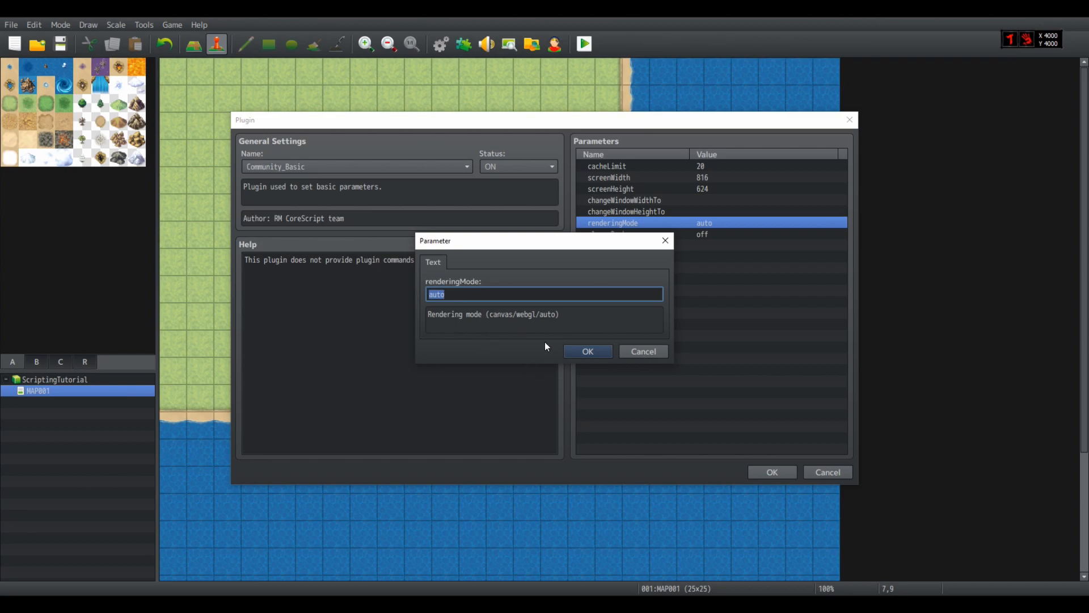
{"action": "mouse_move", "coordinate": [535, 376]}
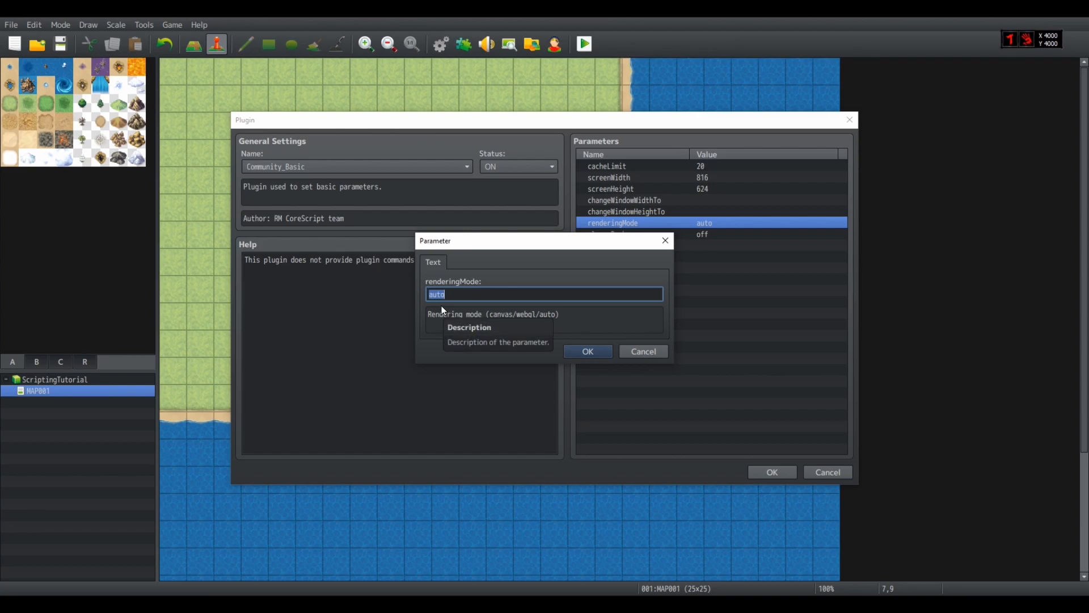
{"action": "mouse_move", "coordinate": [507, 287]}
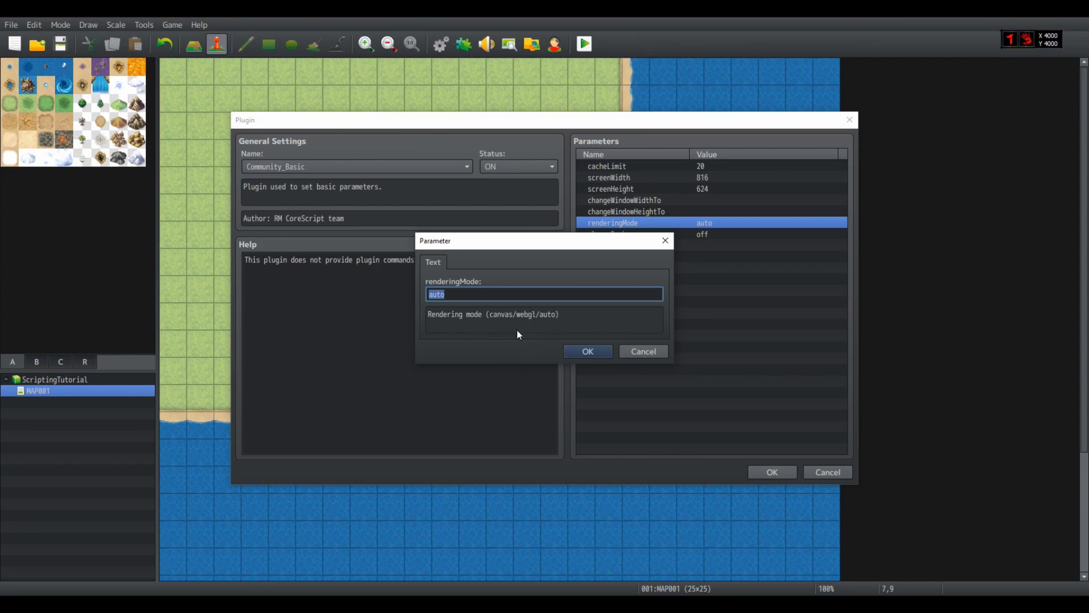
{"action": "mouse_move", "coordinate": [515, 339]}
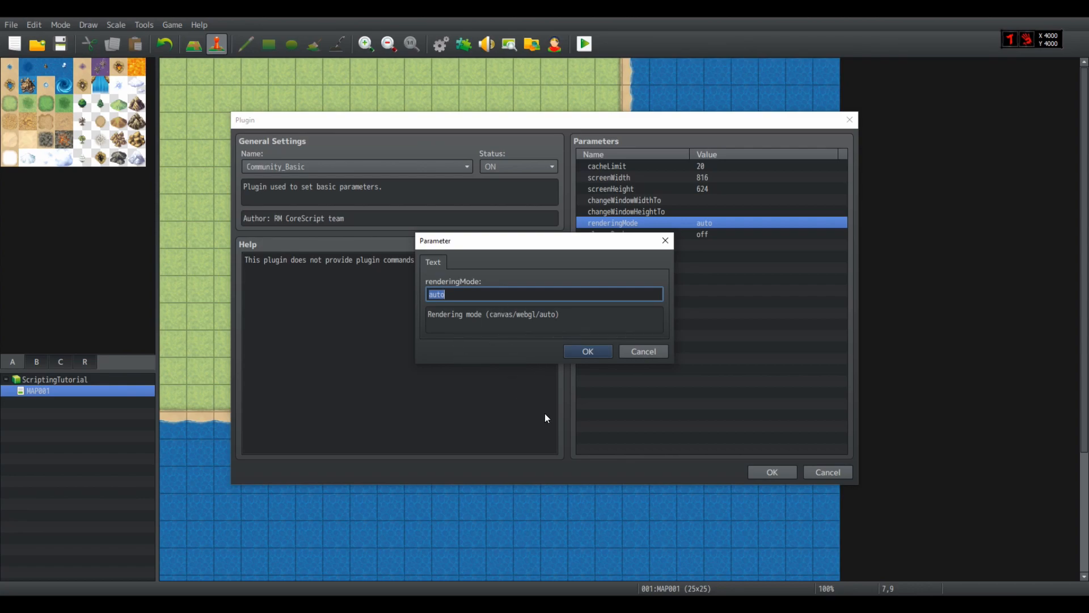
{"action": "mouse_move", "coordinate": [503, 308]}
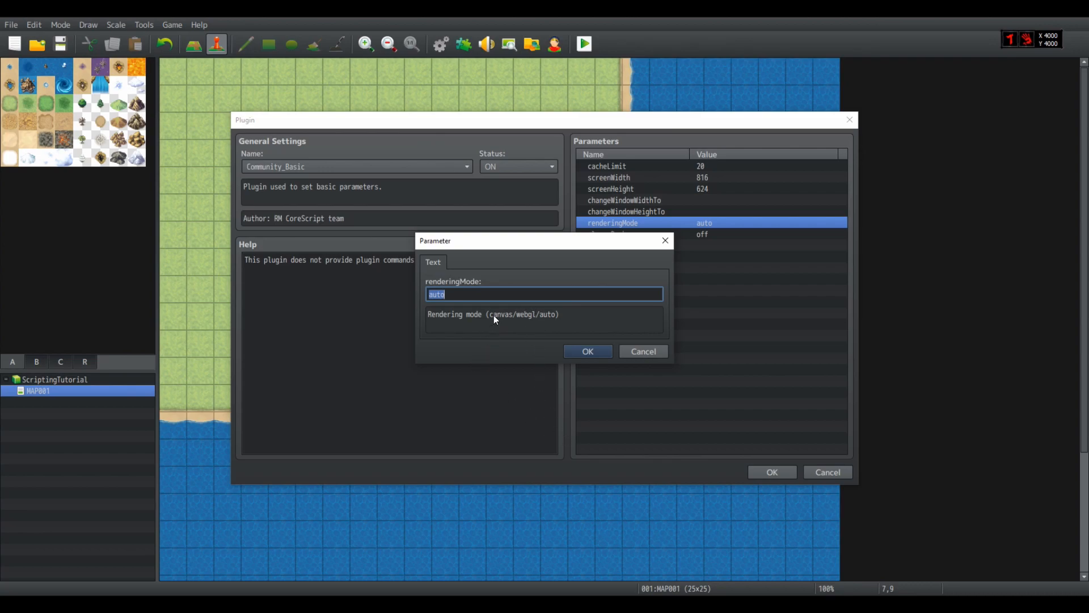
{"action": "mouse_move", "coordinate": [504, 324]}
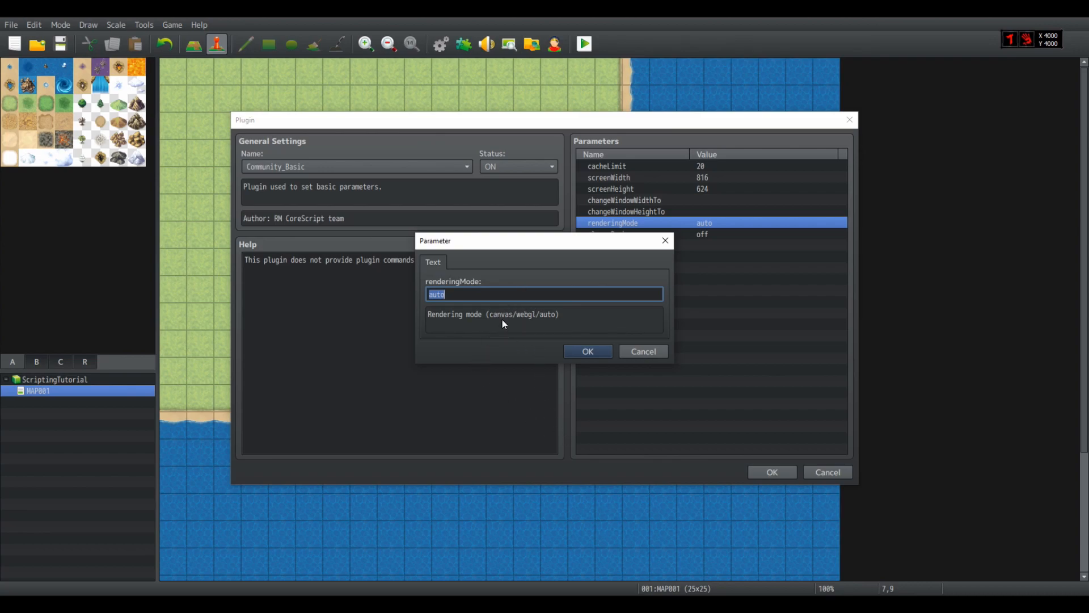
{"action": "mouse_move", "coordinate": [540, 390]}
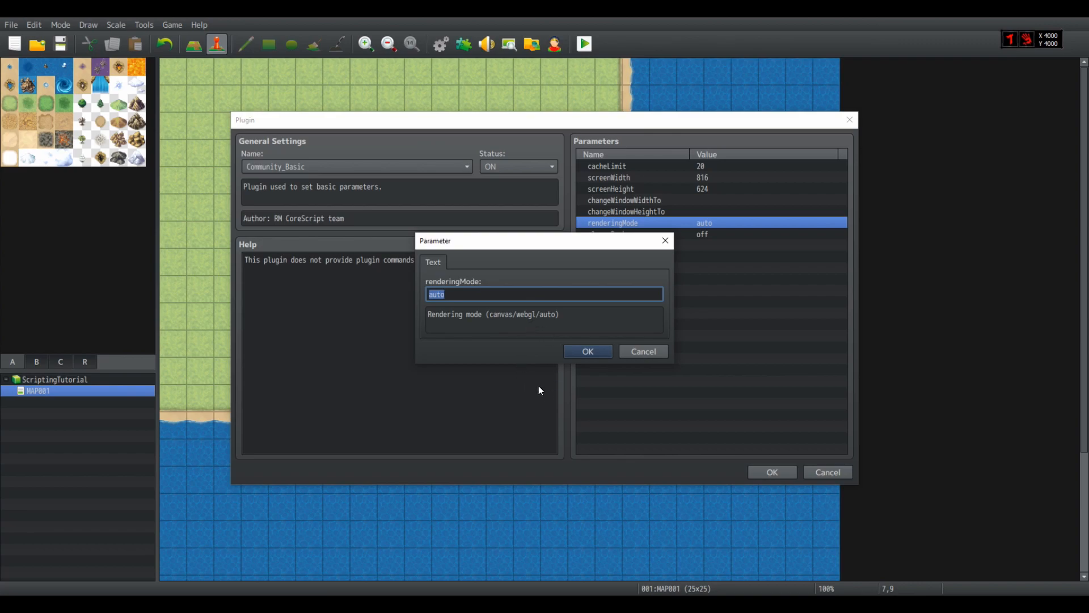
{"action": "mouse_move", "coordinate": [532, 360]}
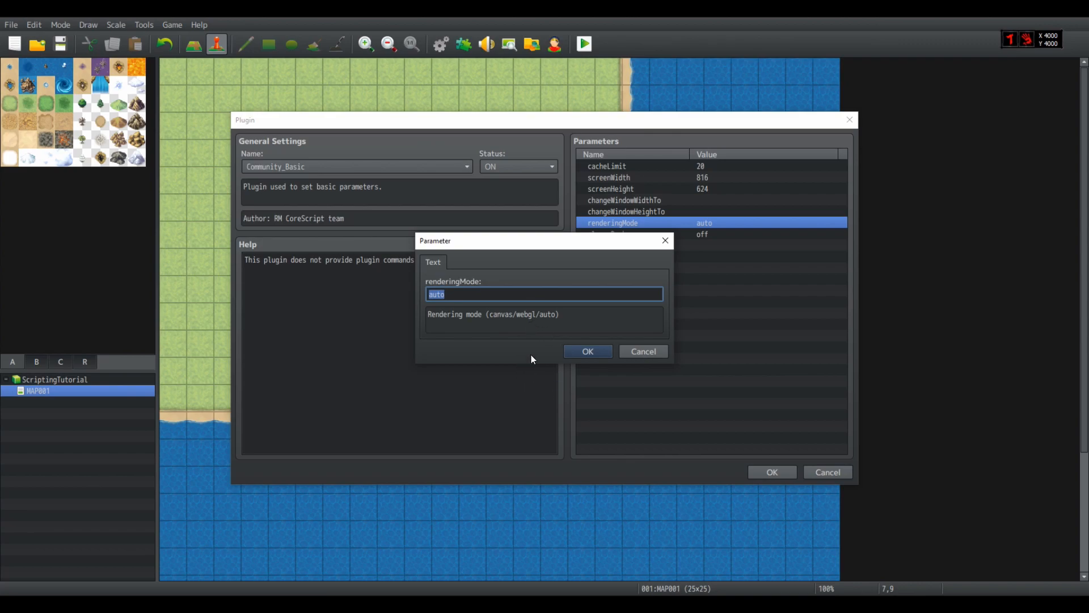
{"action": "mouse_move", "coordinate": [360, 178]}
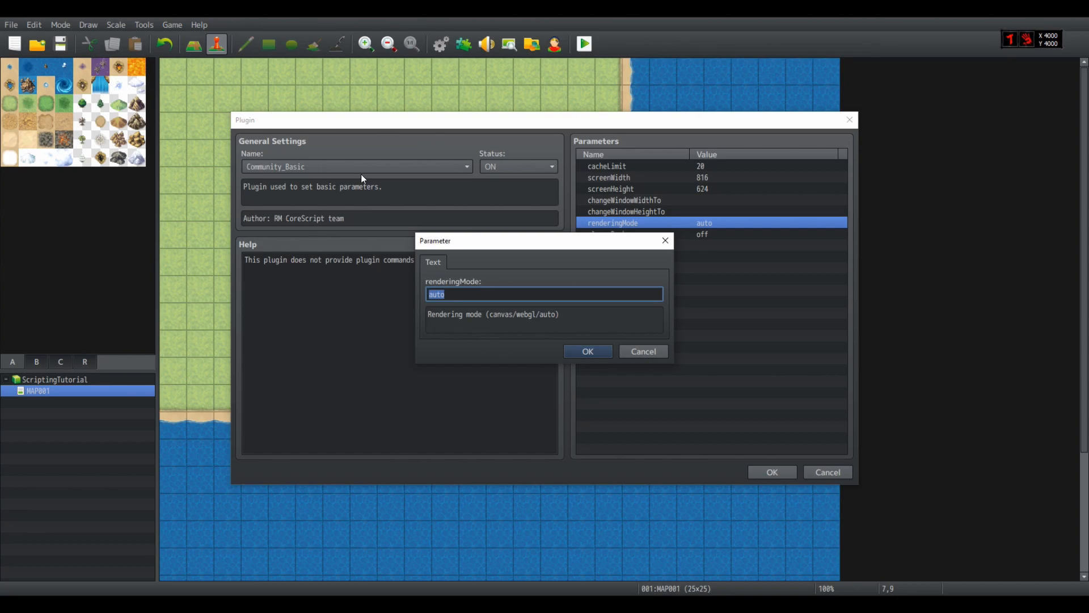
{"action": "mouse_move", "coordinate": [251, 135]}
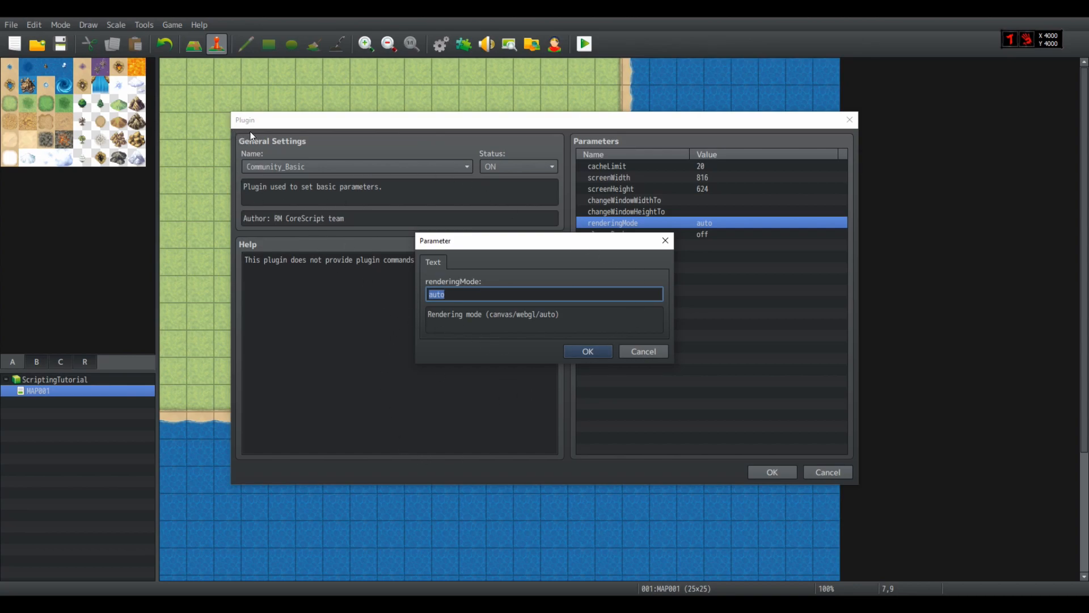
{"action": "mouse_move", "coordinate": [488, 359]}
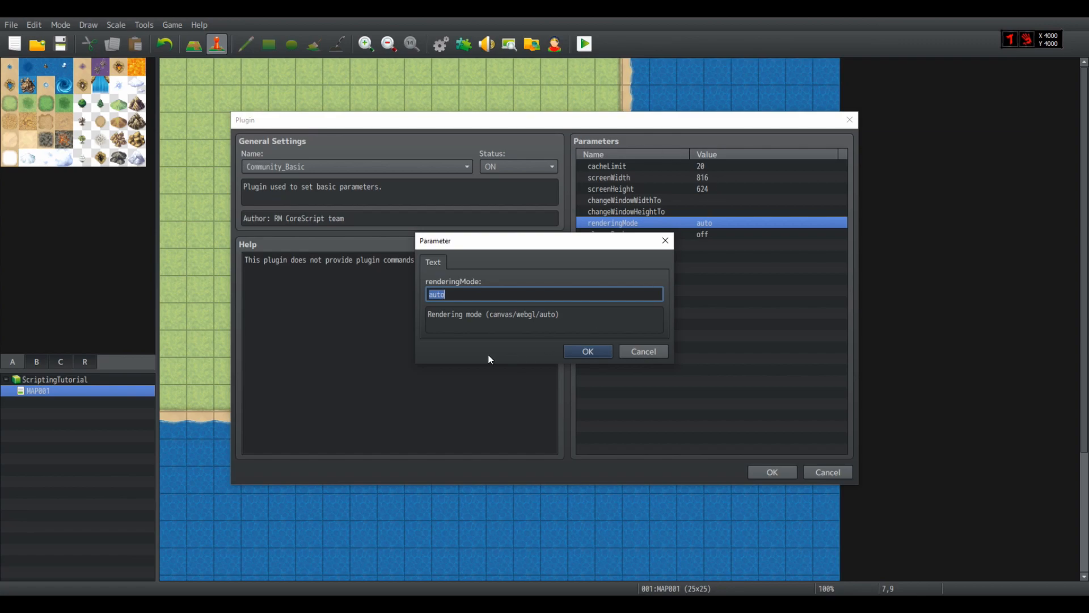
{"action": "mouse_move", "coordinate": [537, 330]}
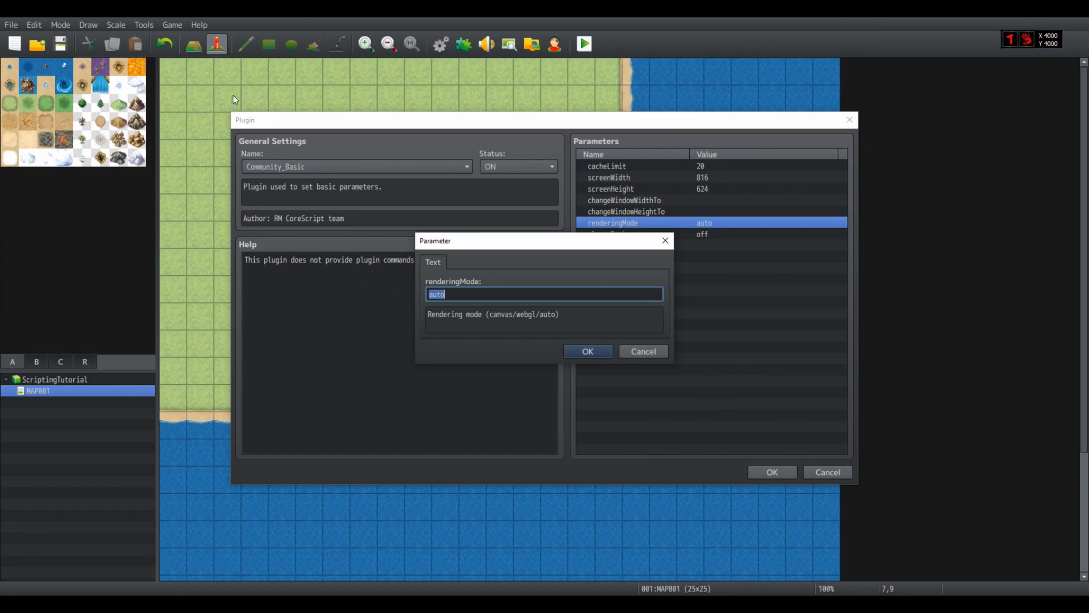
{"action": "mouse_move", "coordinate": [850, 204]}
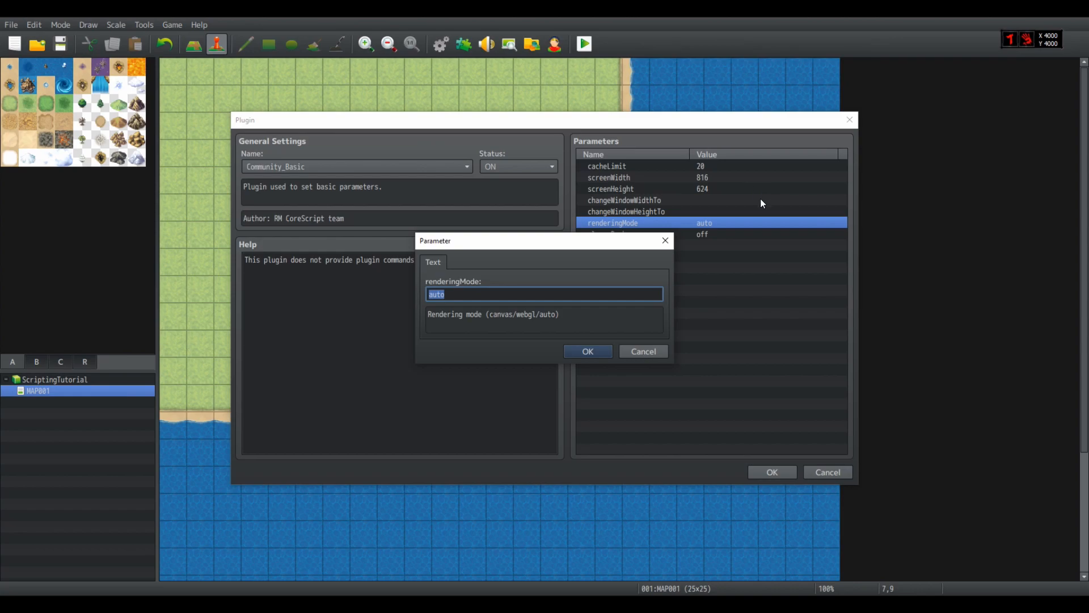
{"action": "mouse_move", "coordinate": [518, 357]}
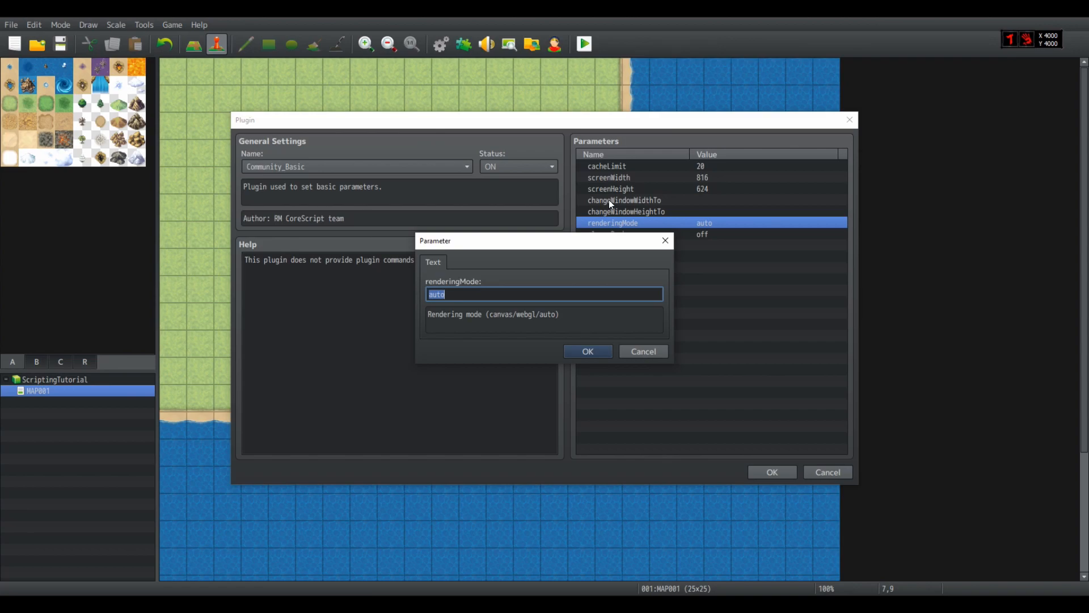
{"action": "mouse_move", "coordinate": [606, 214]}
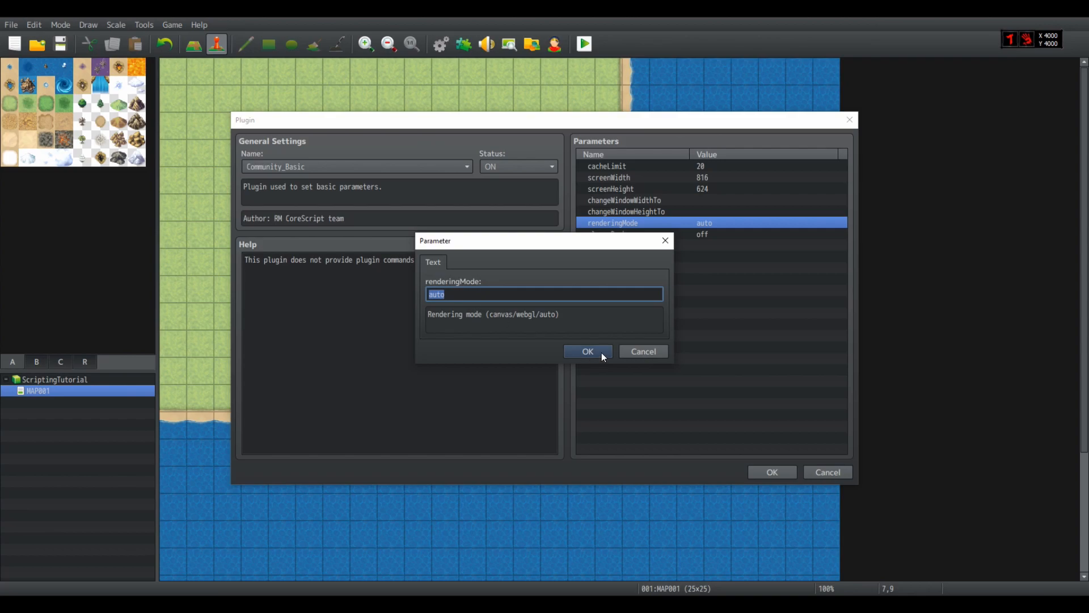
{"action": "mouse_move", "coordinate": [500, 258]}
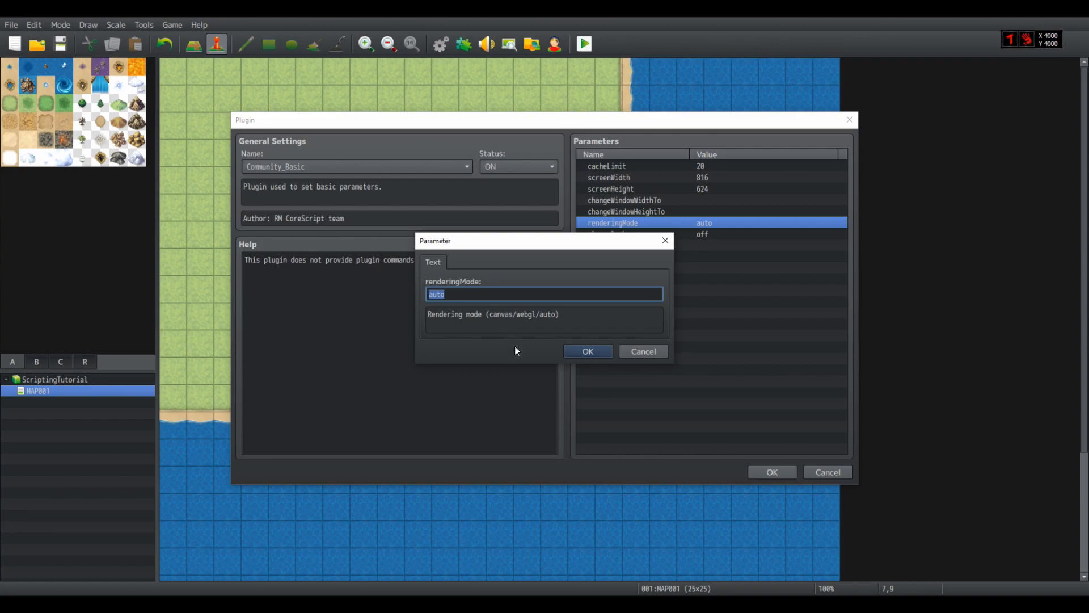
{"action": "left_click", "coordinate": [586, 351]}
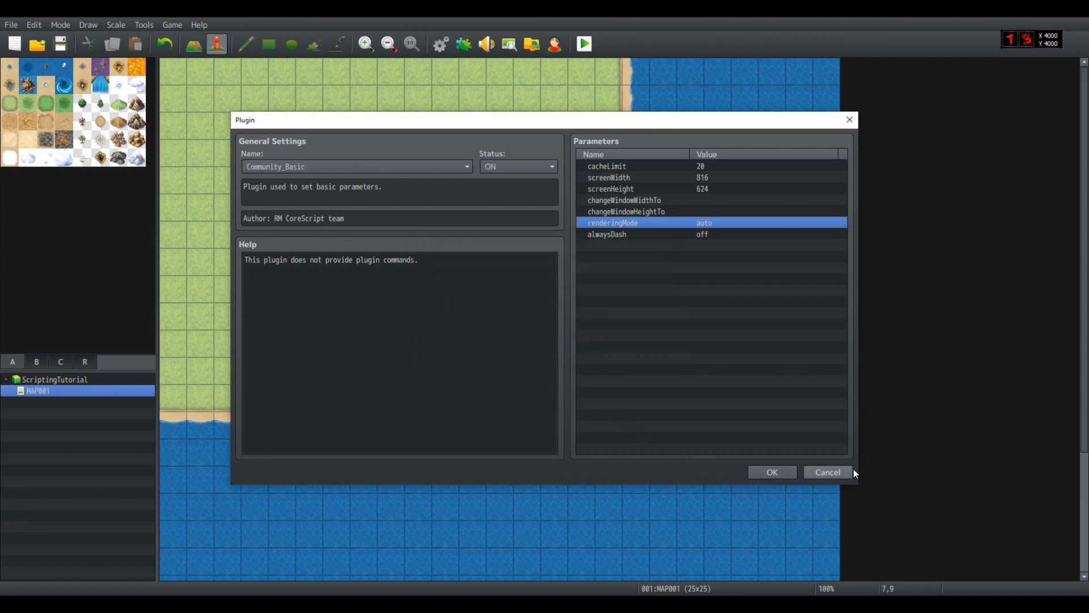
- Relaunch the playtest and create spr as a Sprite from ImageManager.loadFace("Evil", 0)
{"action": "left_click", "coordinate": [827, 472]}
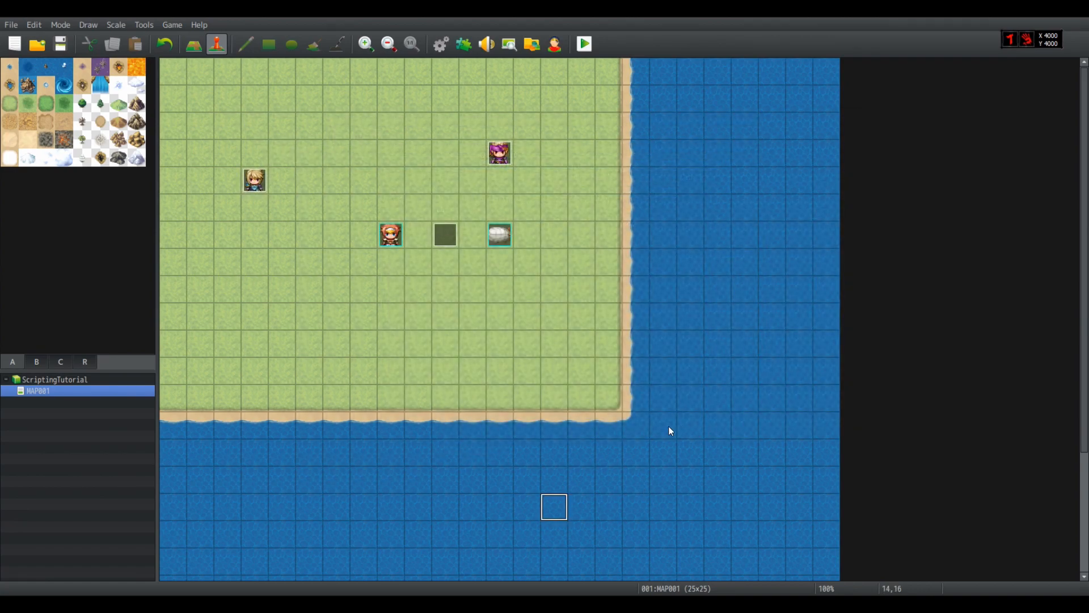
{"action": "left_click", "coordinate": [583, 44]}
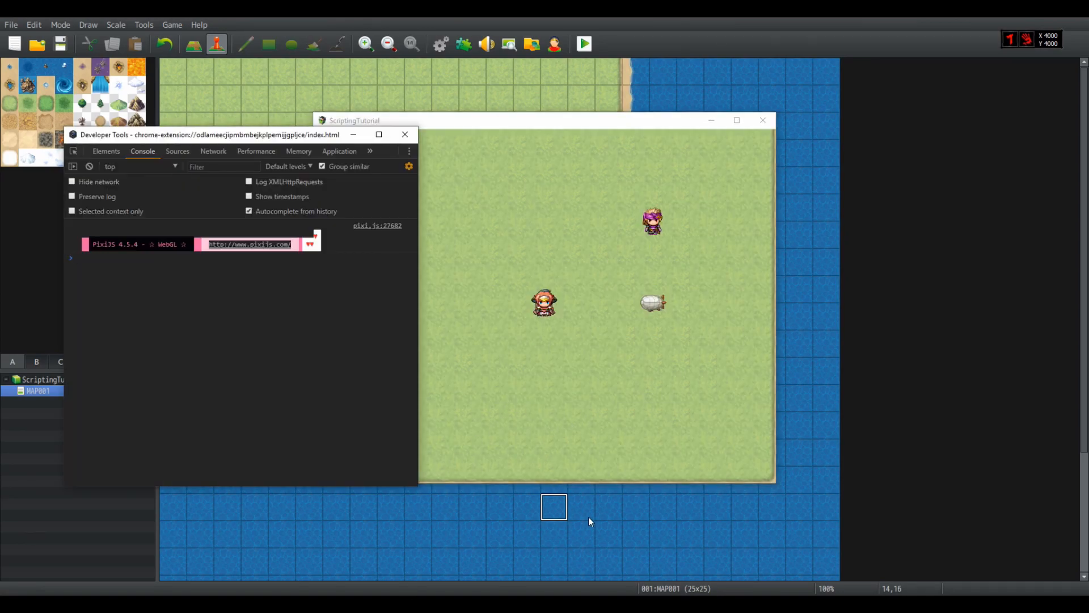
{"action": "type", "text": "var spr = new Sprite(ImageManager.loadFace(\"Evil\", 0))"}
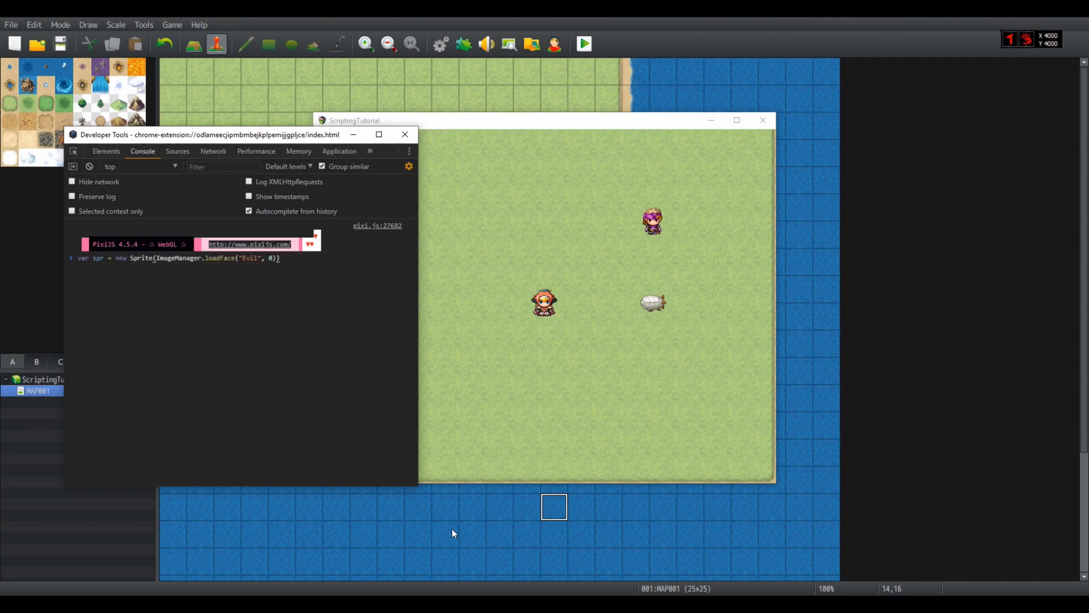
{"action": "key", "text": "Enter"}
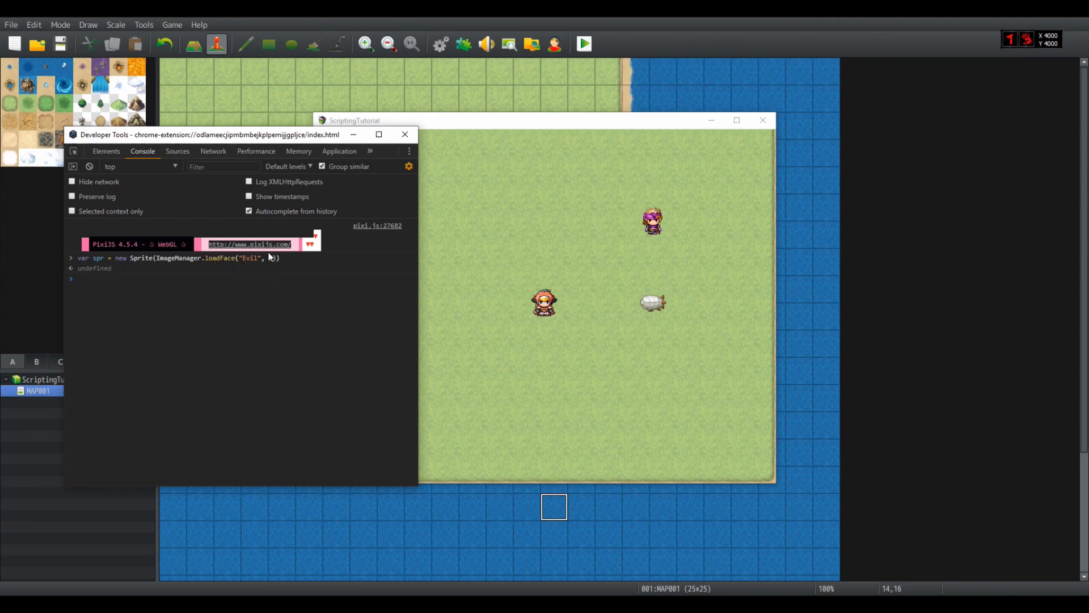
- Add the Evil face sprite to the running scene via SceneManager._scene.addChild(spr)
{"action": "type", "text": "0)"}
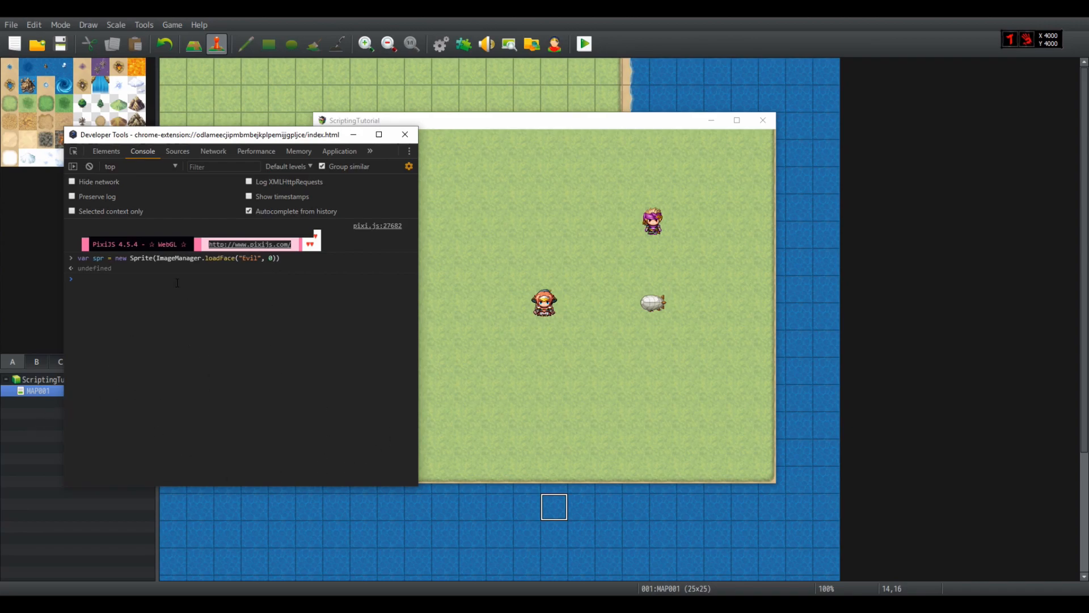
{"action": "type", "text": "SceneManager._scene.addChild(spr)"}
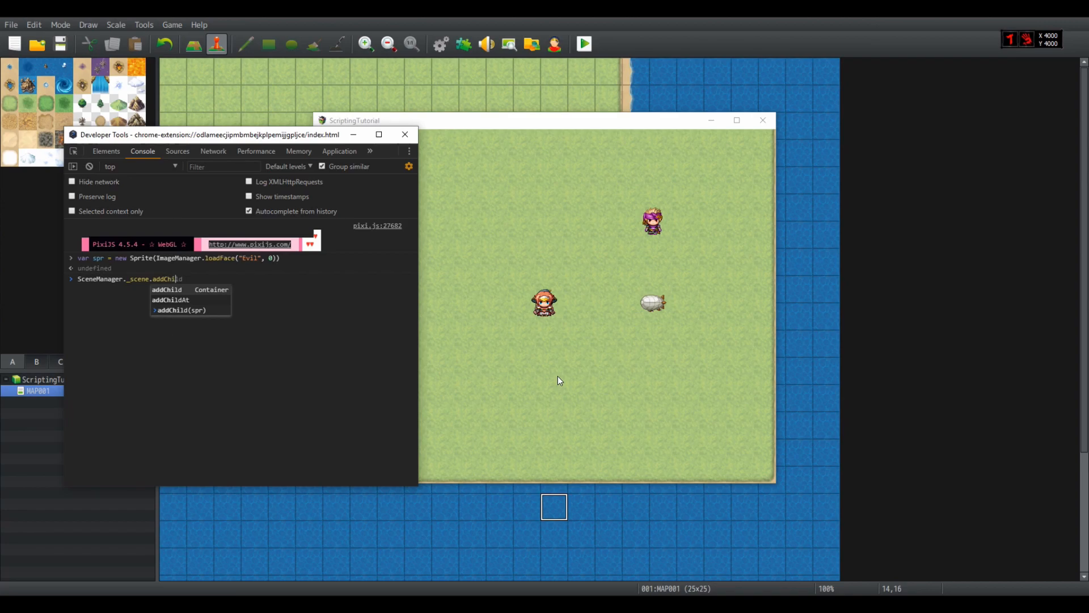
{"action": "type", "text": "(spr"}
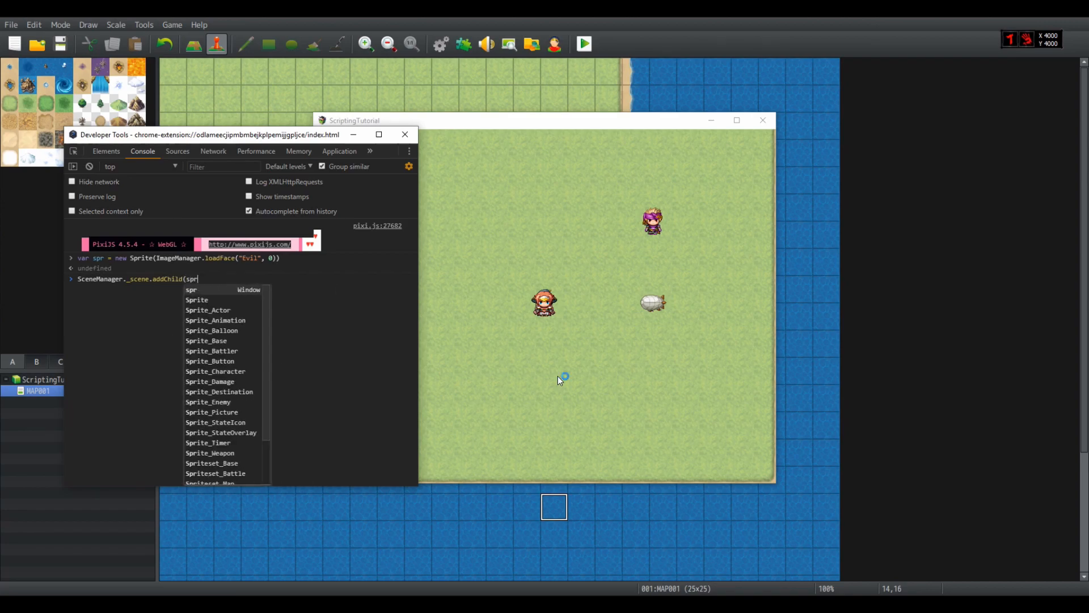
{"action": "key", "text": "Enter"}
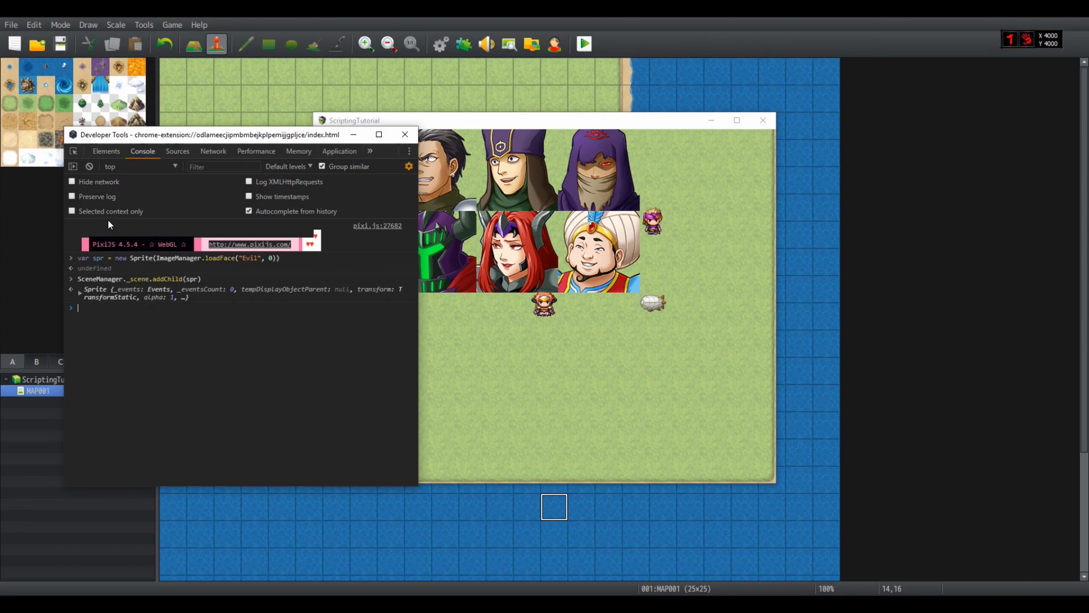
{"action": "mouse_move", "coordinate": [133, 326]}
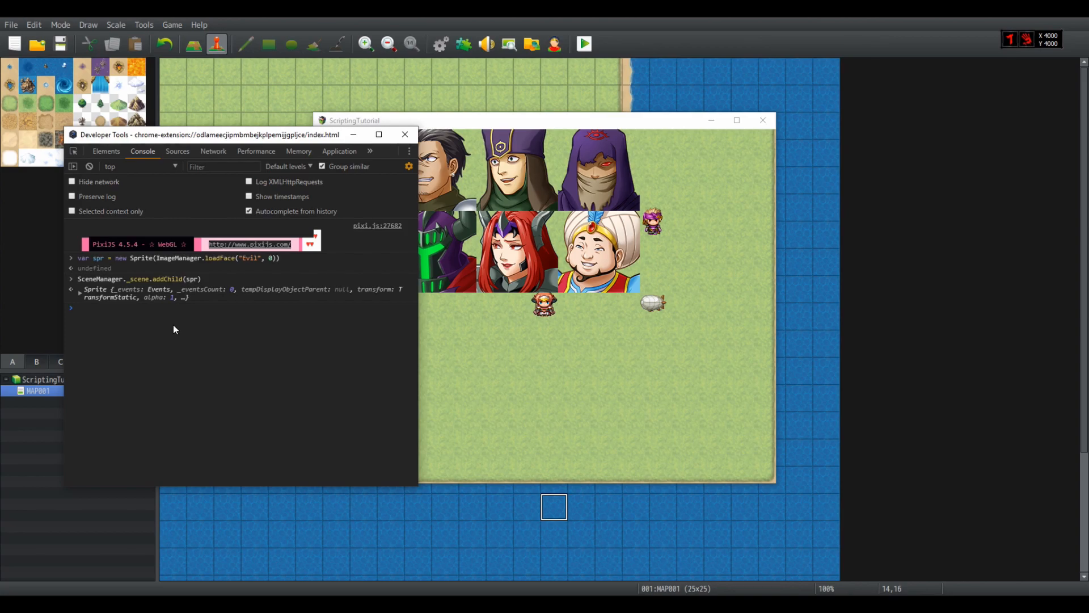
{"action": "mouse_move", "coordinate": [789, 368]}
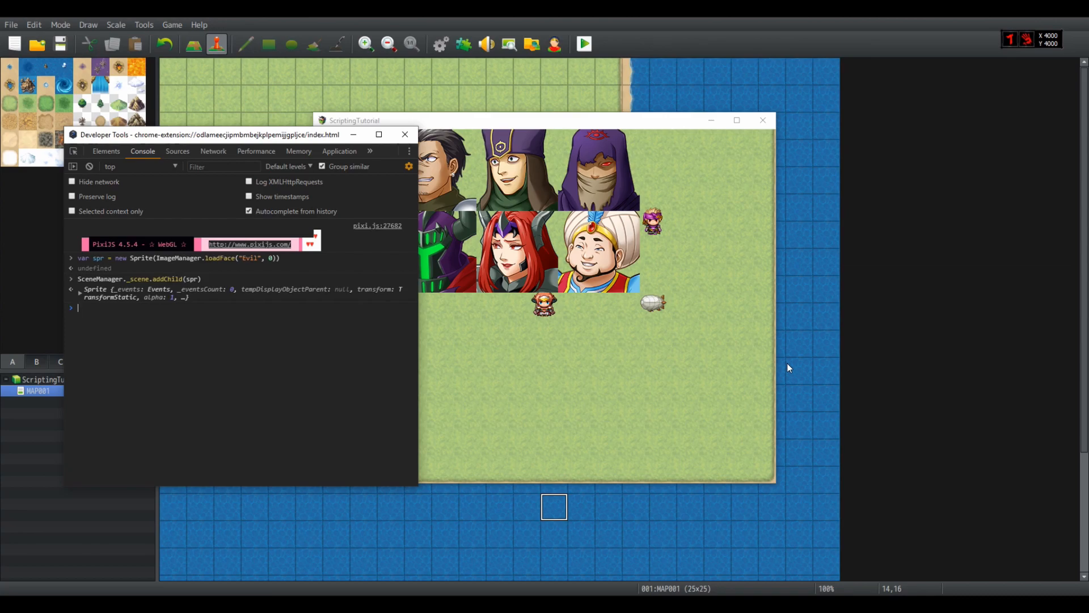
- Check spr.alpha and spr.y, then set spr.rotation = Math.PI to turn the face upside down
{"action": "type", "text": "SceneManager"}
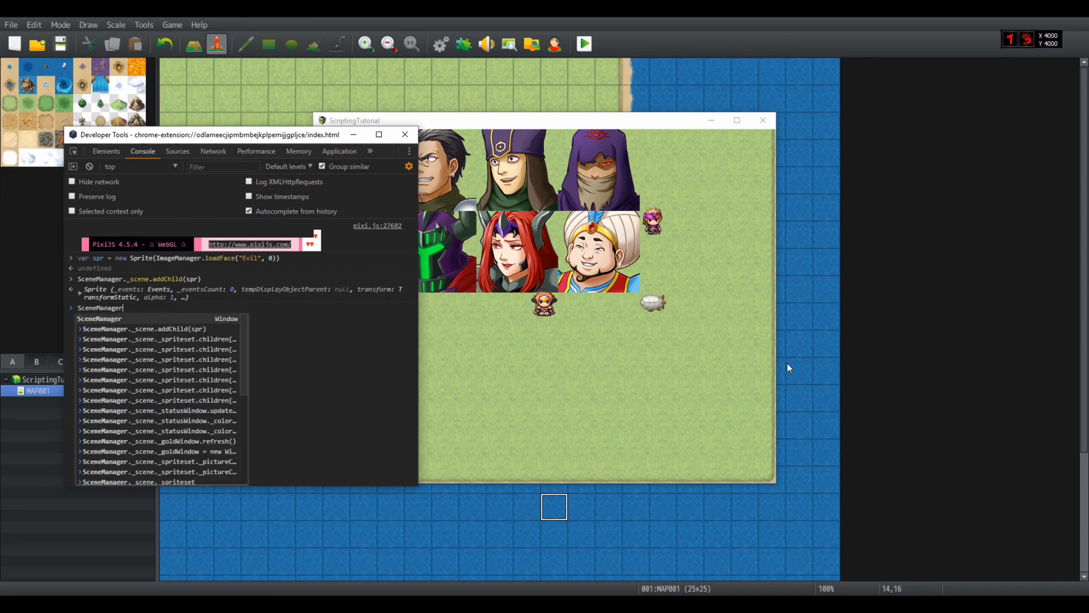
{"action": "type", "text": "spr.alpha"}
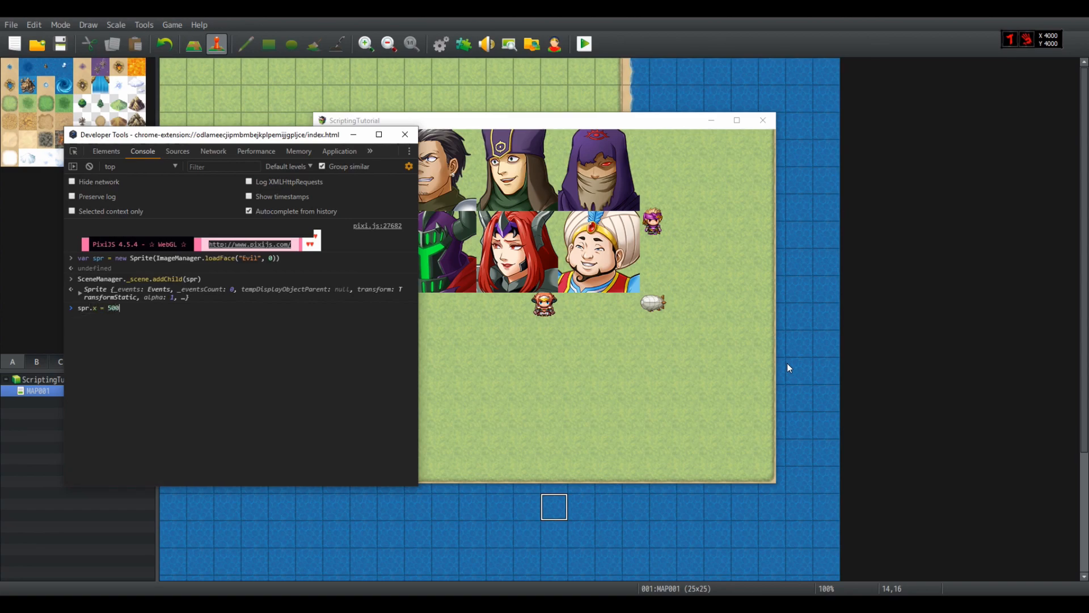
{"action": "type", "text": "spr.y"}
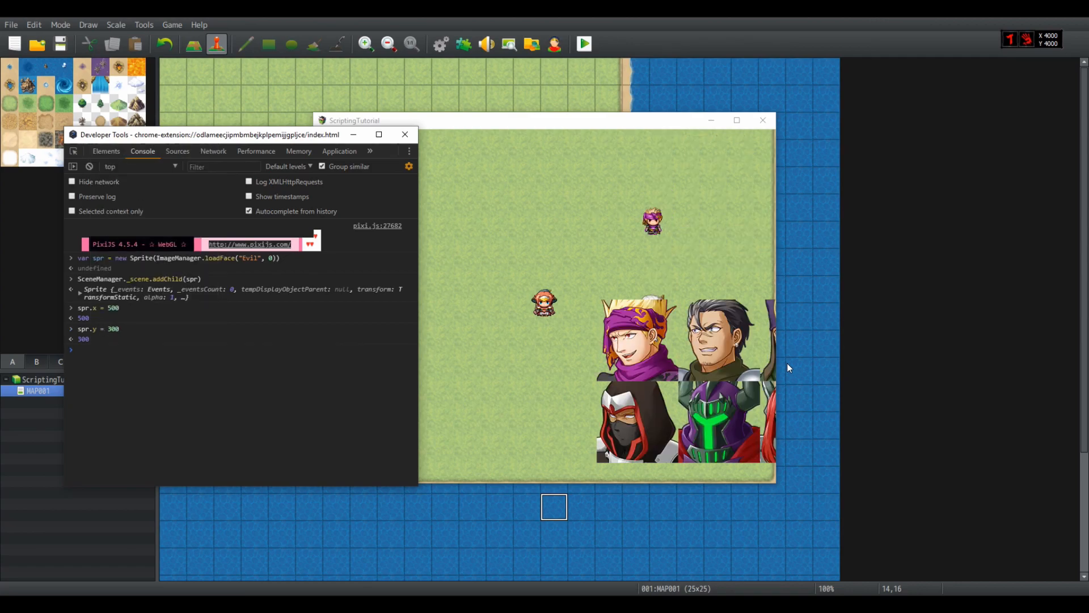
{"action": "type", "text": "spr.rotation"}
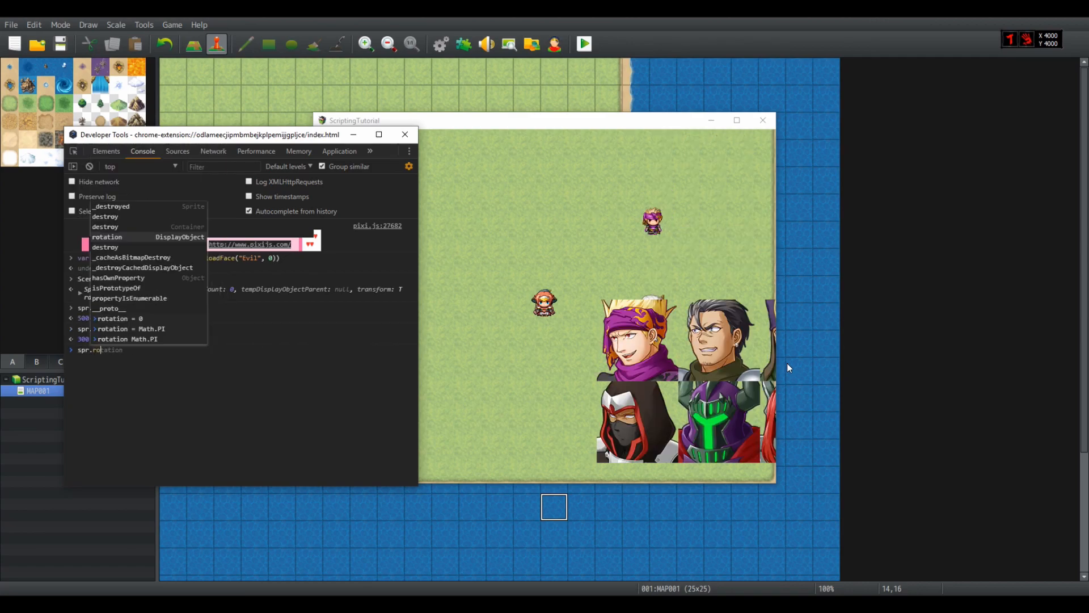
{"action": "type", "text": "spr.rotation ="}
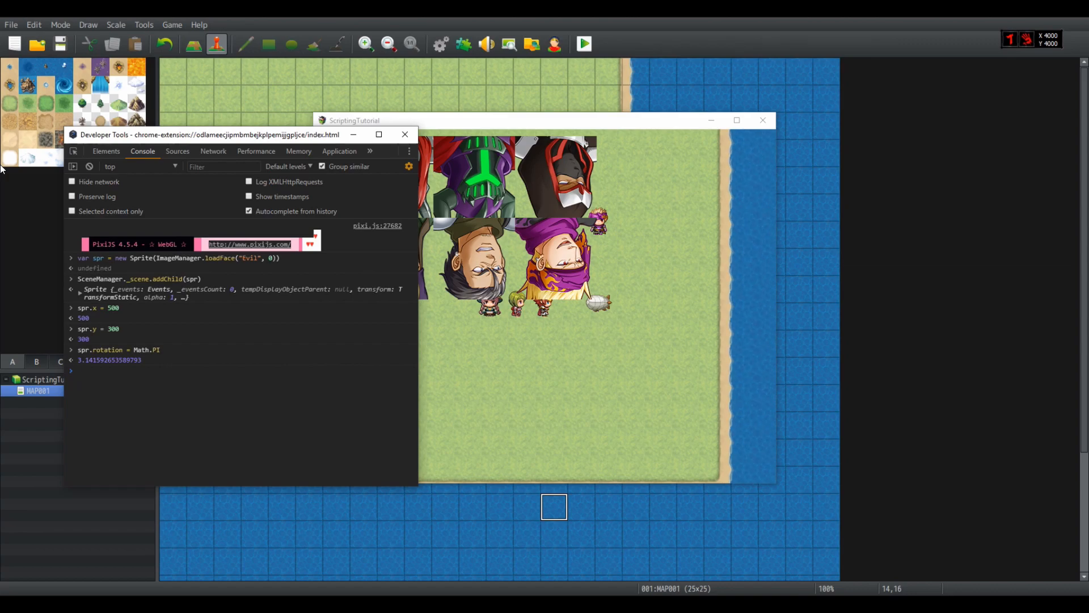
{"action": "type", "text": "spr.rotation = Math.PI"}
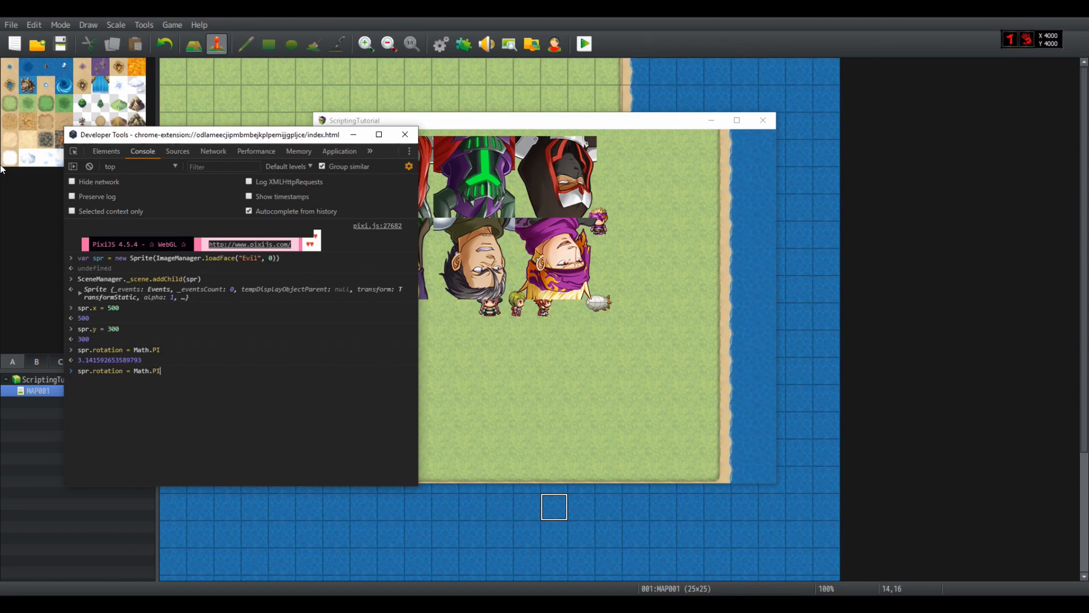
{"action": "type", "text": "Ma"}
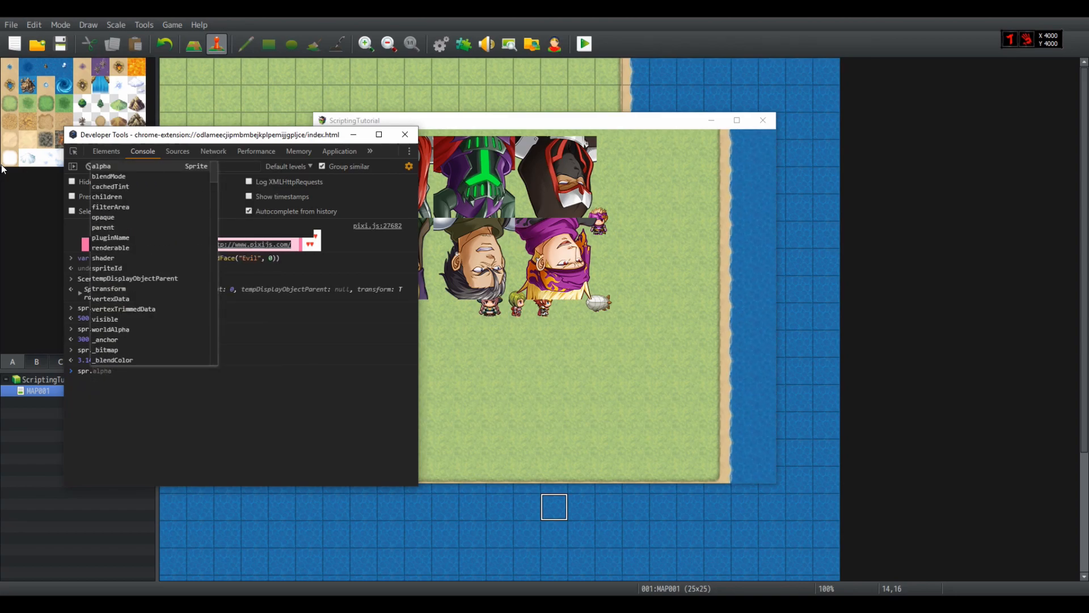
{"action": "mouse_move", "coordinate": [649, 334]}
{"action": "type", "text": "pivot.se"}
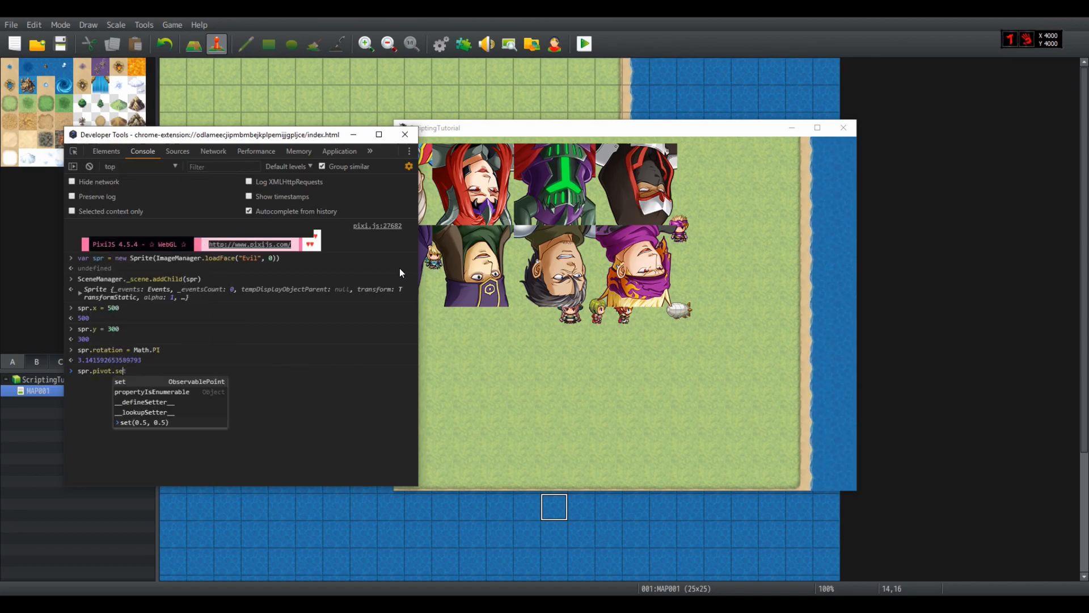
- Set spr.pivot to (0.5, 0.5), check spr.pivot, reset spr.rotation to 0, and switch to the code editor
{"action": "type", "text": "t(0,5"}
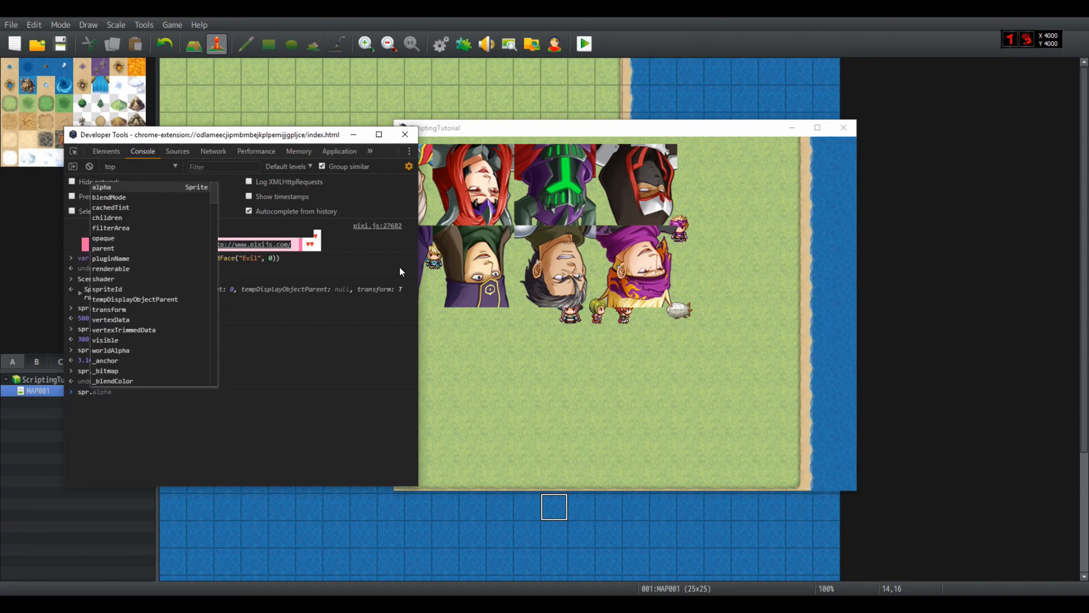
{"action": "type", "text": "spr.pivot"}
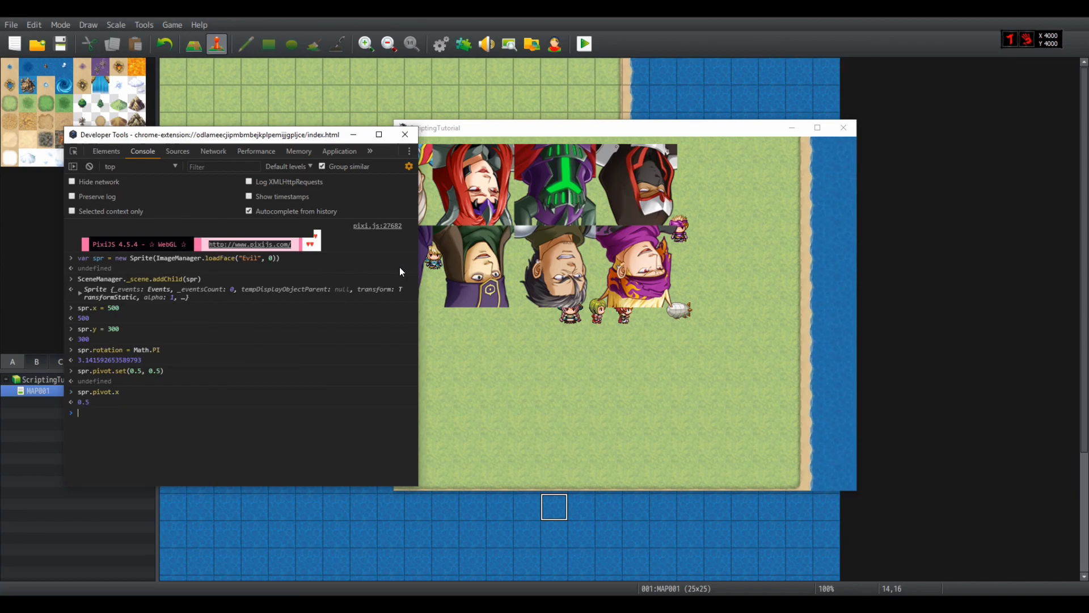
{"action": "type", "text": "spr.rotation = Math.P"}
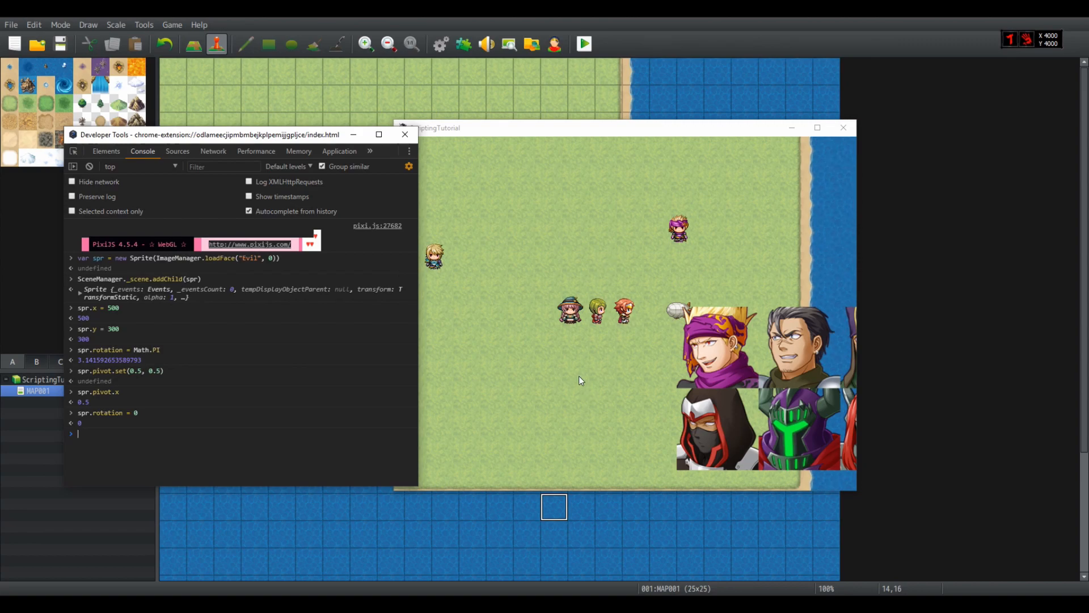
{"action": "mouse_move", "coordinate": [614, 320]}
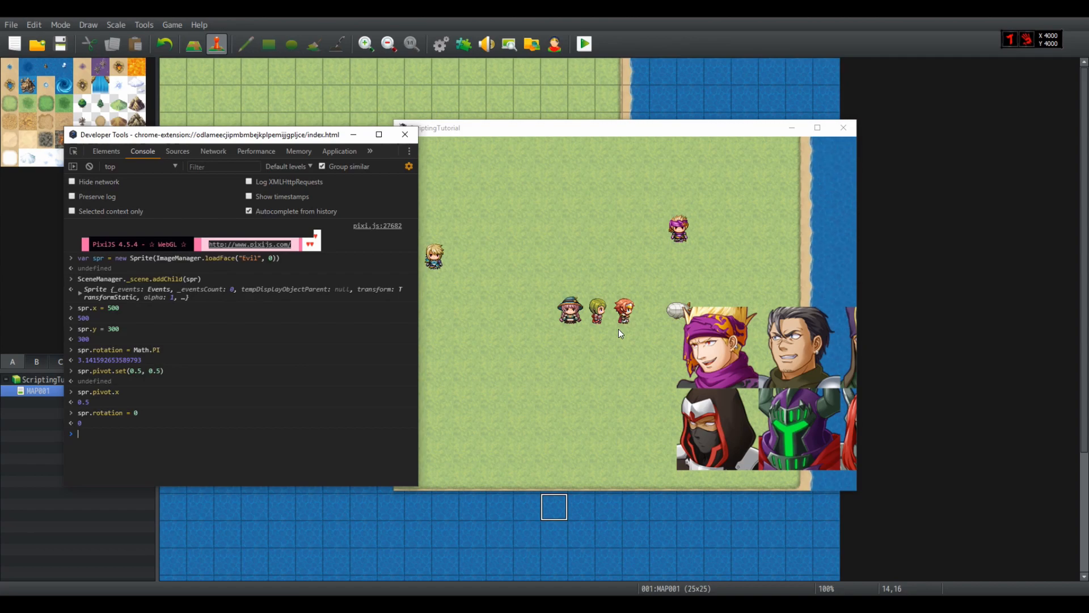
{"action": "mouse_move", "coordinate": [651, 321]}
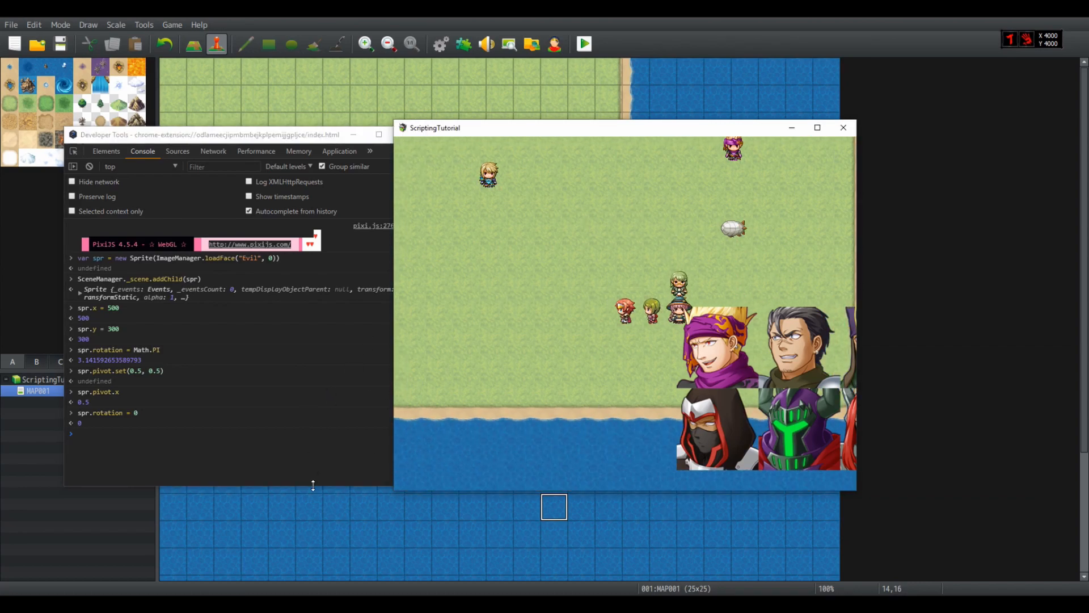
{"action": "mouse_move", "coordinate": [402, 207]}
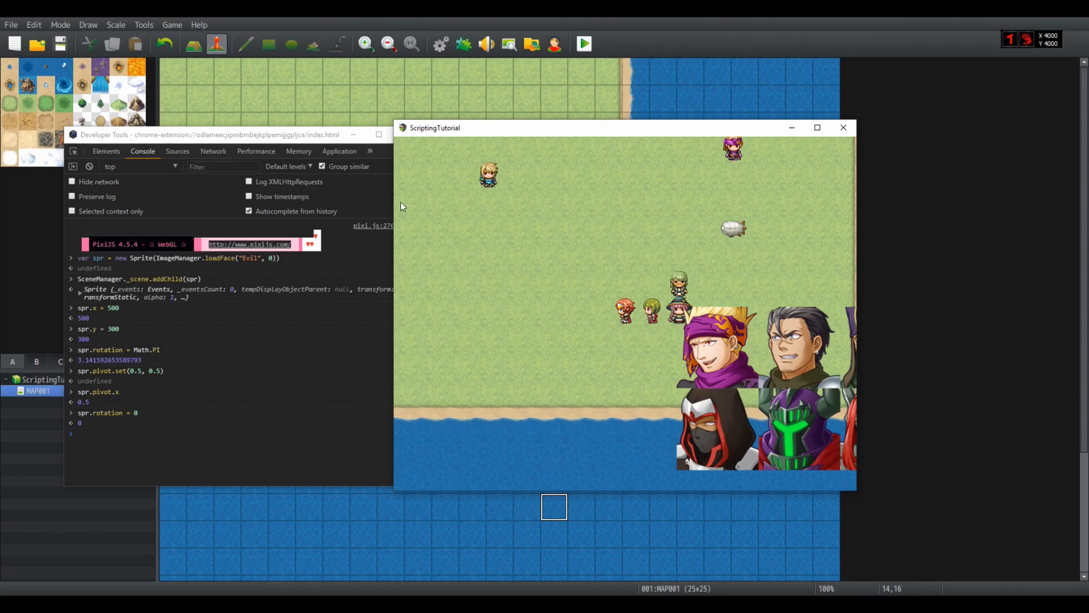
{"action": "mouse_move", "coordinate": [121, 308]}
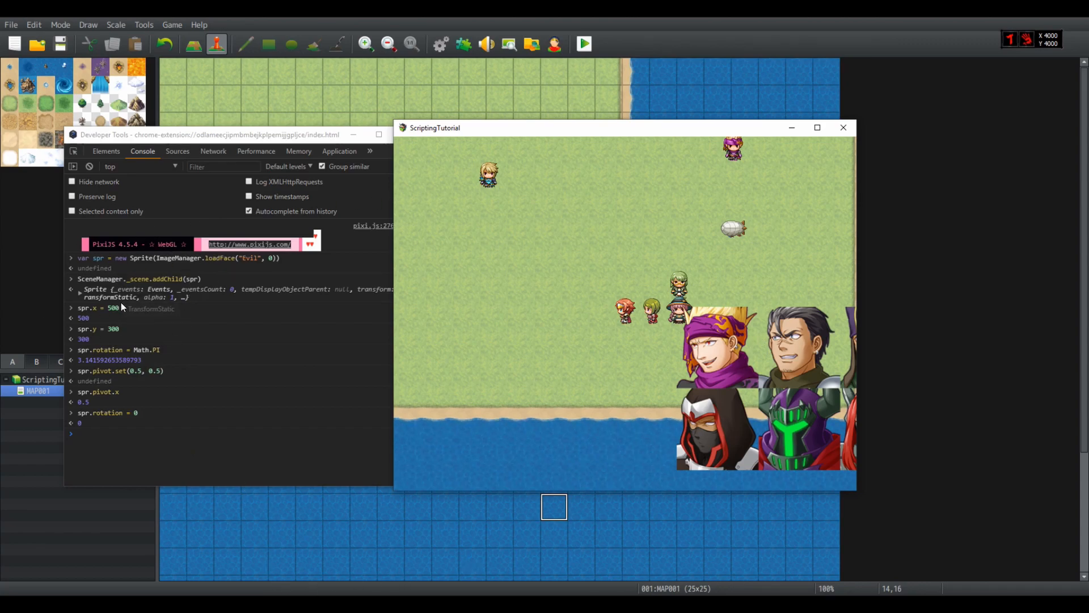
{"action": "mouse_move", "coordinate": [256, 394]}
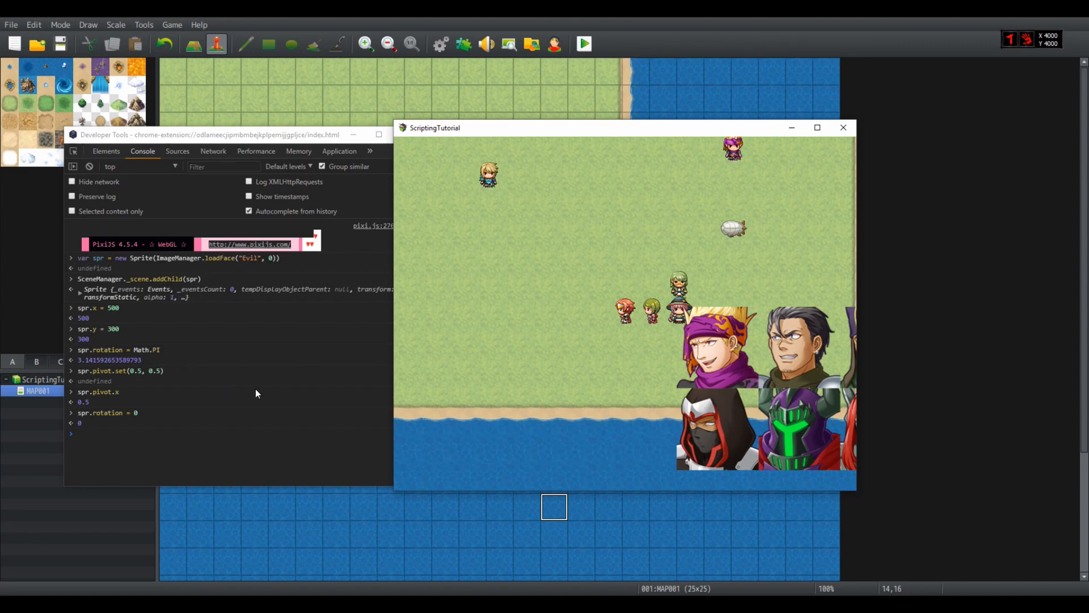
{"action": "mouse_move", "coordinate": [608, 372]}
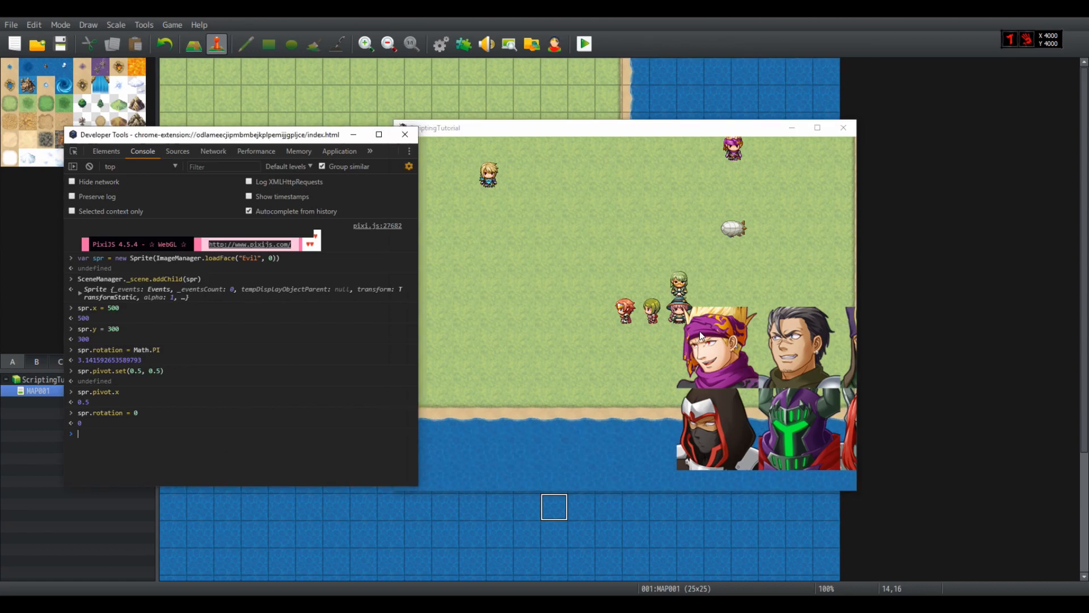
{"action": "mouse_move", "coordinate": [518, 220]}
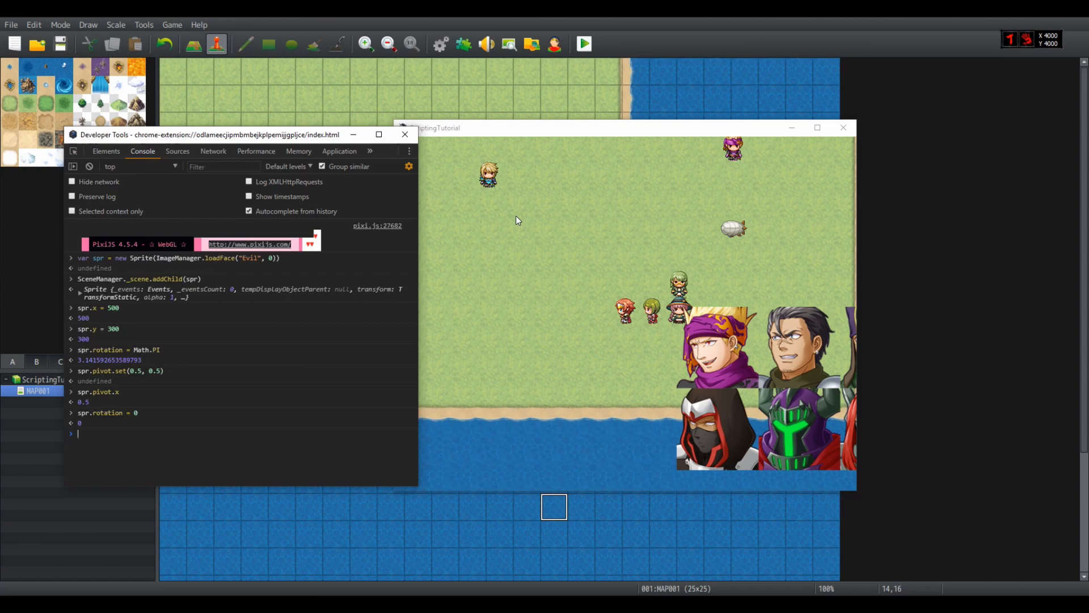
{"action": "key", "text": "alt+tab"}
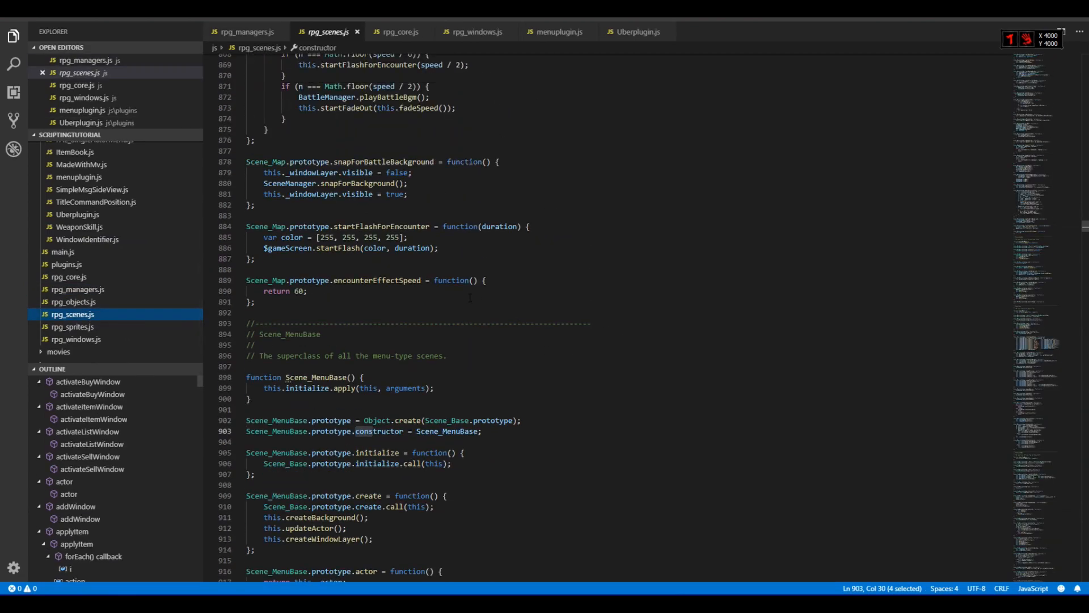
- Follow Stage from Scene_Base to its definition in rpg_core.js, then return to RPG Maker MV
{"action": "type", "text": "Sce"}
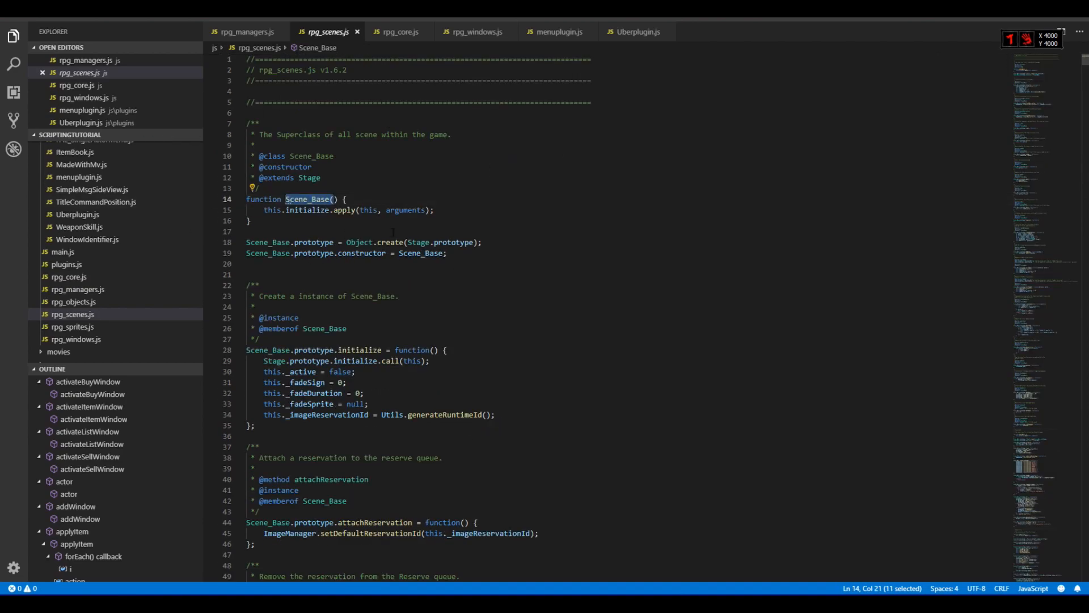
{"action": "left_click", "coordinate": [398, 32]}
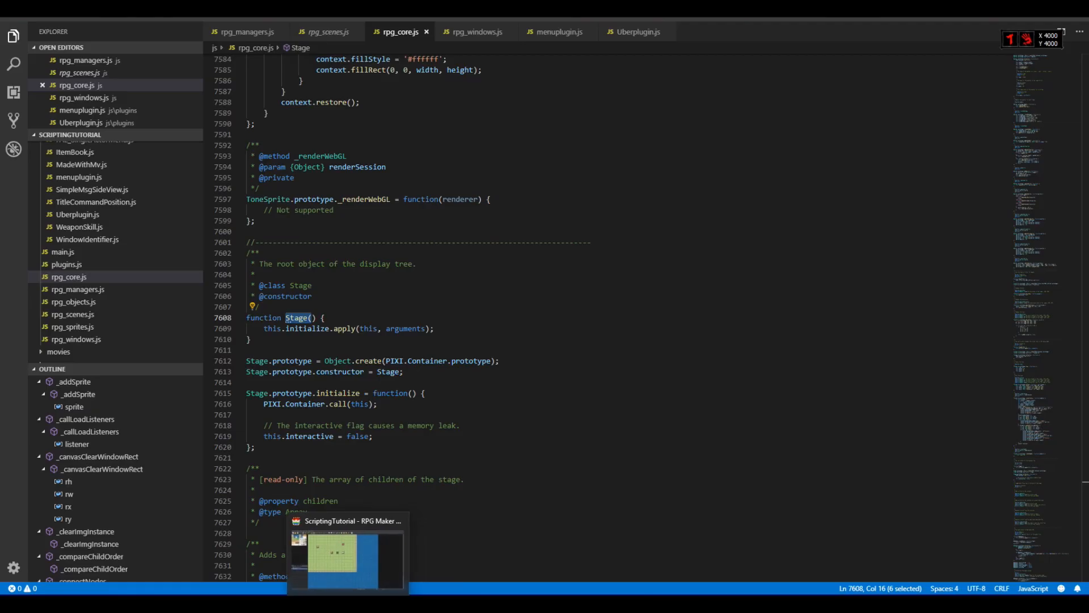
{"action": "left_click", "coordinate": [347, 556]}
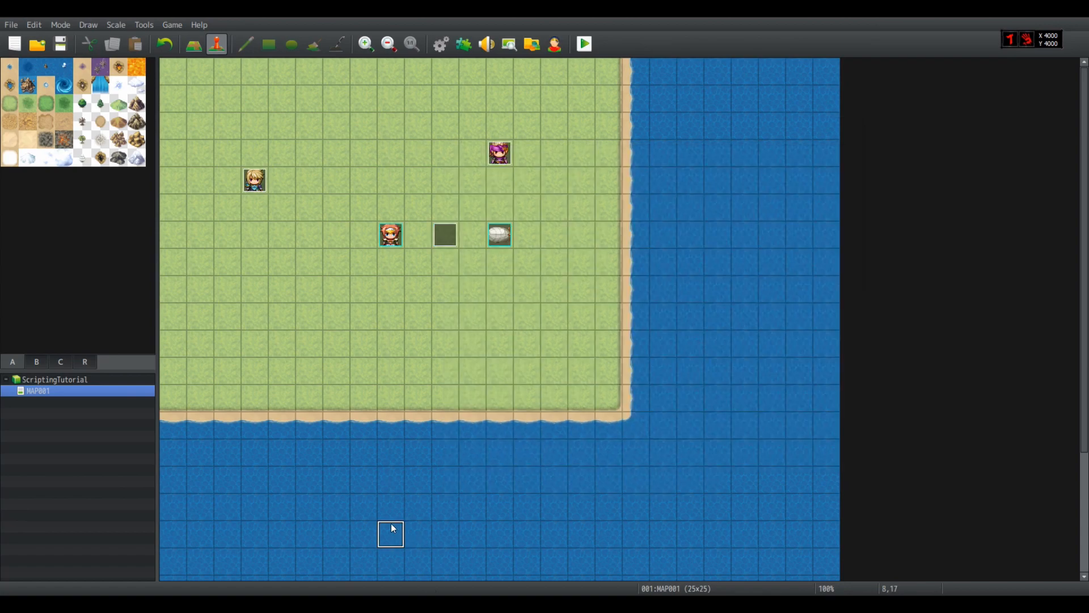
{"action": "mouse_move", "coordinate": [391, 533]}
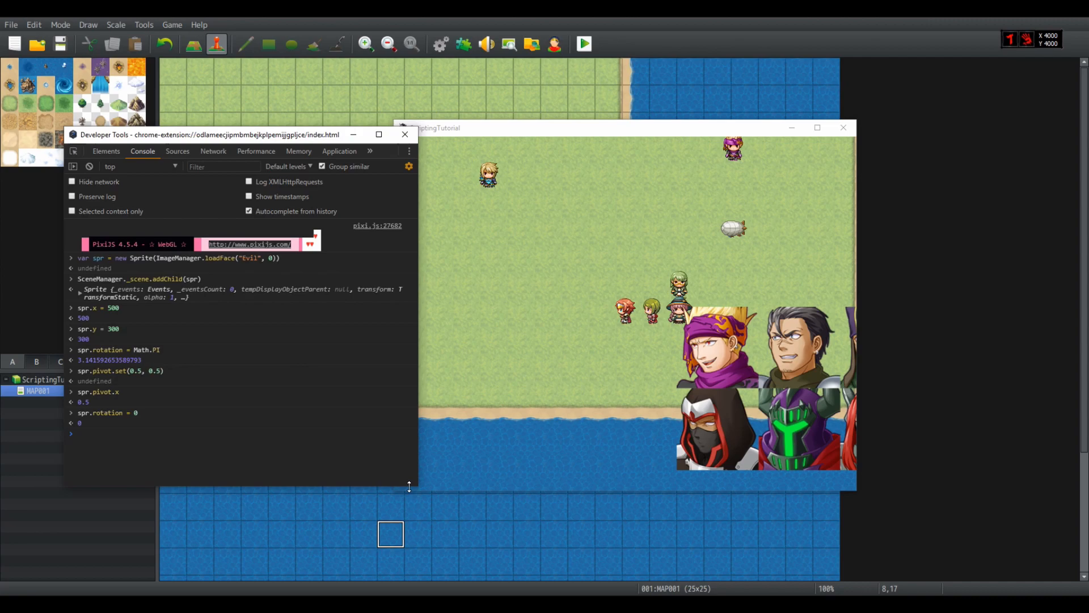
{"action": "mouse_move", "coordinate": [185, 431]}
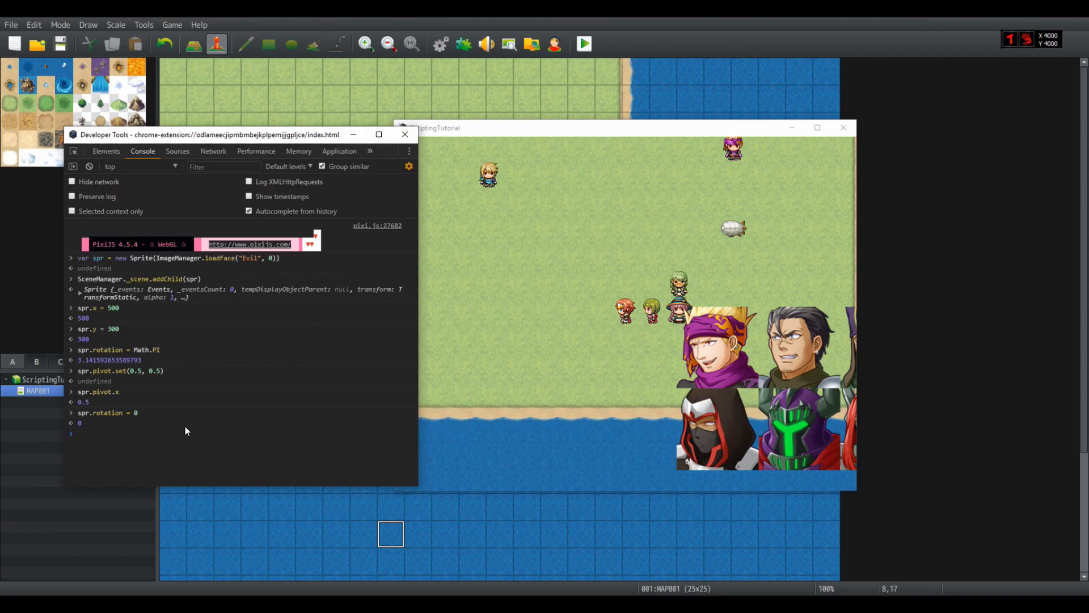
- Print SceneManager._scene in the console and expand its four children, including the face Sprite
{"action": "type", "text": "SceneManager._scene.addChild(spr)"}
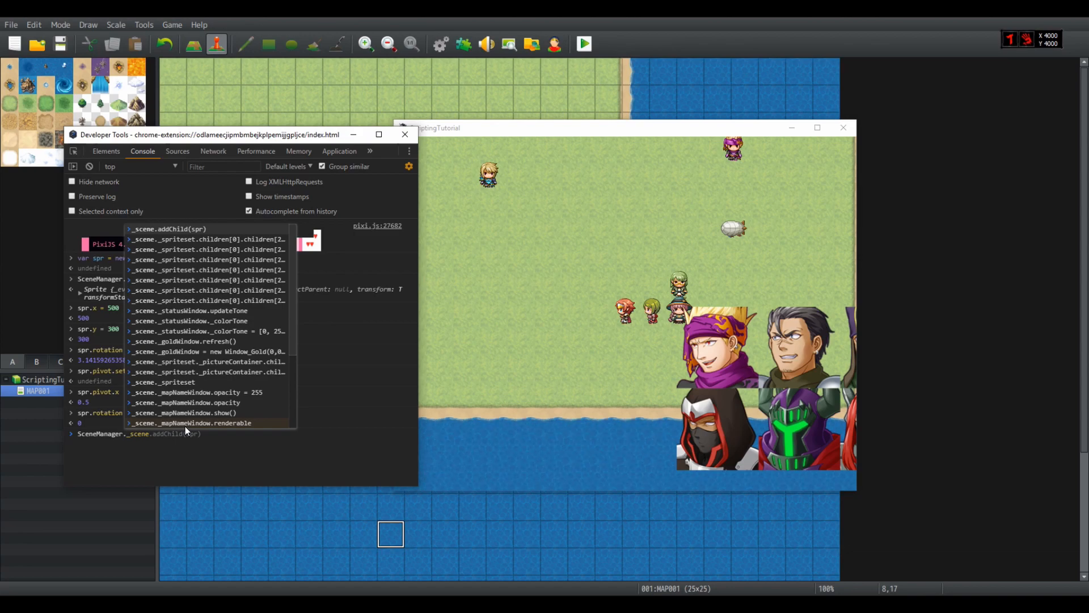
{"action": "key", "text": "Enter"}
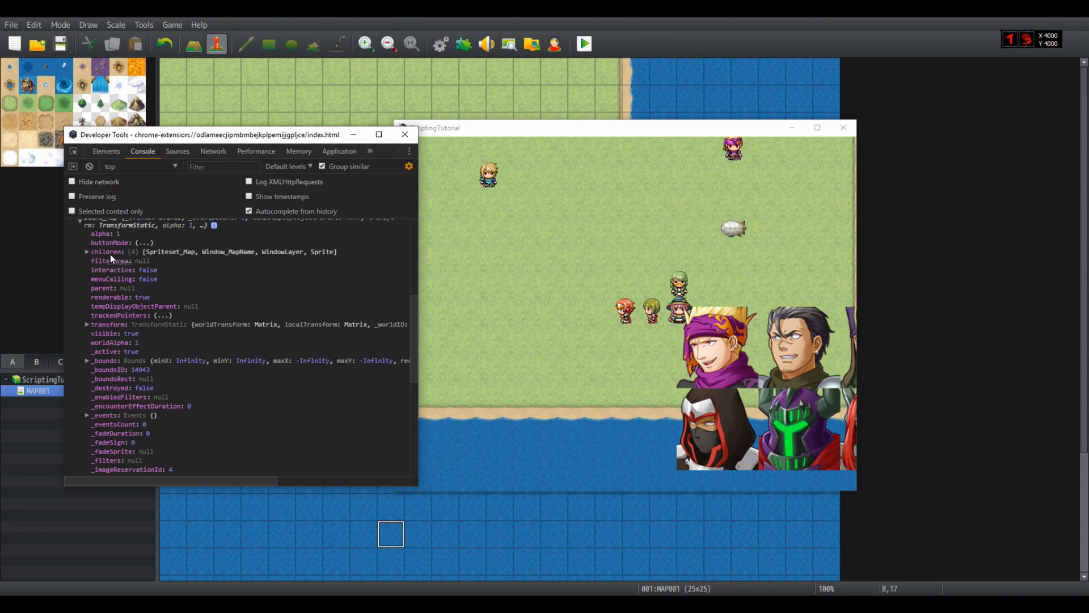
{"action": "left_click", "coordinate": [88, 252]}
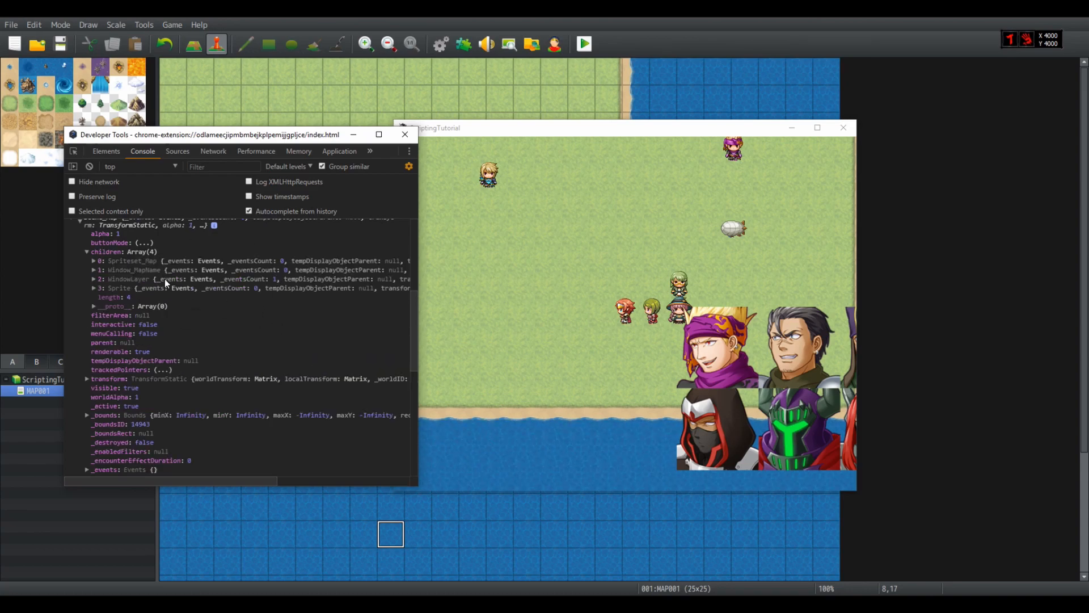
{"action": "mouse_move", "coordinate": [142, 282]}
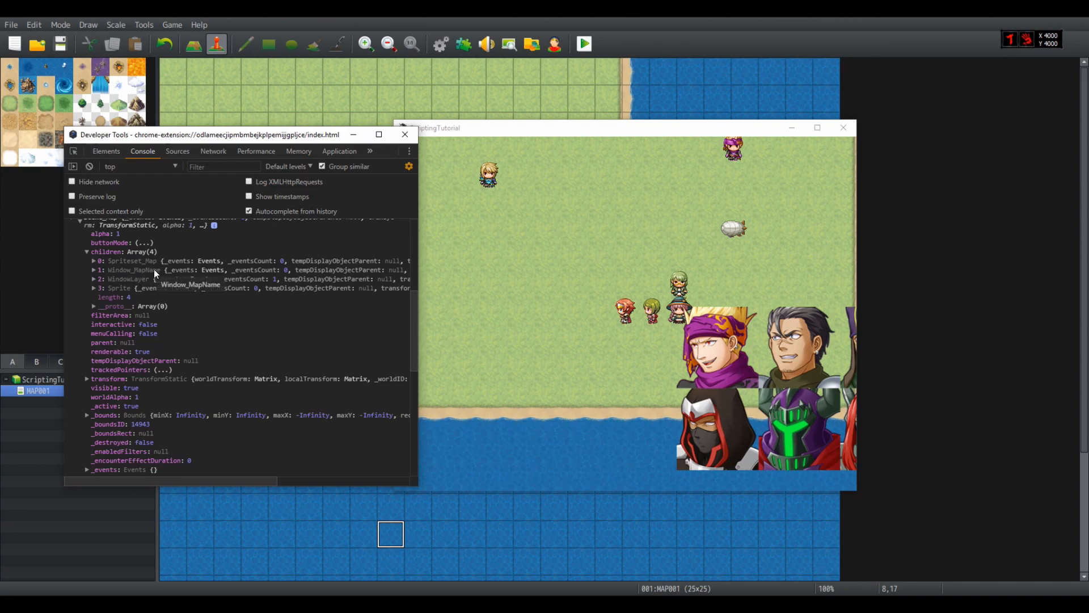
{"action": "mouse_move", "coordinate": [174, 303]}
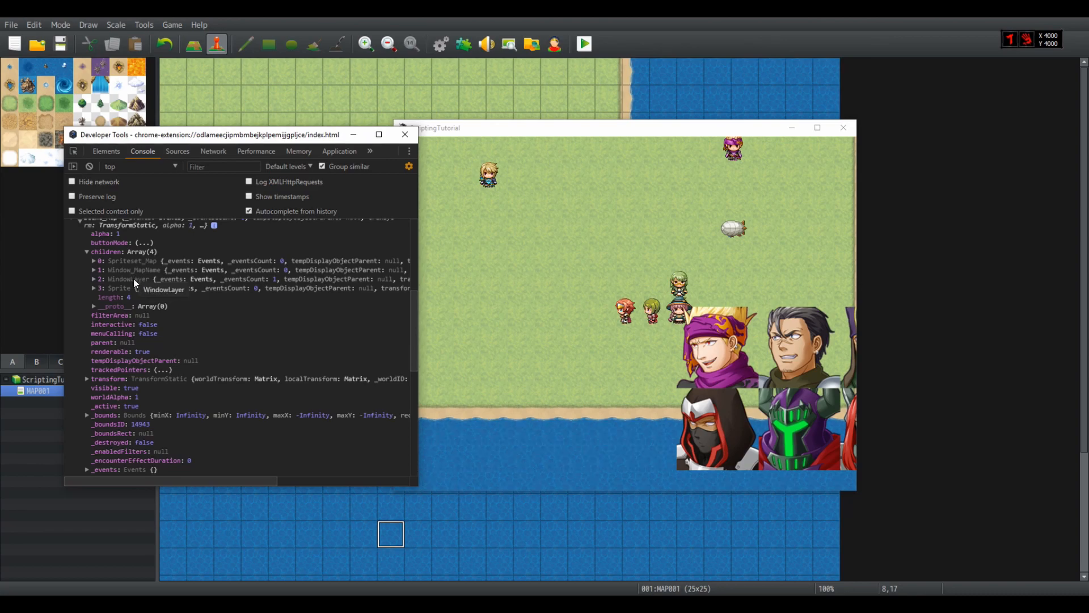
{"action": "mouse_move", "coordinate": [141, 282]}
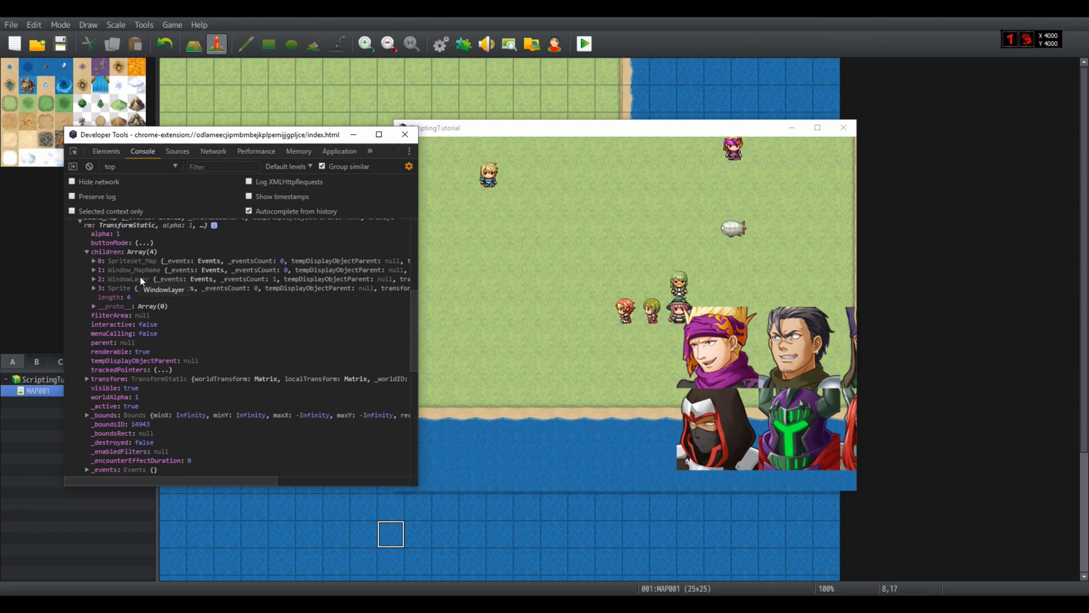
{"action": "mouse_move", "coordinate": [116, 283]}
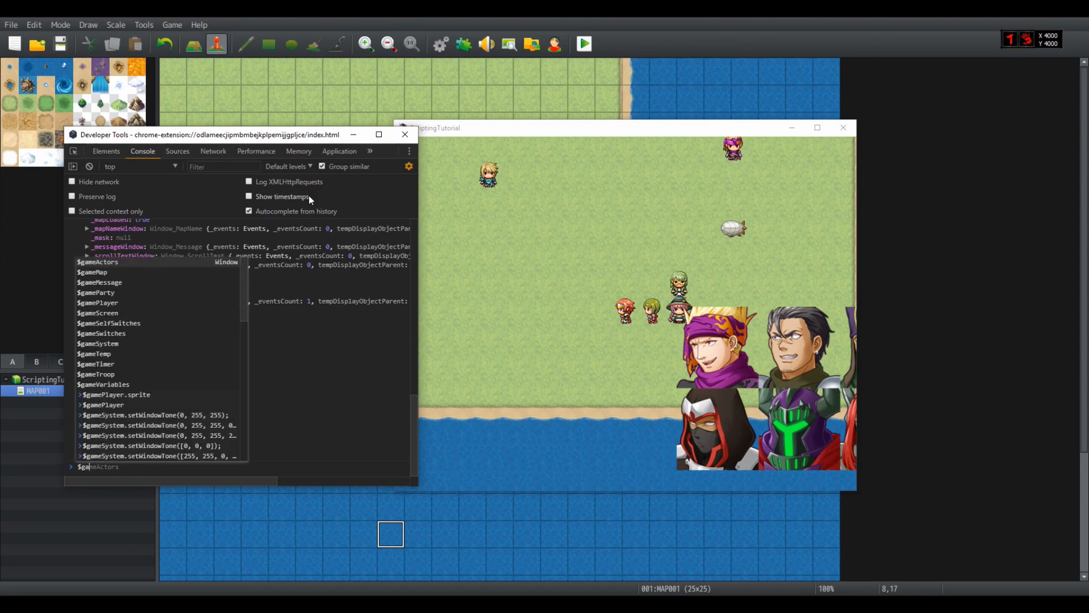
- Run $gameMessage.add("…") in the console to show a test message over the face portraits
{"action": "type", "text": "$gameMessage.add(\"ghasdhguoiahgsaughauiog"}
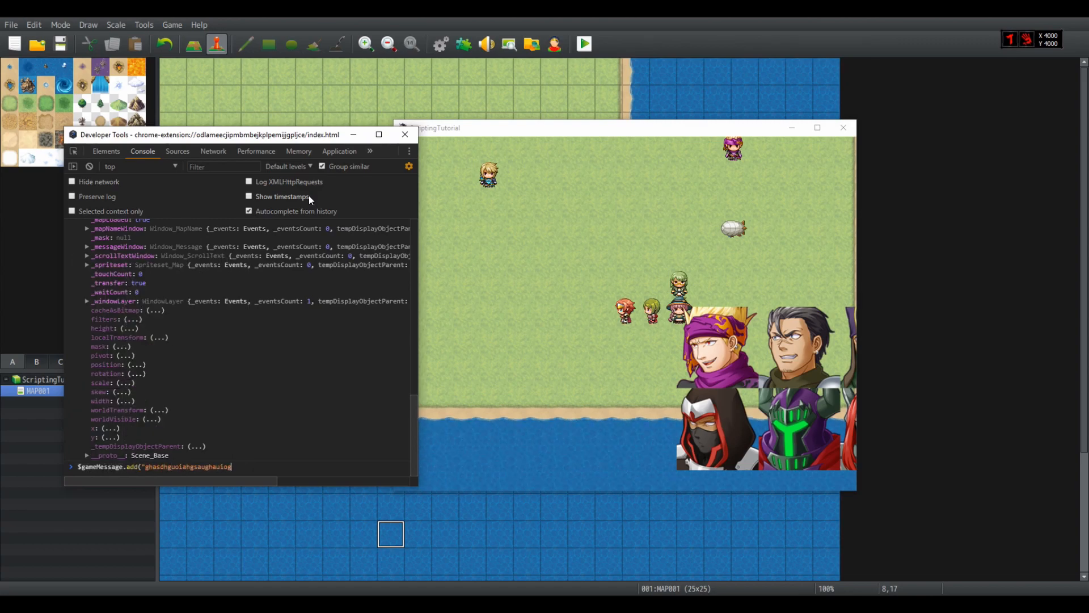
{"action": "type", "text": "\")"}
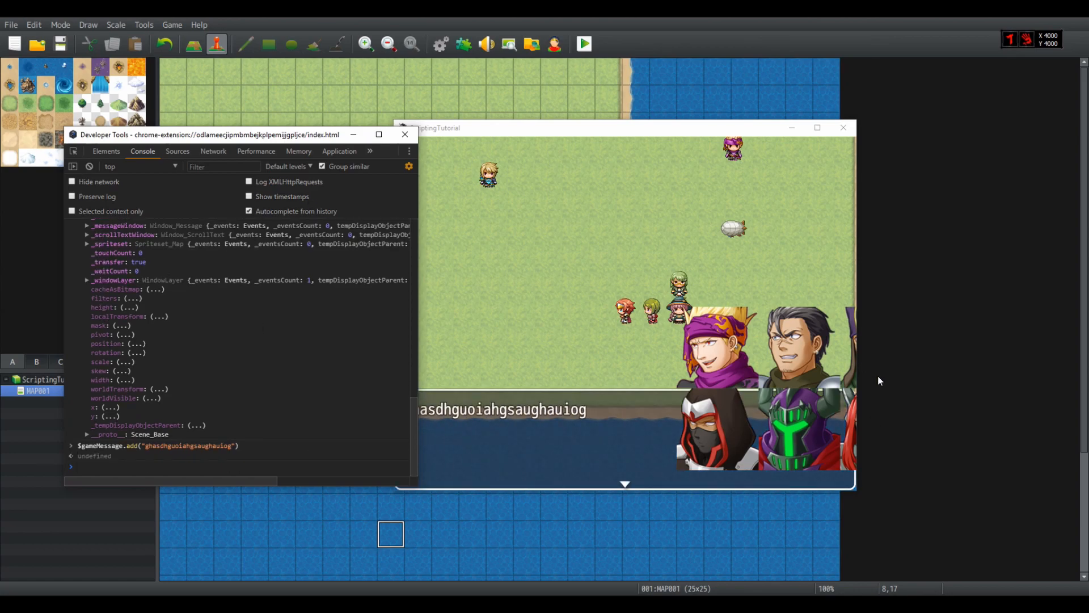
{"action": "mouse_move", "coordinate": [624, 429]}
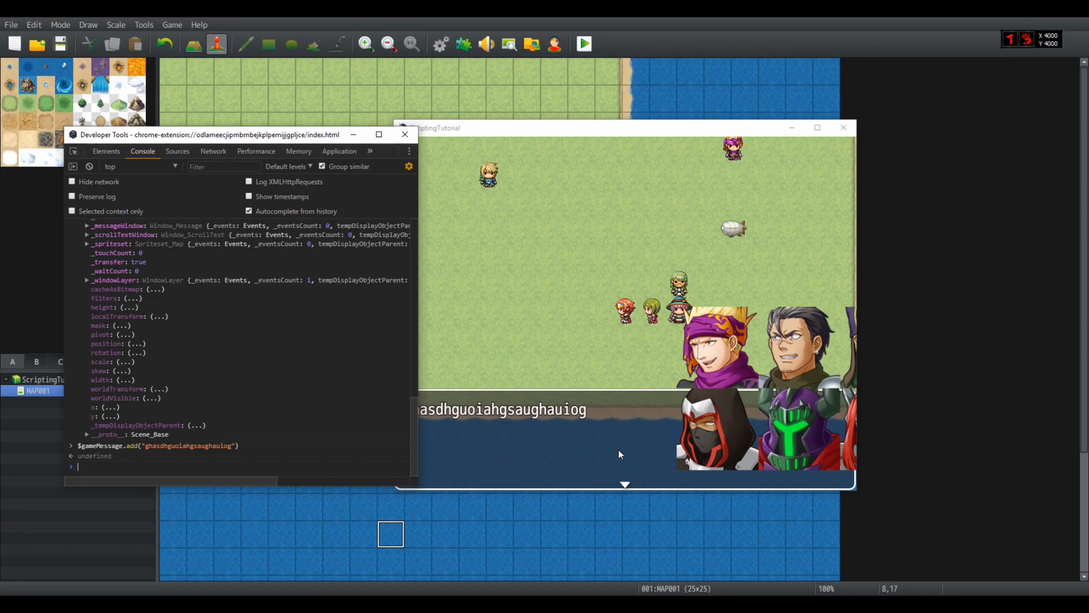
{"action": "mouse_move", "coordinate": [801, 315]}
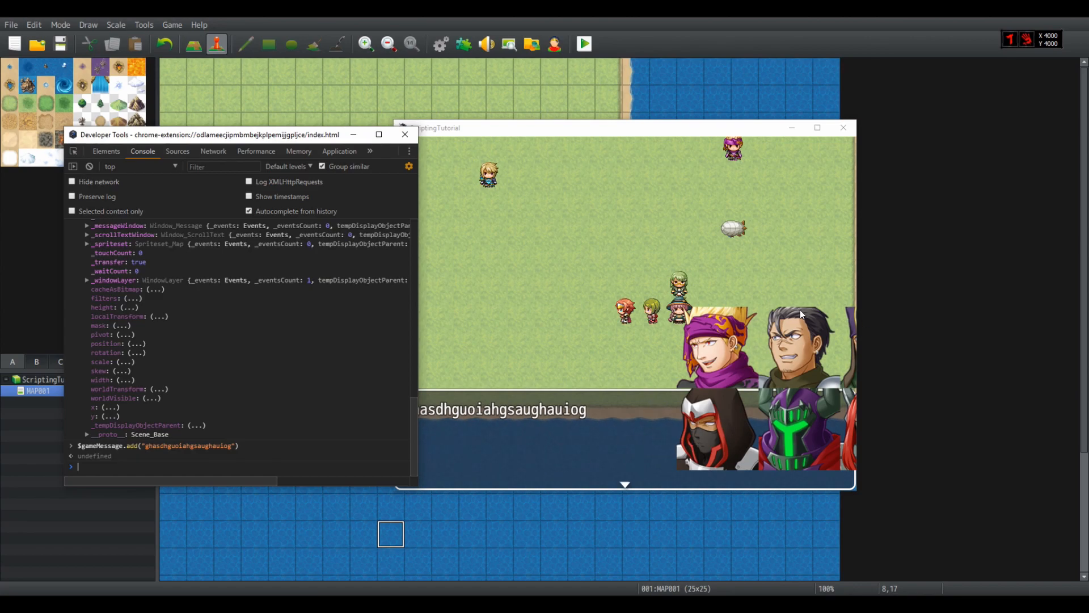
{"action": "mouse_move", "coordinate": [818, 129]}
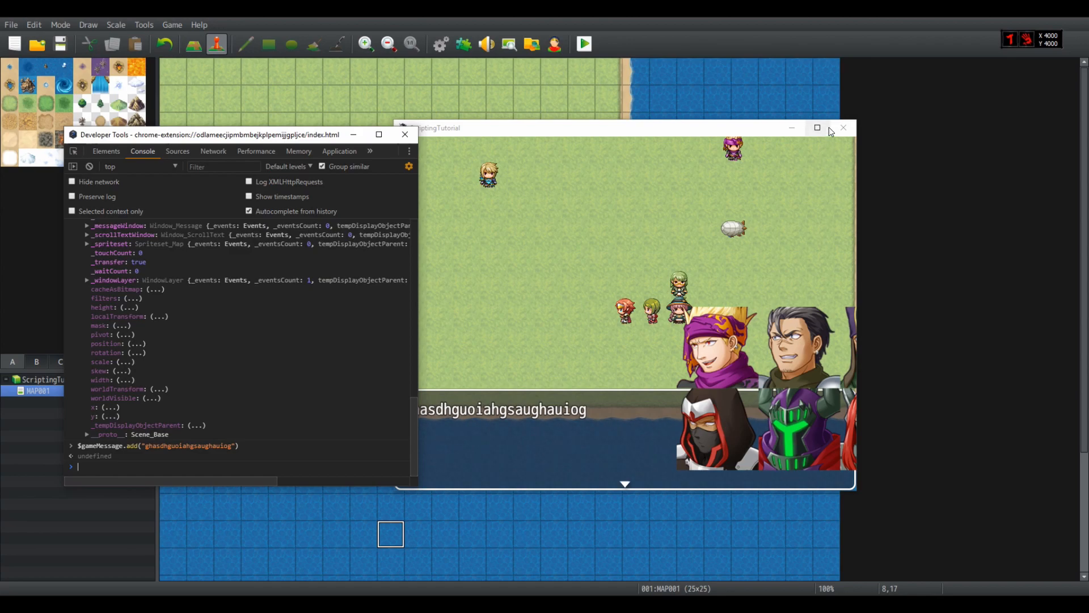
{"action": "mouse_move", "coordinate": [844, 130]}
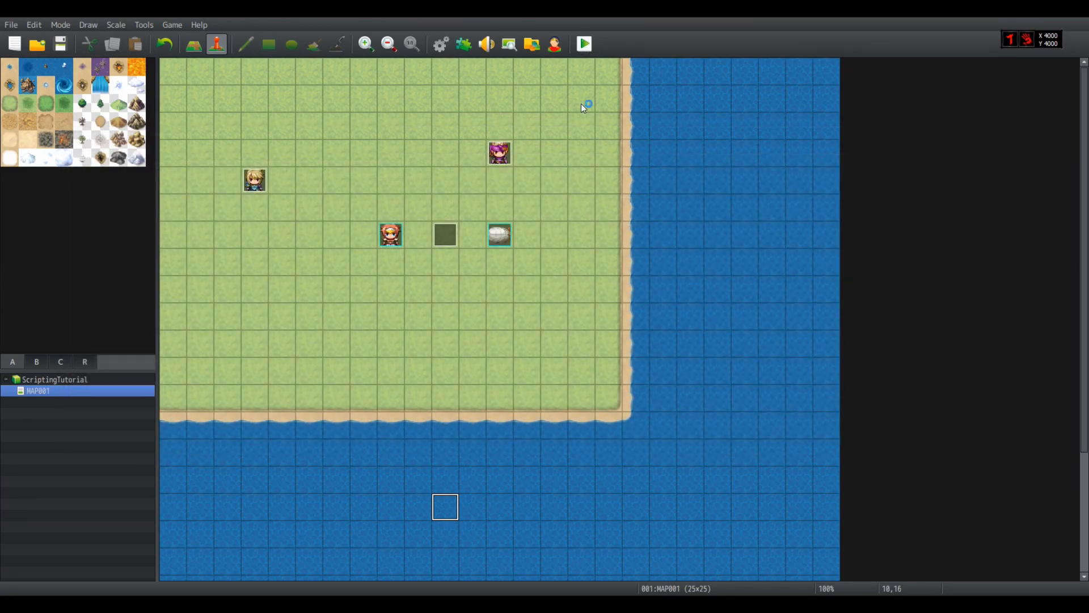
- Start a new playtest game, create new PIXI.Sprite() in the console and expand its properties
{"action": "left_click", "coordinate": [583, 44]}
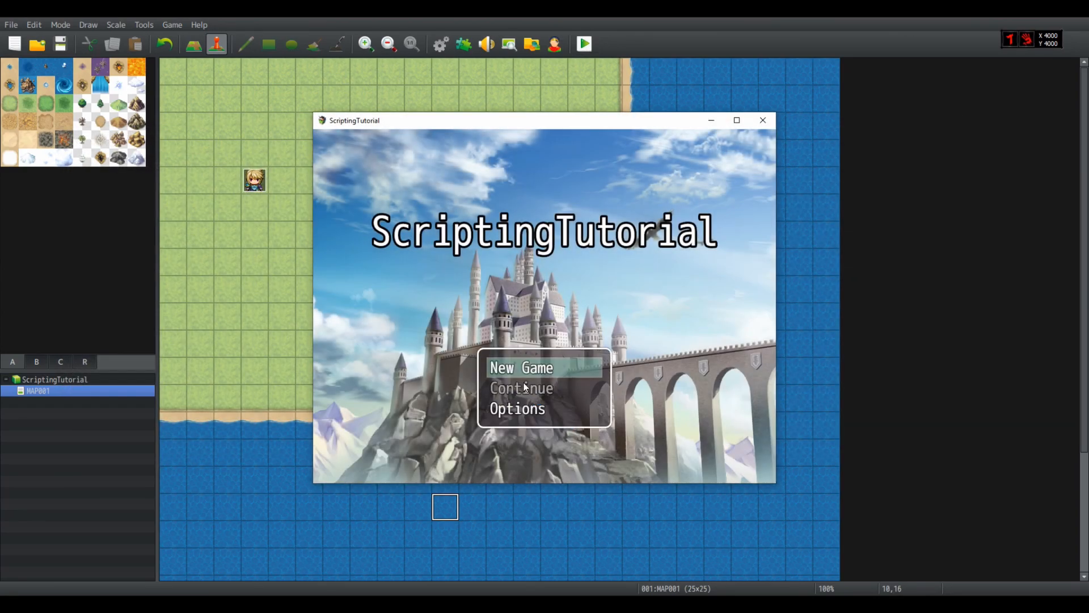
{"action": "left_click", "coordinate": [521, 366]}
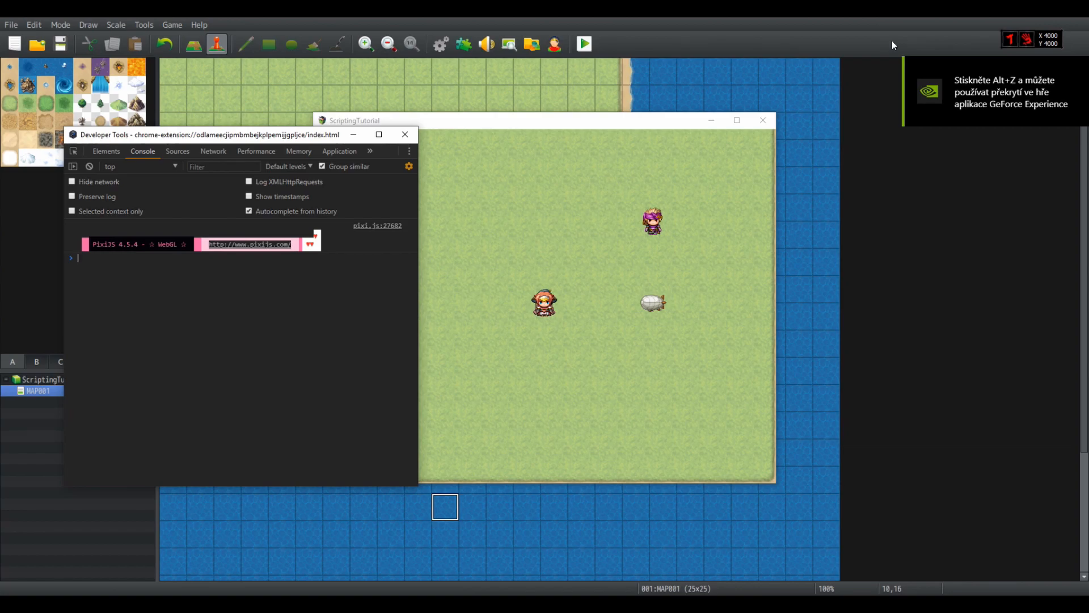
{"action": "type", "text": "Pi"}
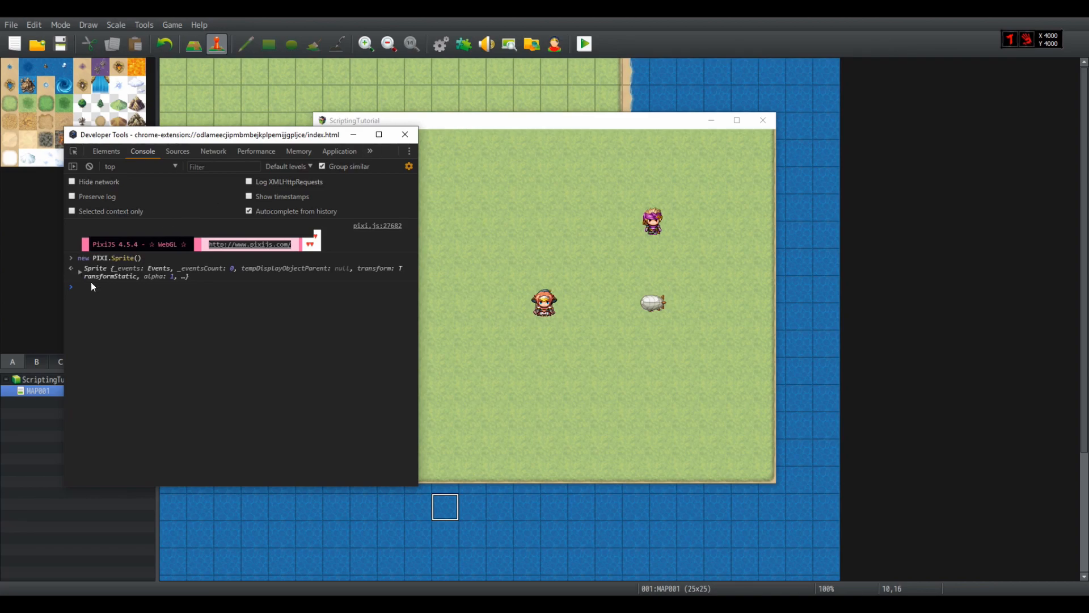
{"action": "left_click", "coordinate": [79, 268]}
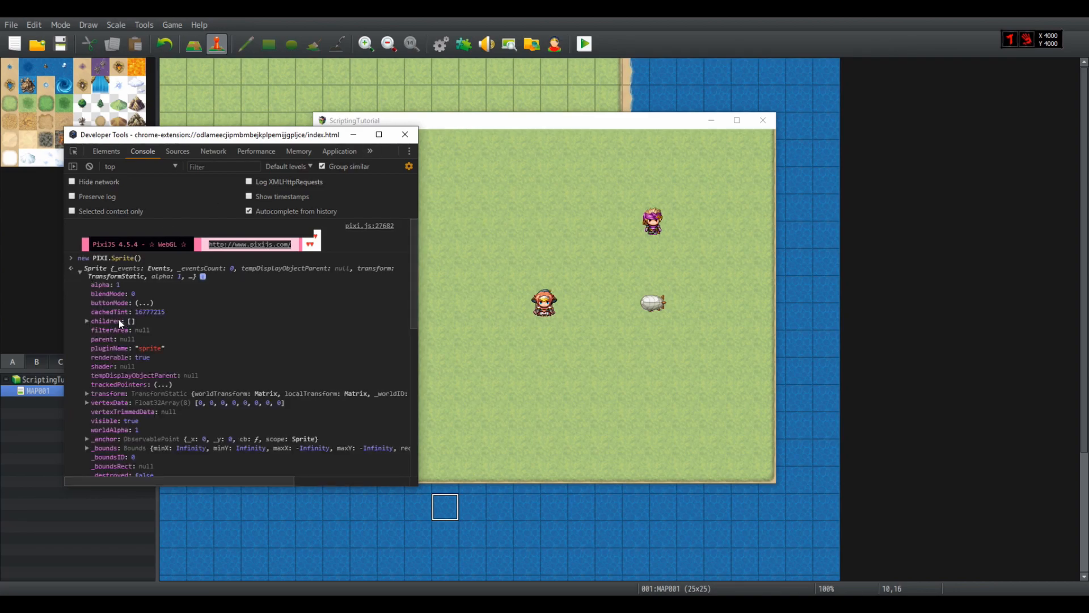
{"action": "scroll", "scroll_direction": "down", "scroll_amount": 3}
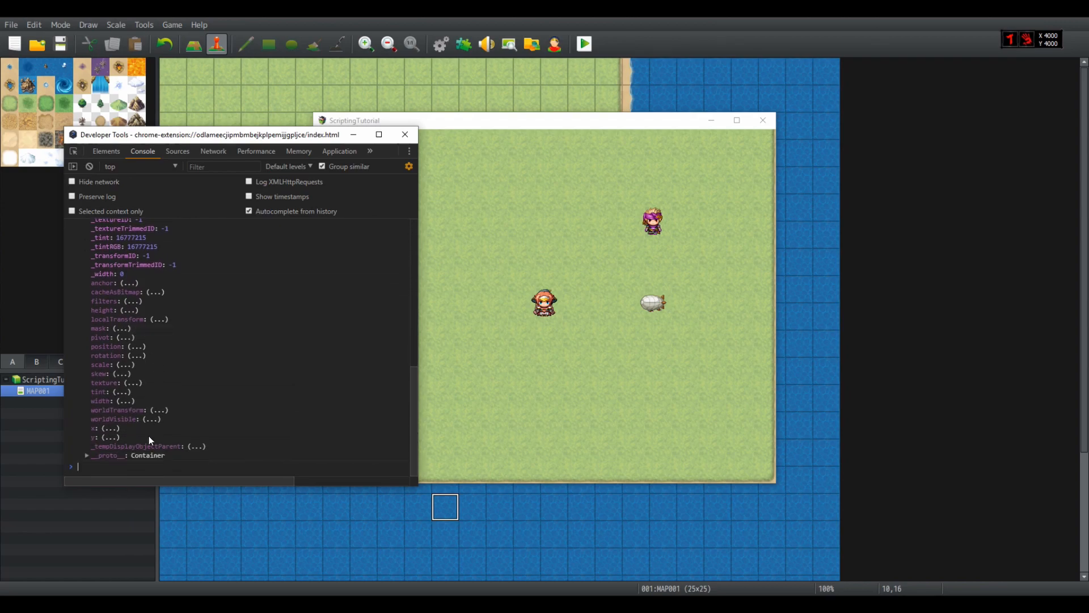
{"action": "mouse_move", "coordinate": [451, 203]}
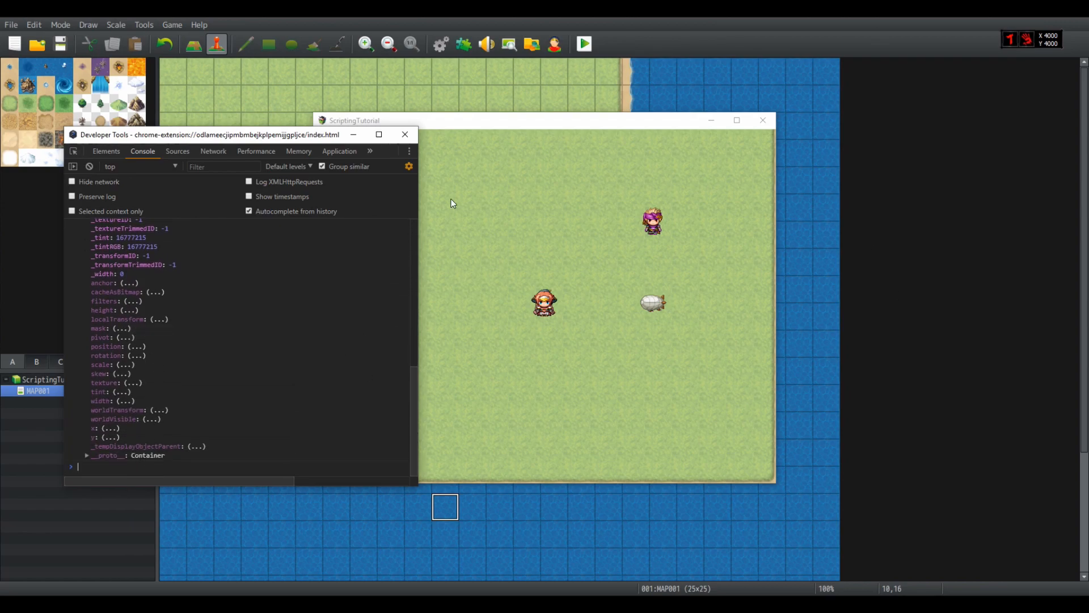
{"action": "mouse_move", "coordinate": [318, 353]}
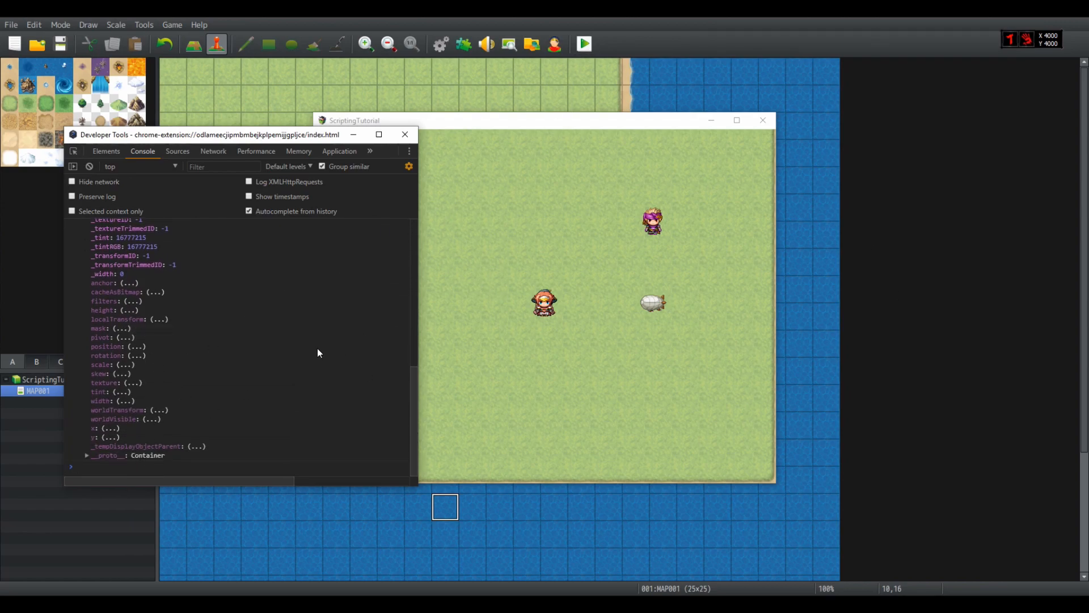
- Evaluate SceneManager._scene.children and SceneManager._scene.addChildAt to see its source
{"action": "type", "text": "SceneManager._scene."}
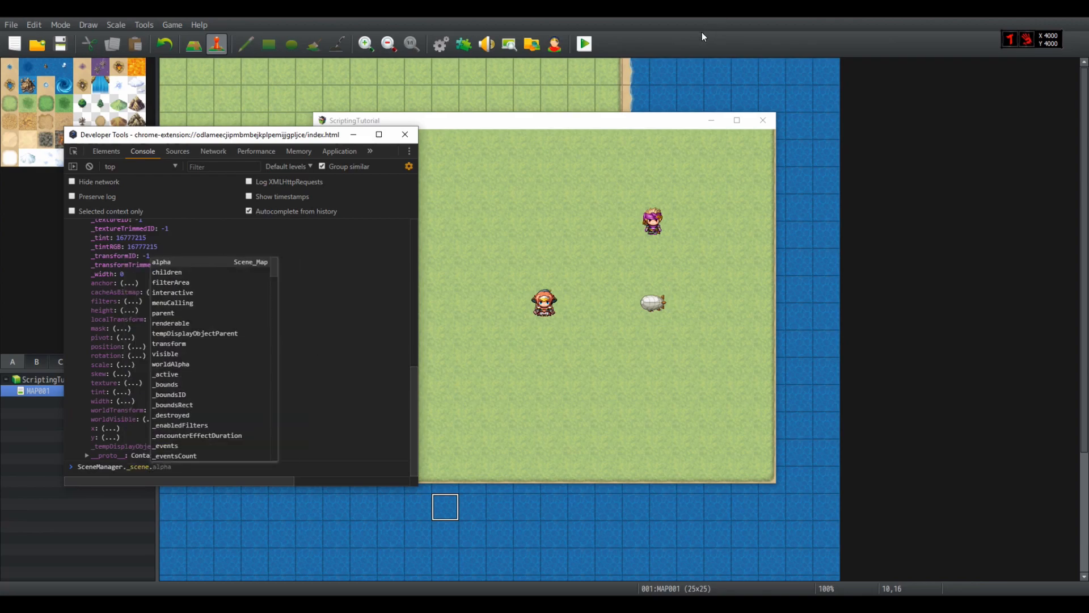
{"action": "type", "text": "children"}
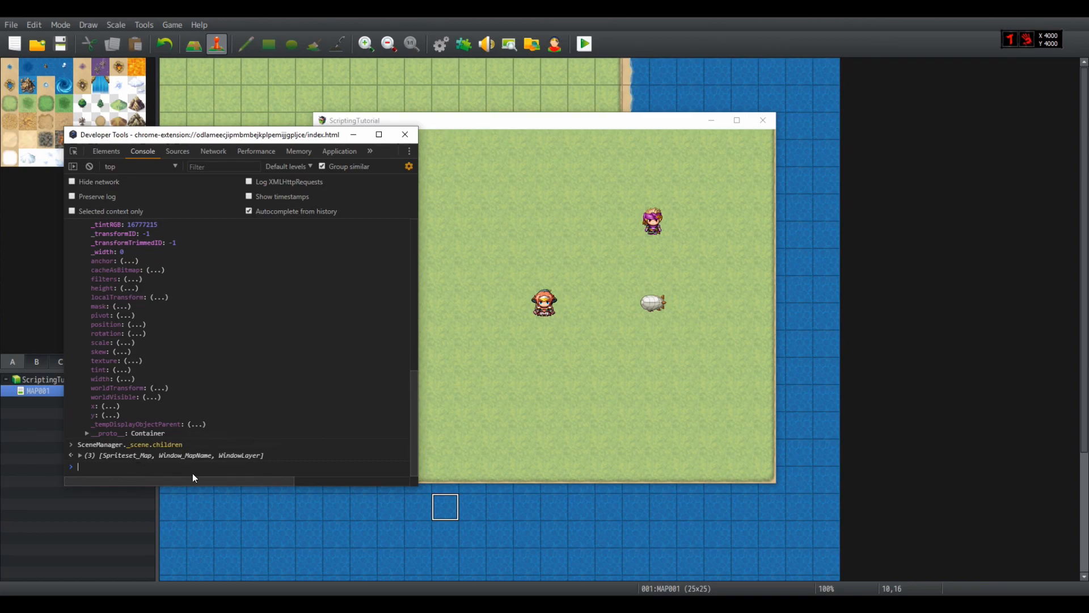
{"action": "mouse_move", "coordinate": [249, 445]}
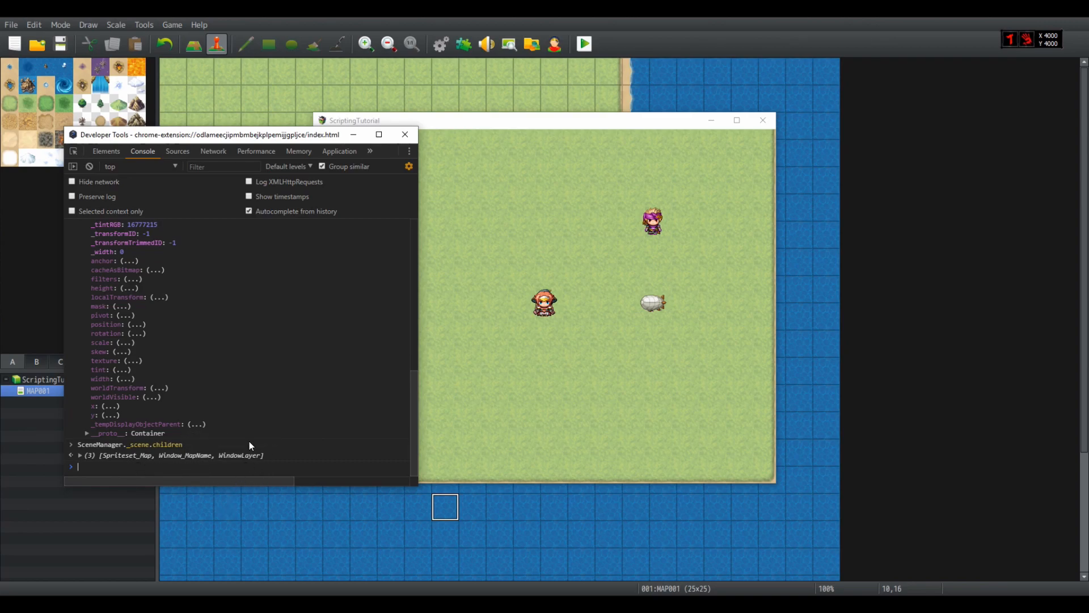
{"action": "mouse_move", "coordinate": [687, 413]}
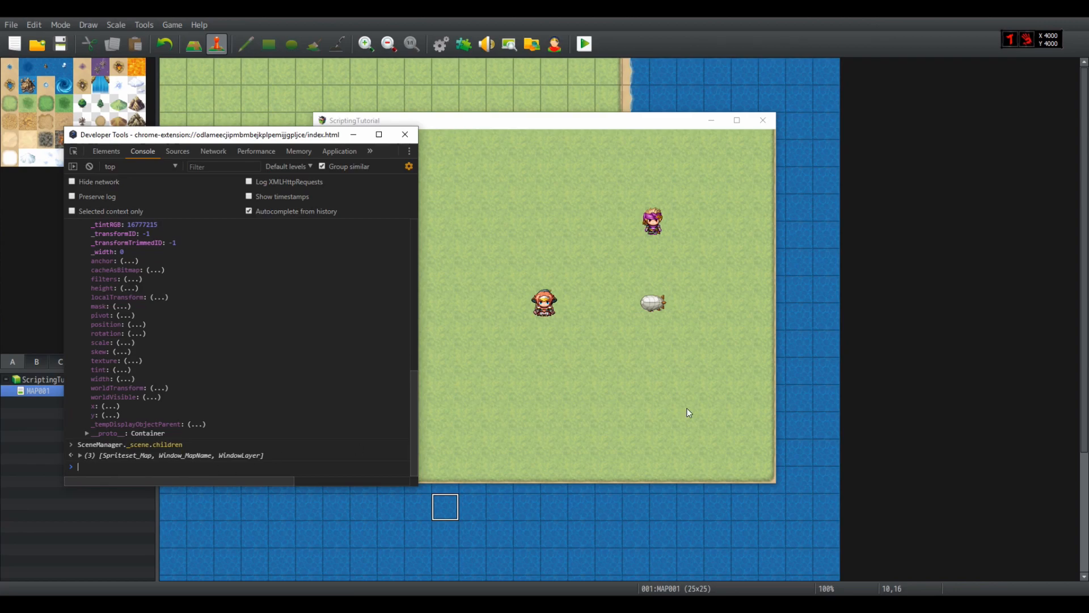
{"action": "type", "text": "SceneManager._scene.addChildAt"}
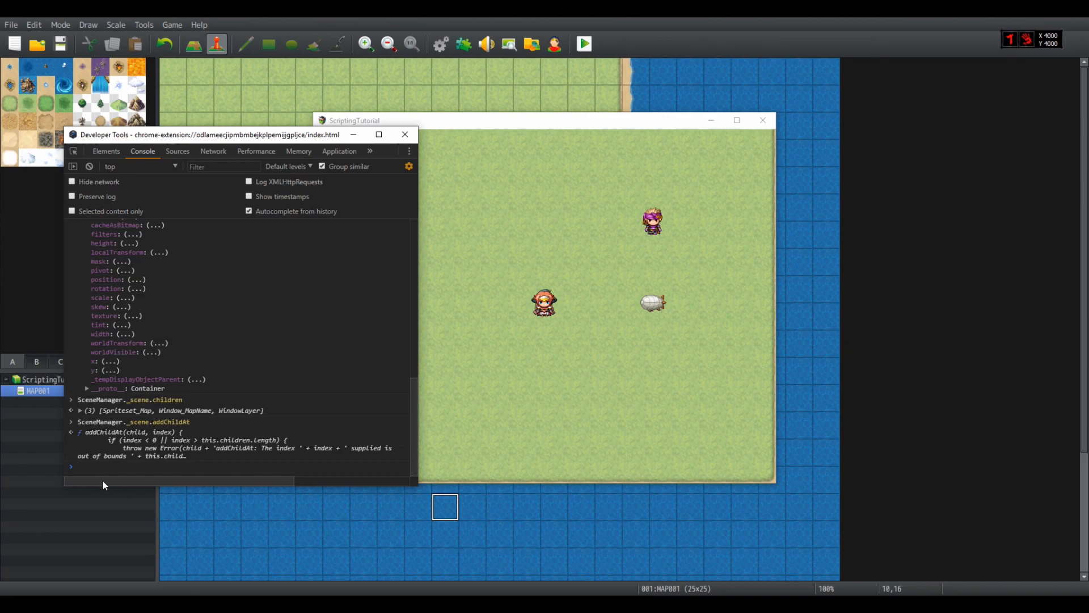
{"action": "mouse_move", "coordinate": [431, 375]}
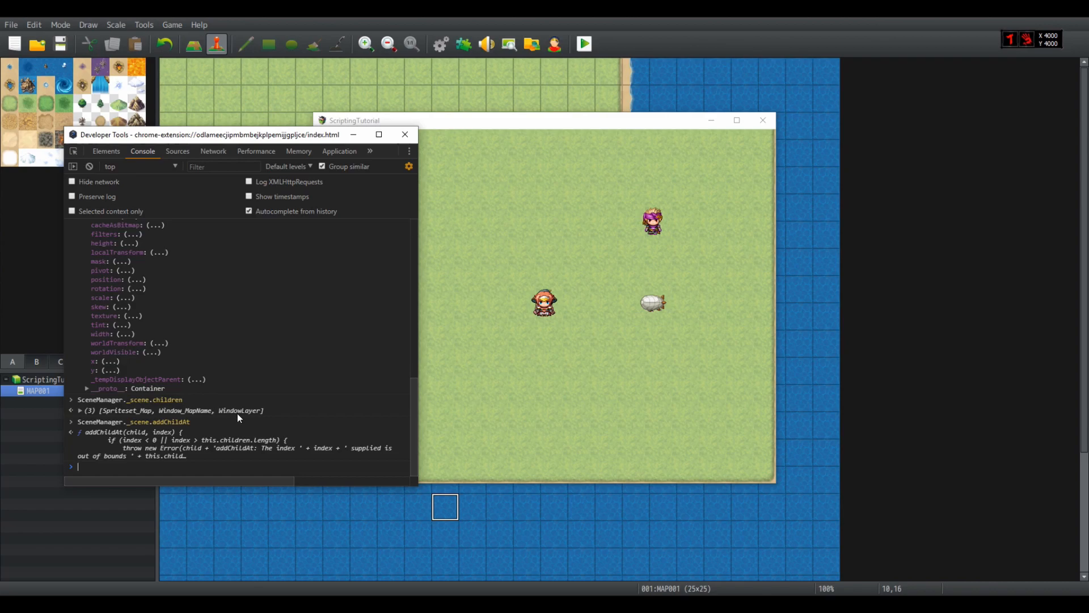
{"action": "mouse_move", "coordinate": [239, 409]}
{"action": "type", "text": "var spr = new"}
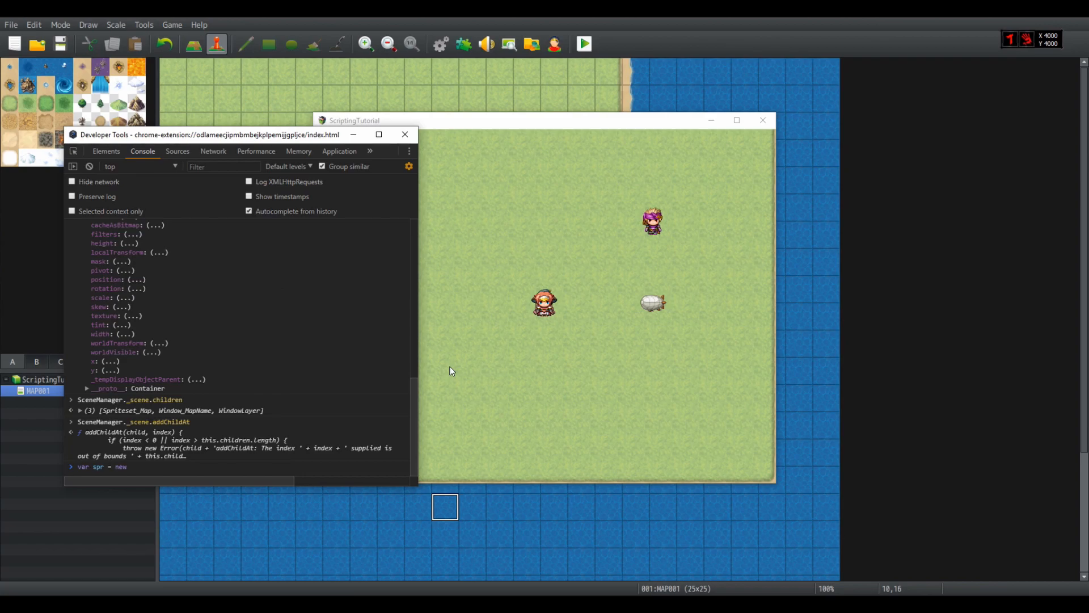
- Create spr from ImageManager.loadFace("Evil",0) and add it to the scene at child index 2
{"action": "type", "text": "Sprite(I"}
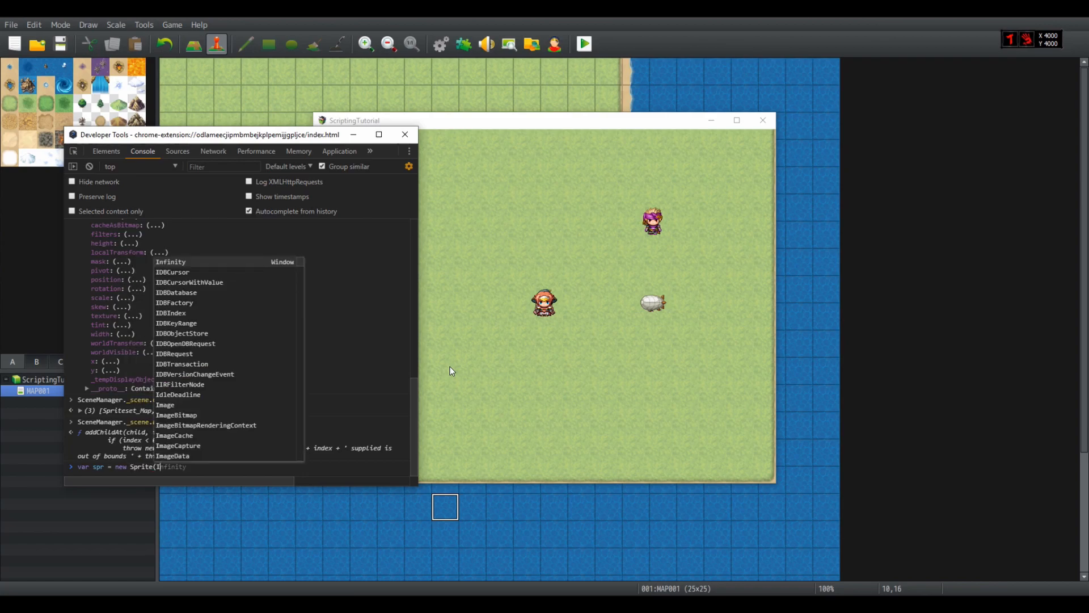
{"action": "type", "text": "mageManager"}
{"action": "type", "text": "SceneManager._scene.addChildAt(spr,"}
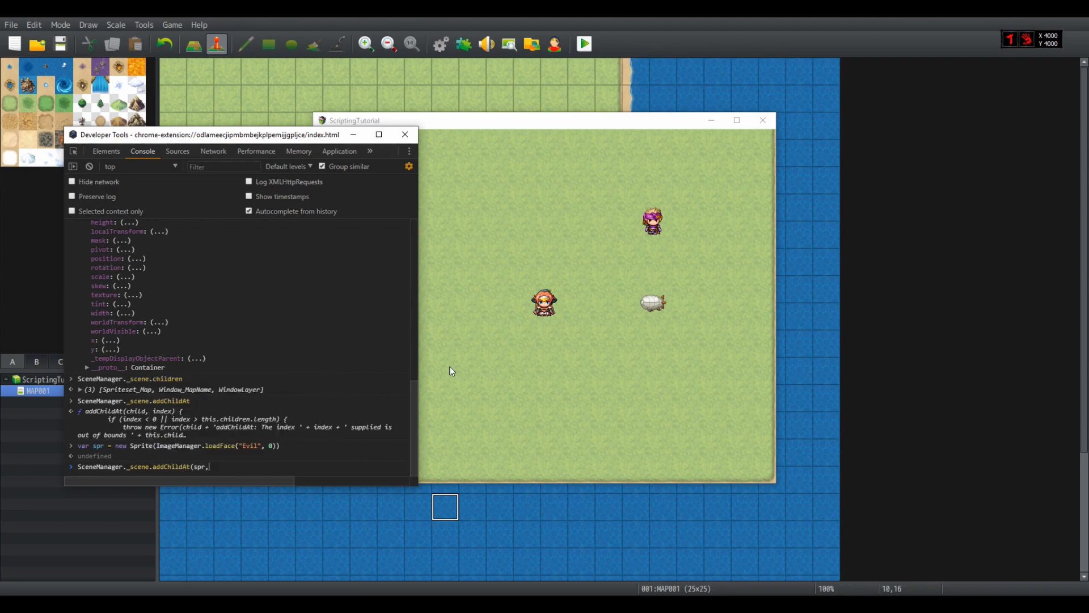
{"action": "type", "text": "2)"}
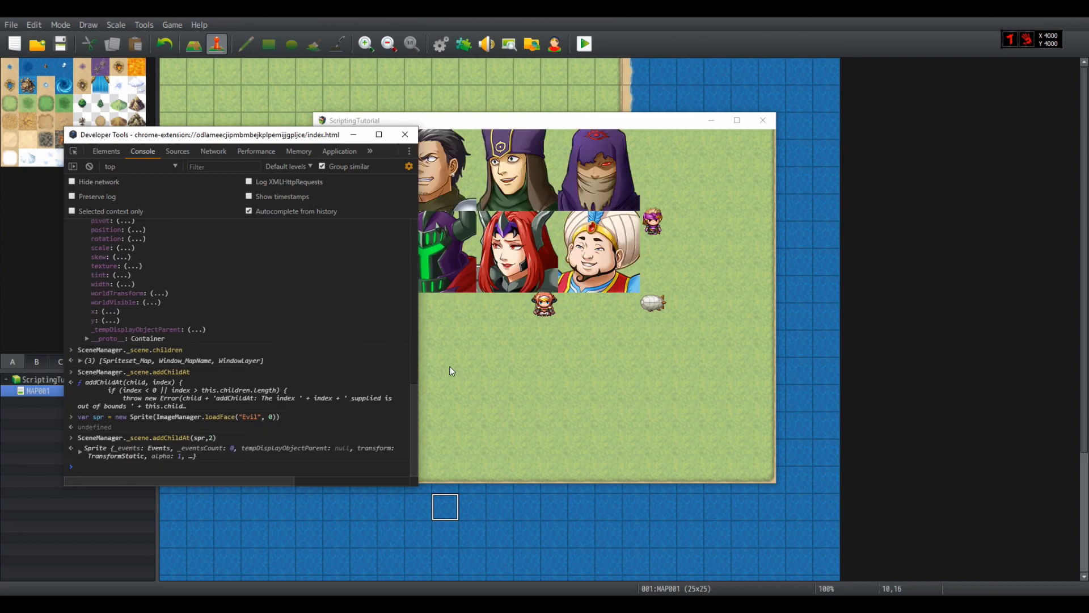
- Move spr to y 500 and add a test message via $gameMessage
{"action": "type", "text": "spr.y = 500"}
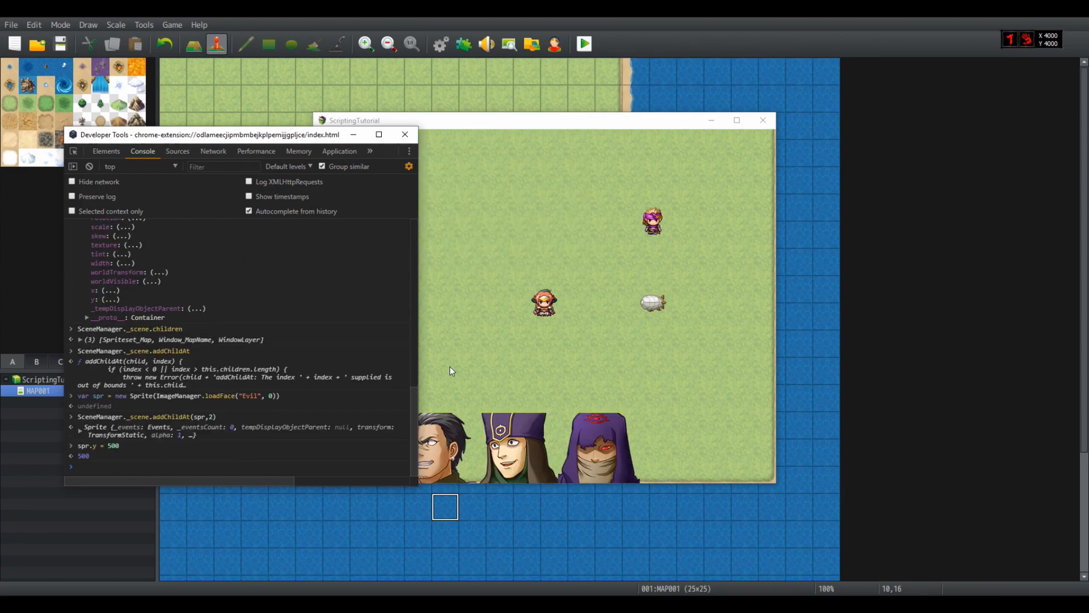
{"action": "type", "text": "$gameMessage"}
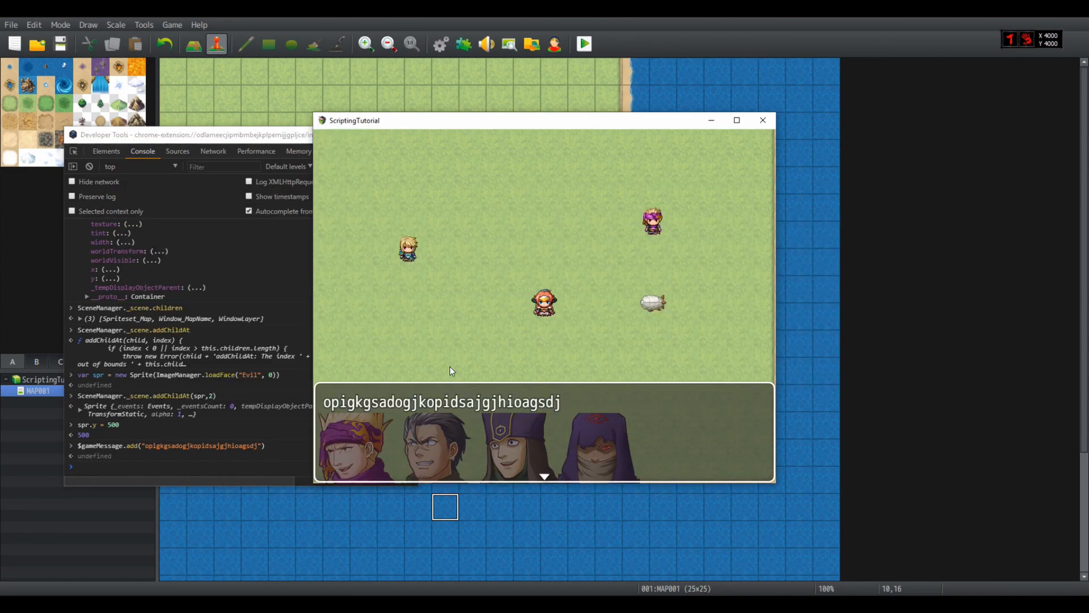
{"action": "mouse_move", "coordinate": [423, 411]}
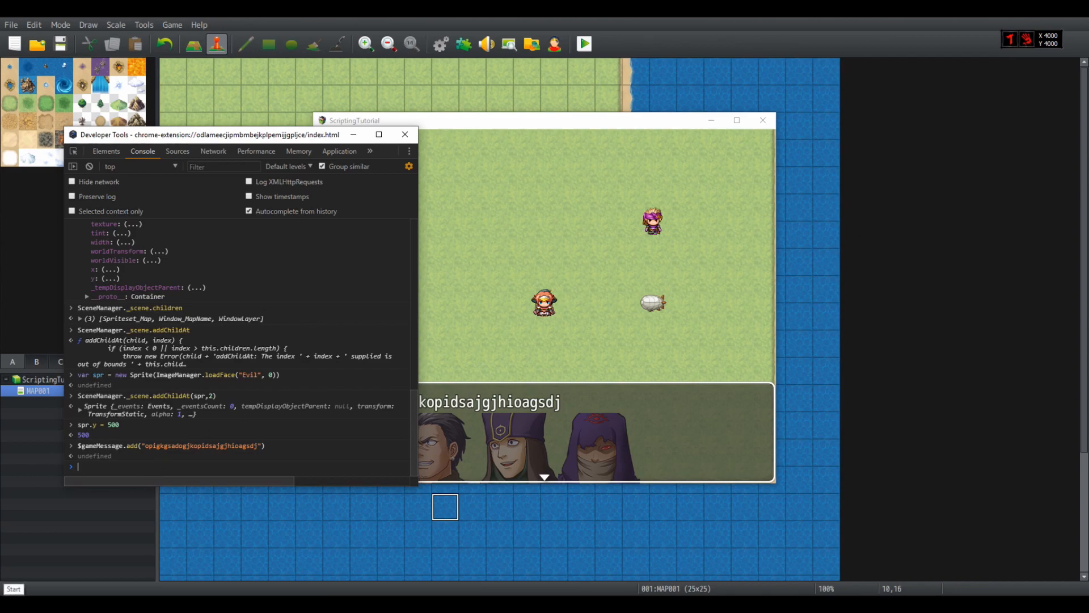
- Reset spr.y to 0 and create sprr from ImageManager.loadFace("Actor1",0)
{"action": "type", "text": "spr."}
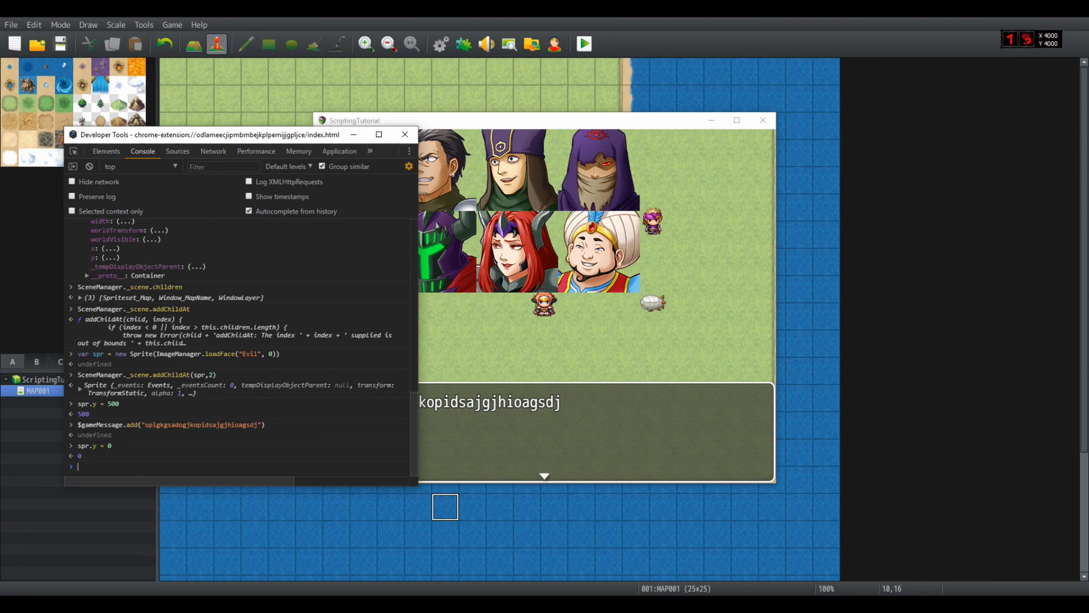
{"action": "type", "text": "sprr = new"}
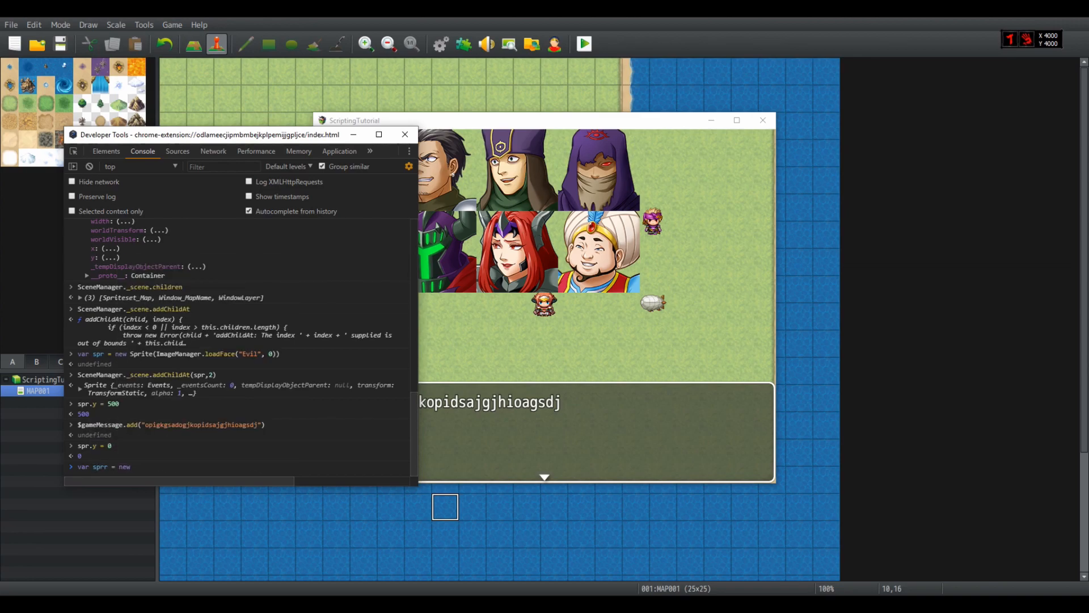
{"action": "type", "text": "Sprite("}
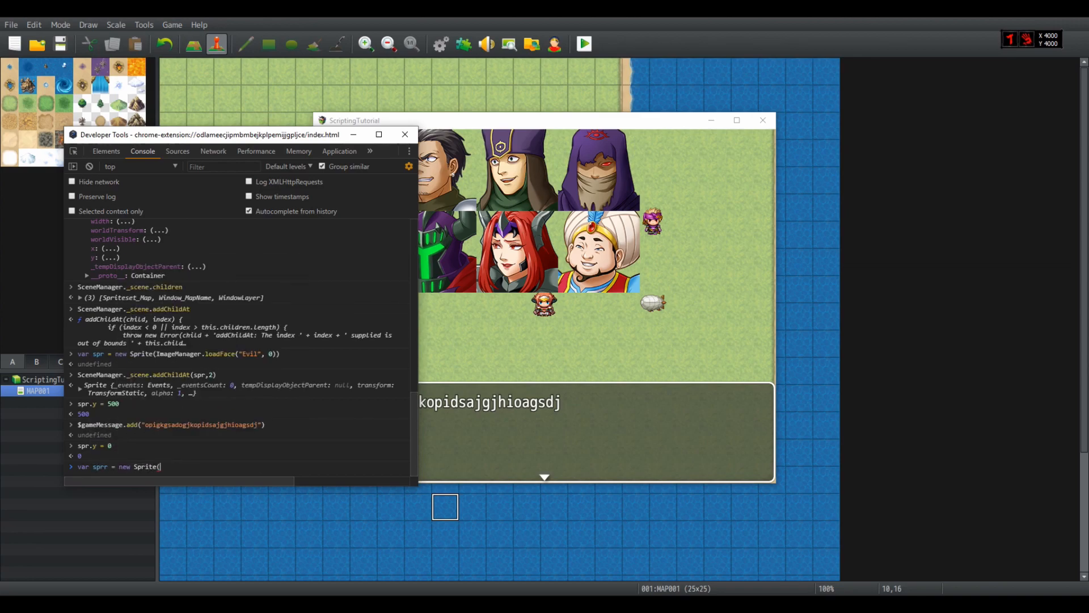
{"action": "type", "text": "ImageManager.loadFace(\"Actor1\", 0"}
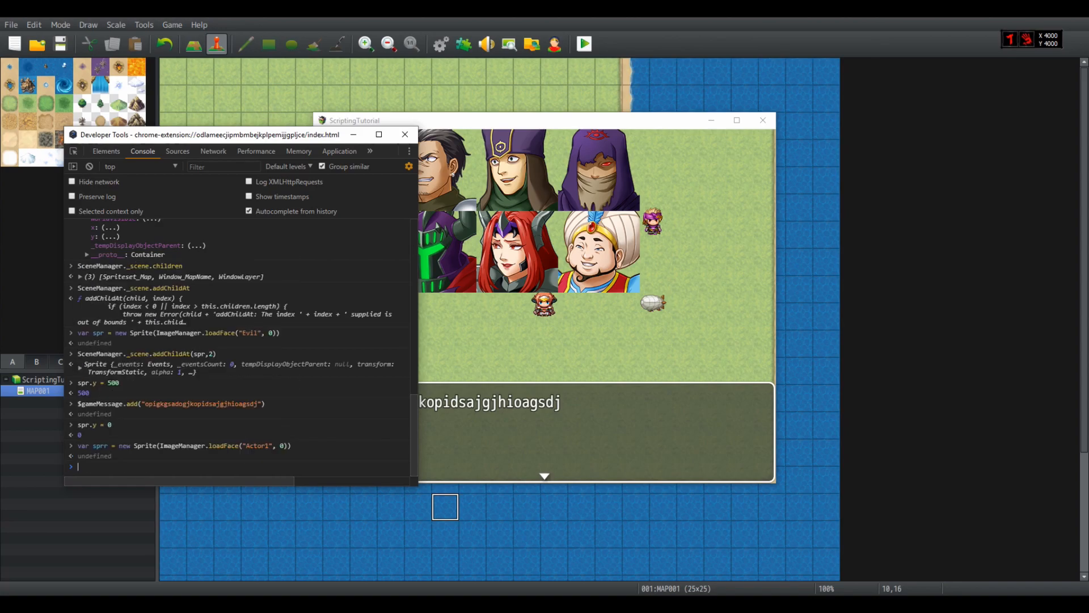
- Attach sprr as a child of spr with spr.addChild and begin setting sprr.y
{"action": "type", "text": "spr.addChild"}
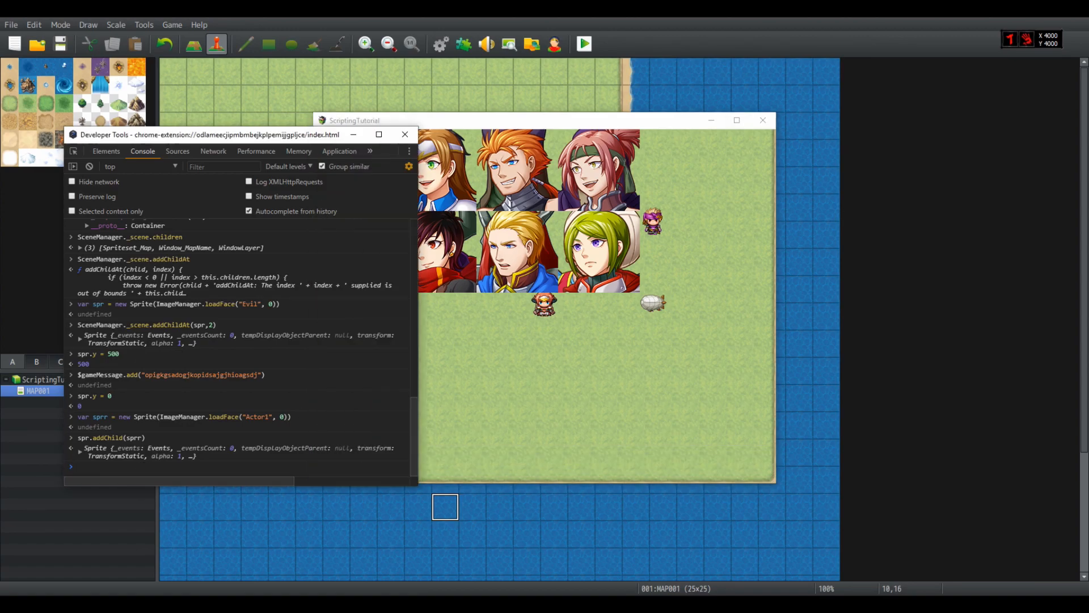
{"action": "type", "text": "sprr.y ="}
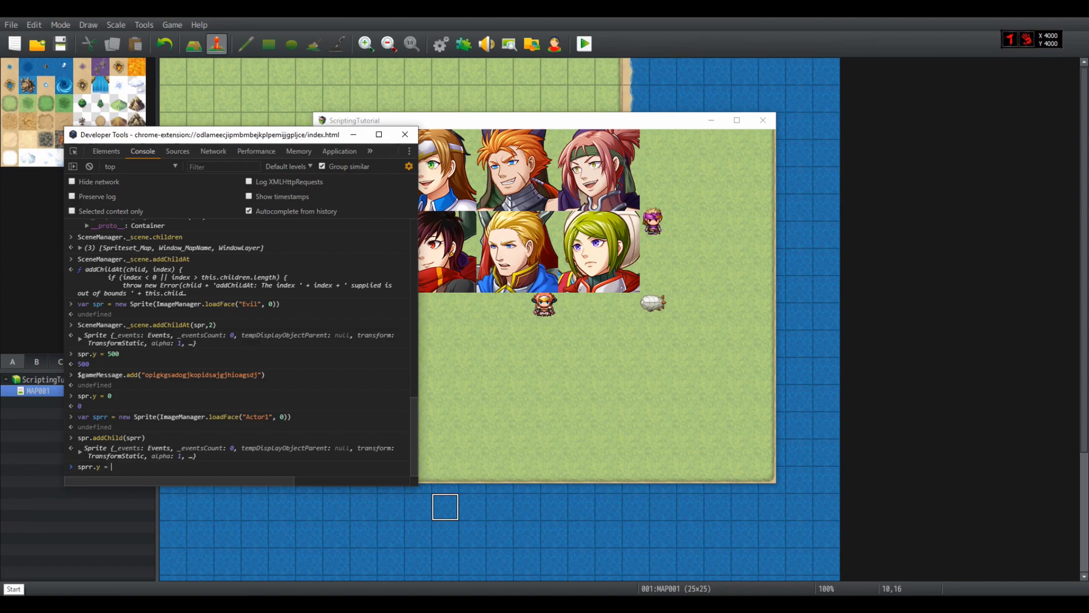
- Set sprr.y to 300, check its x, then shift the child sprite 100 pixels right
{"action": "type", "text": "300"}
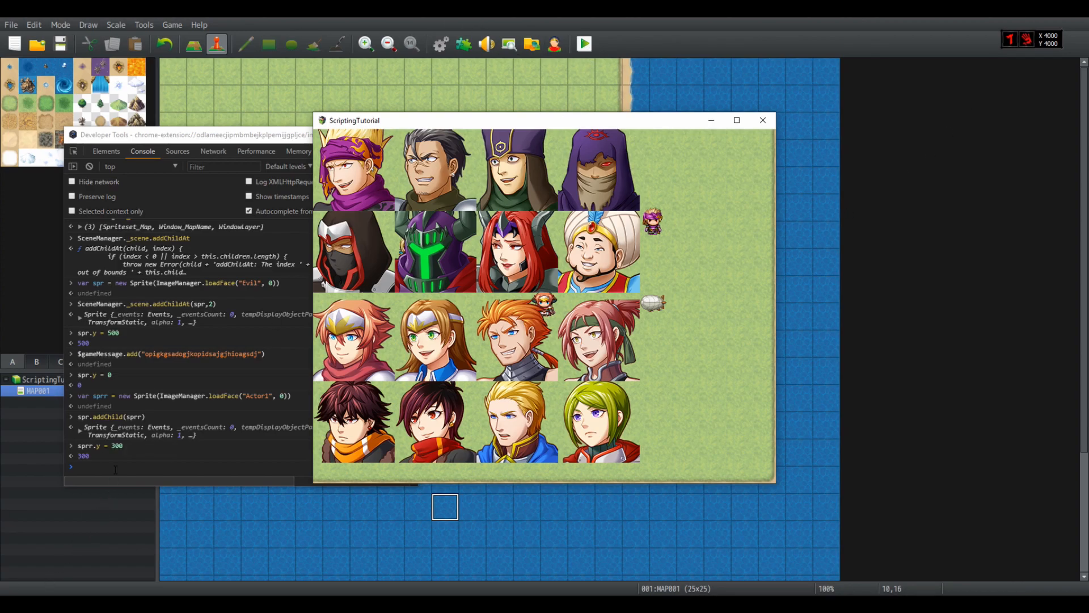
{"action": "mouse_move", "coordinate": [416, 448]}
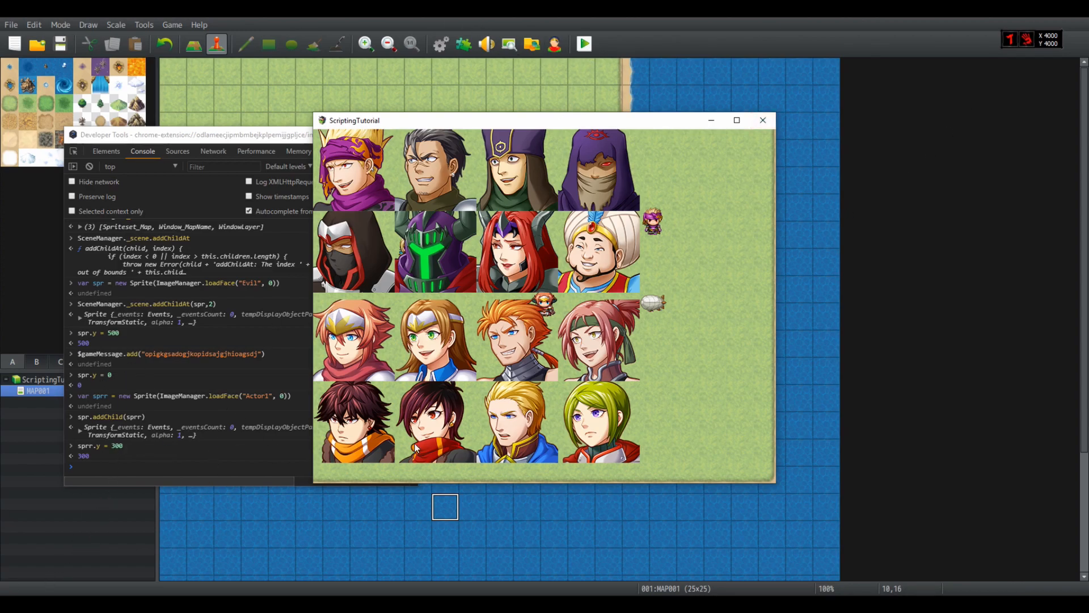
{"action": "mouse_move", "coordinate": [657, 466]}
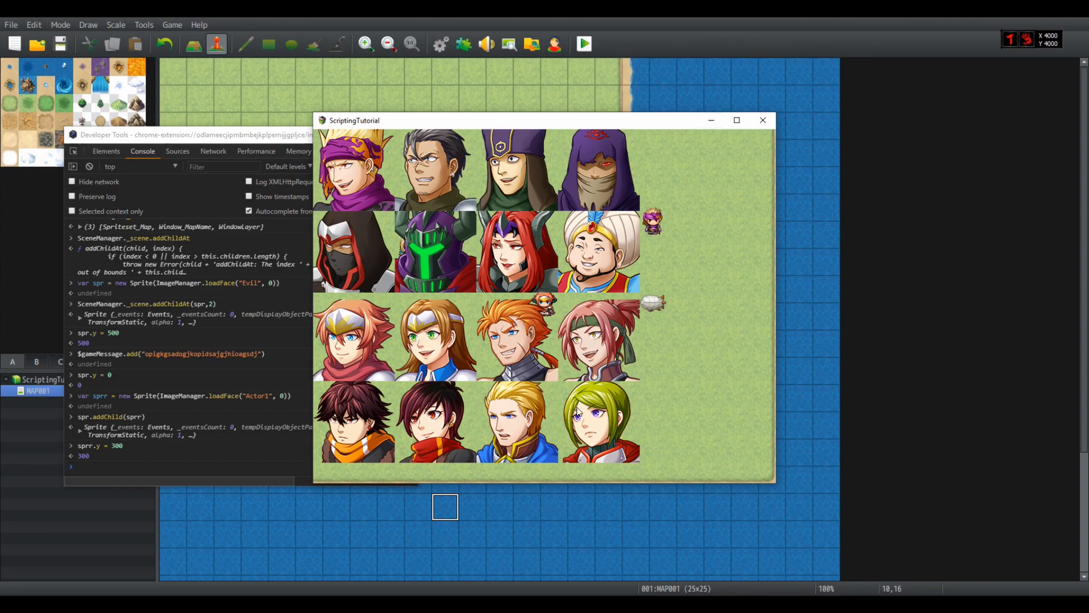
{"action": "mouse_move", "coordinate": [477, 228]}
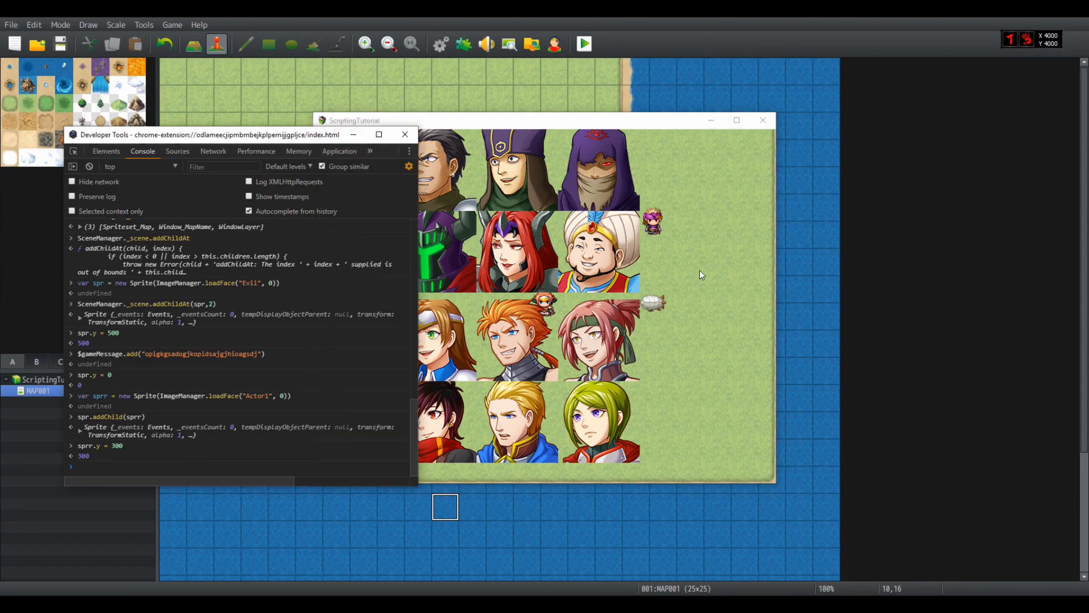
{"action": "mouse_move", "coordinate": [246, 237]}
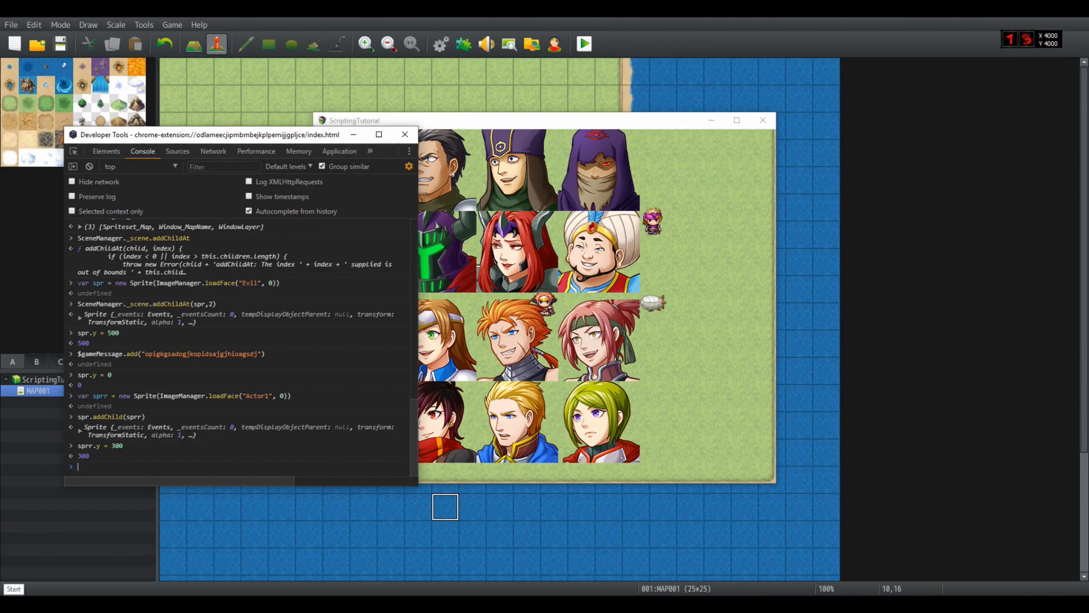
{"action": "type", "text": "spr.x"}
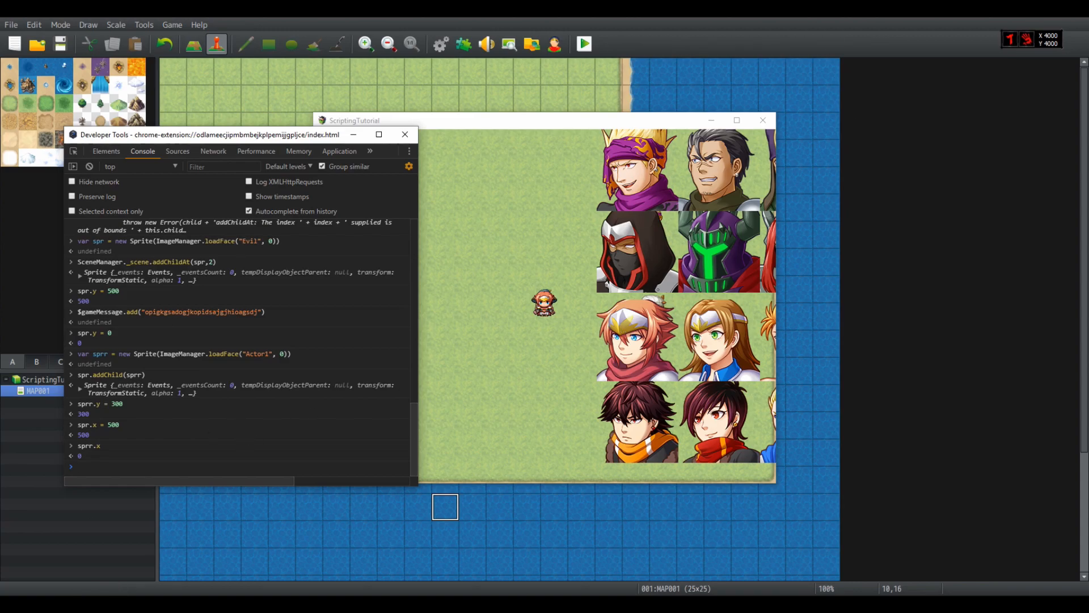
{"action": "type", "text": "spr"}
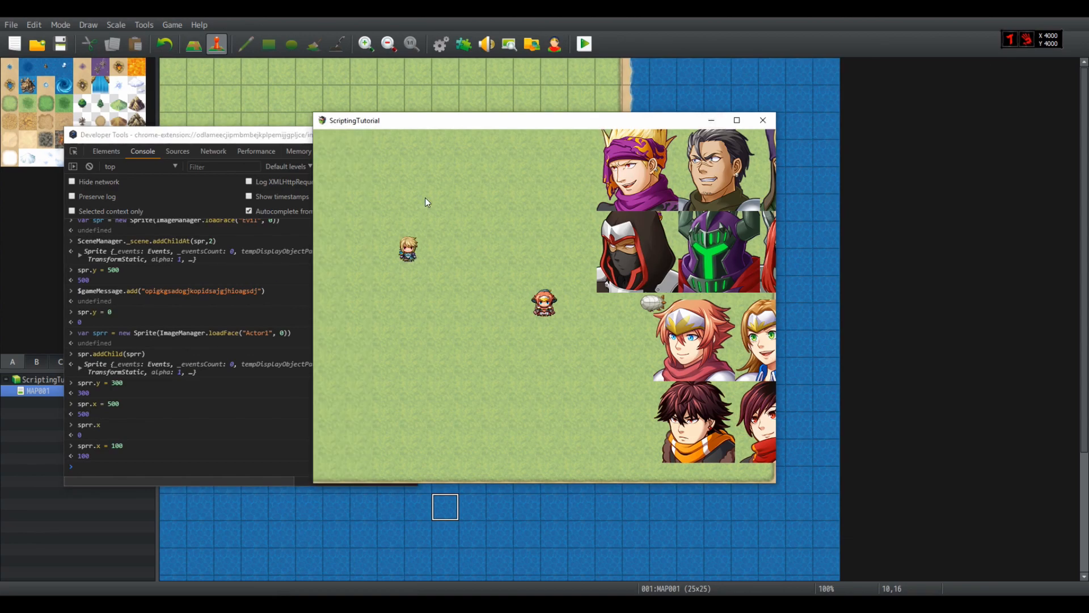
{"action": "mouse_move", "coordinate": [594, 375]}
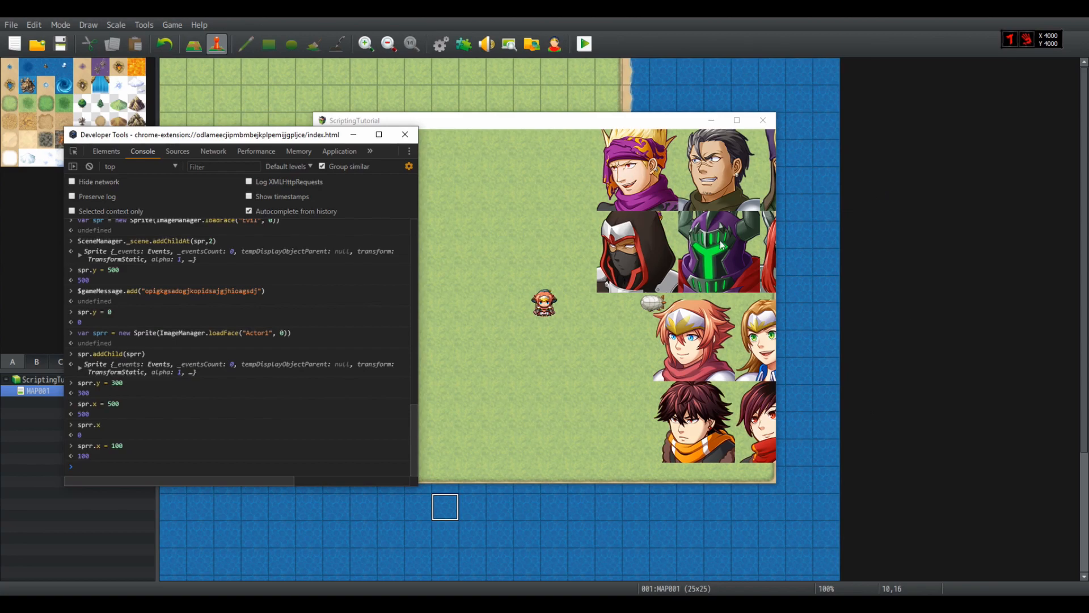
{"action": "mouse_move", "coordinate": [630, 310]}
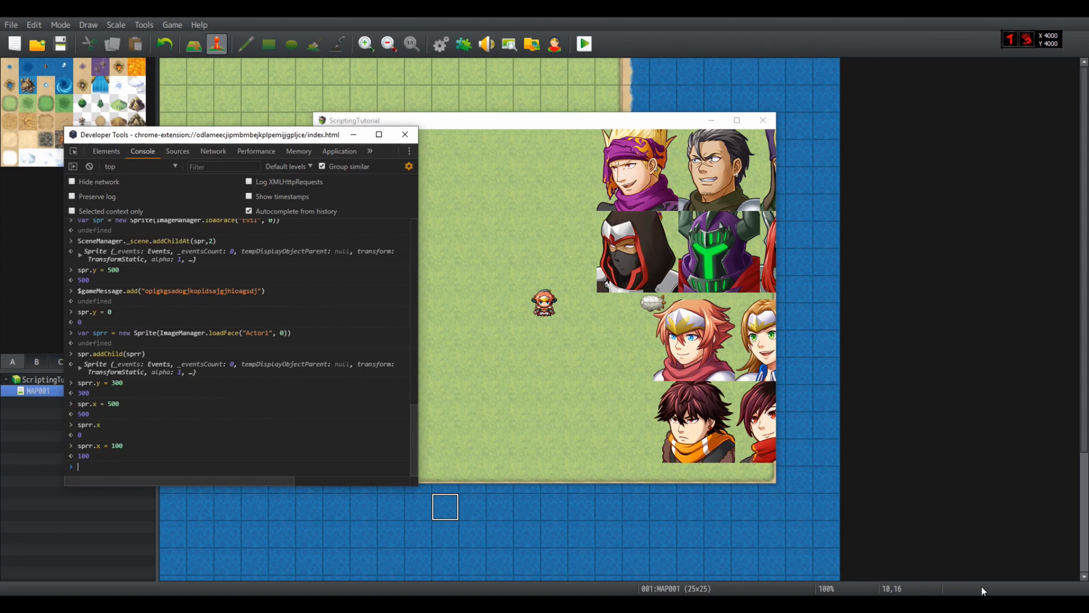
{"action": "mouse_move", "coordinate": [128, 455]}
{"action": "type", "text": "sprr.y = 0"}
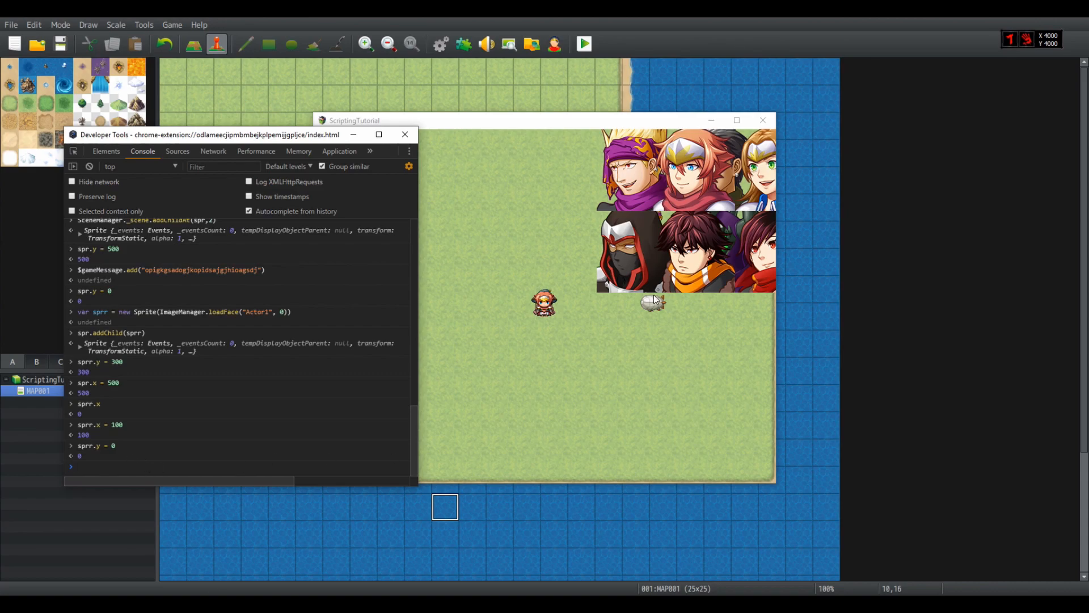
{"action": "mouse_move", "coordinate": [722, 139]}
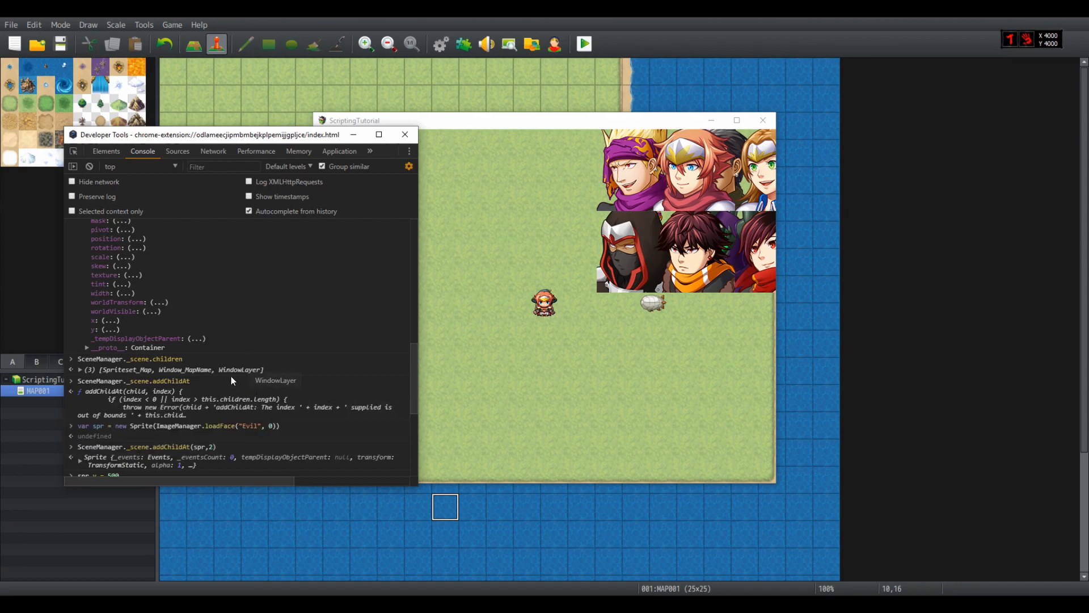
{"action": "mouse_move", "coordinate": [210, 385]}
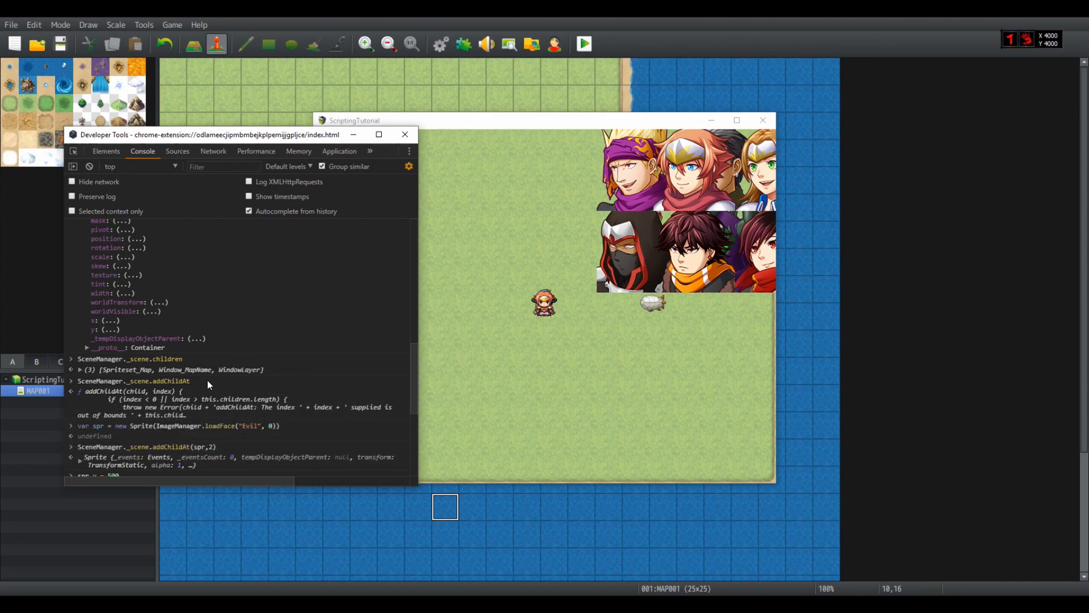
{"action": "mouse_move", "coordinate": [244, 321]}
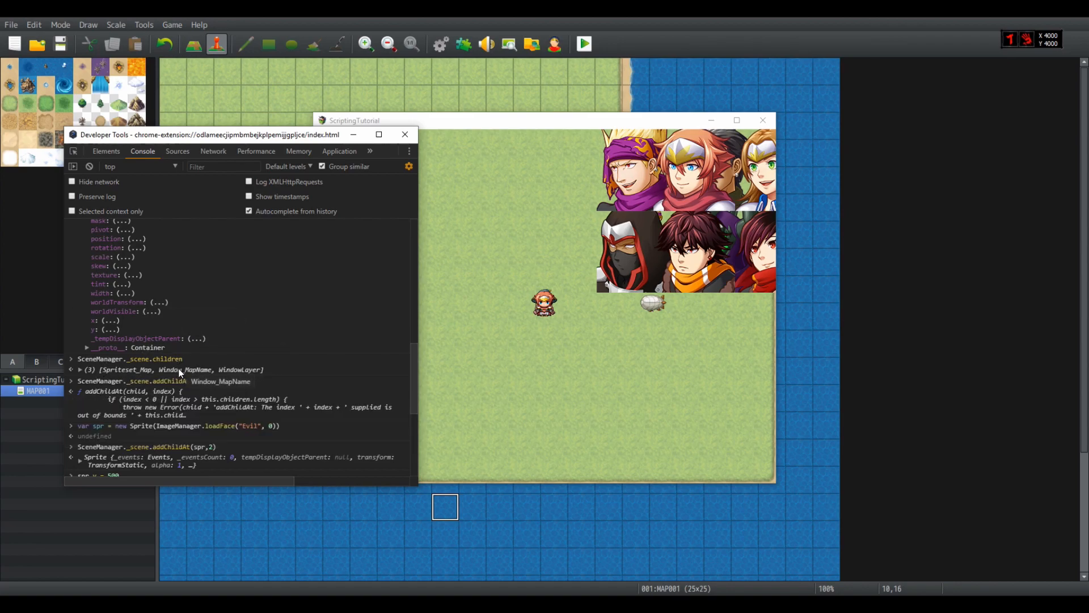
{"action": "mouse_move", "coordinate": [211, 388]}
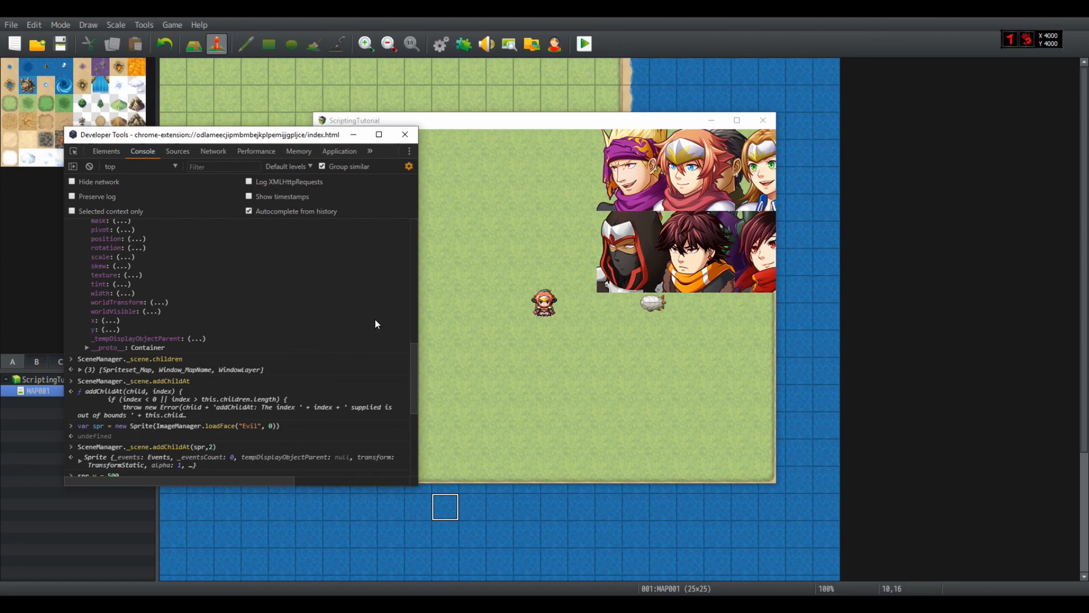
{"action": "mouse_move", "coordinate": [262, 466]}
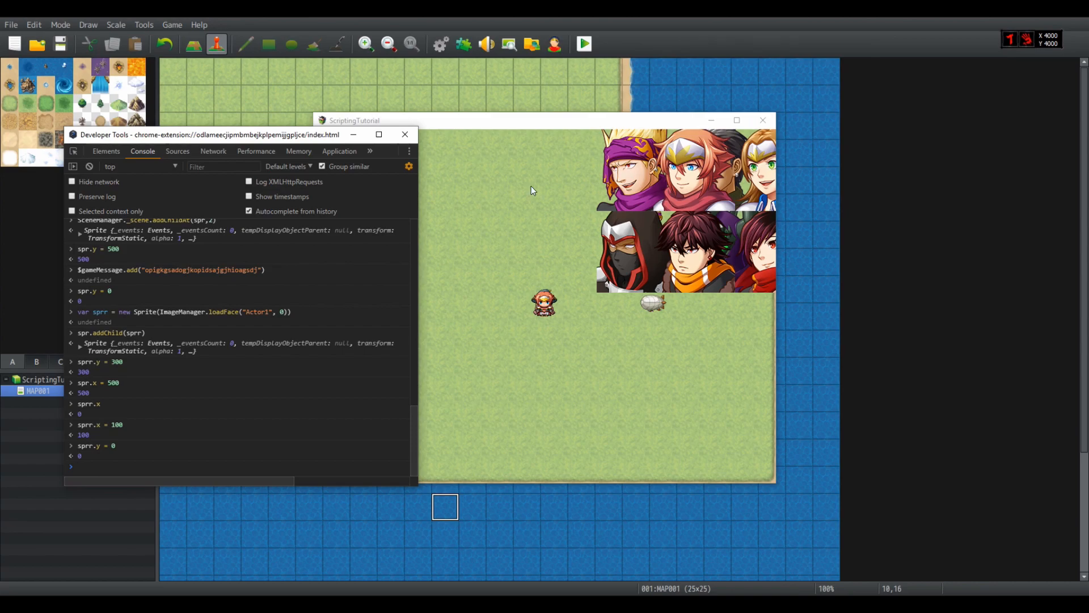
- Set spr.x to 0, add sprr directly to the scene and confirm spr.children is empty
{"action": "type", "text": "spr.x"}
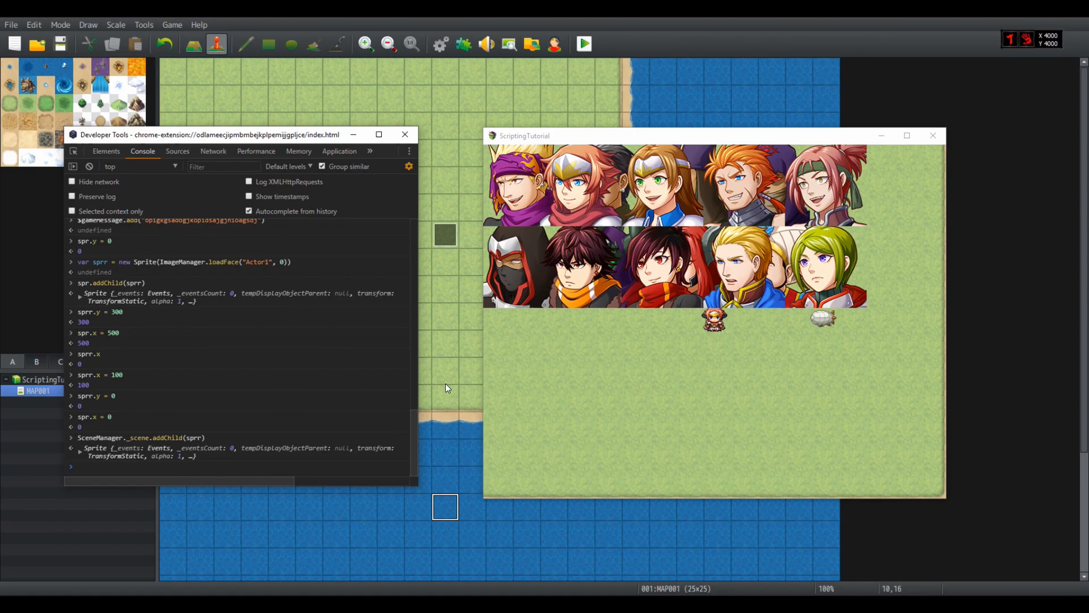
{"action": "type", "text": "screen"}
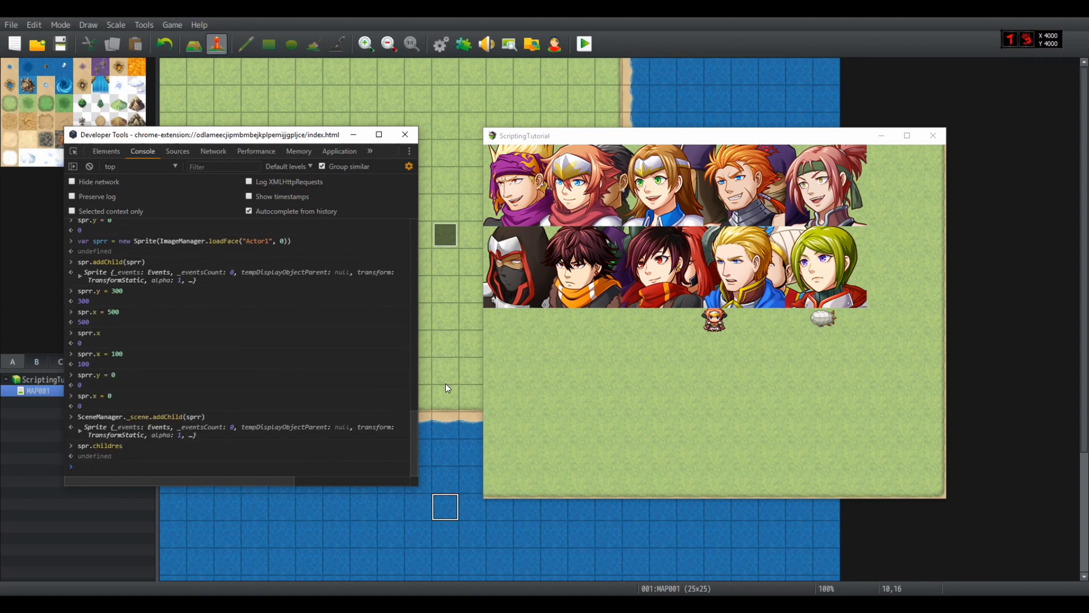
{"action": "type", "text": "spr.children"}
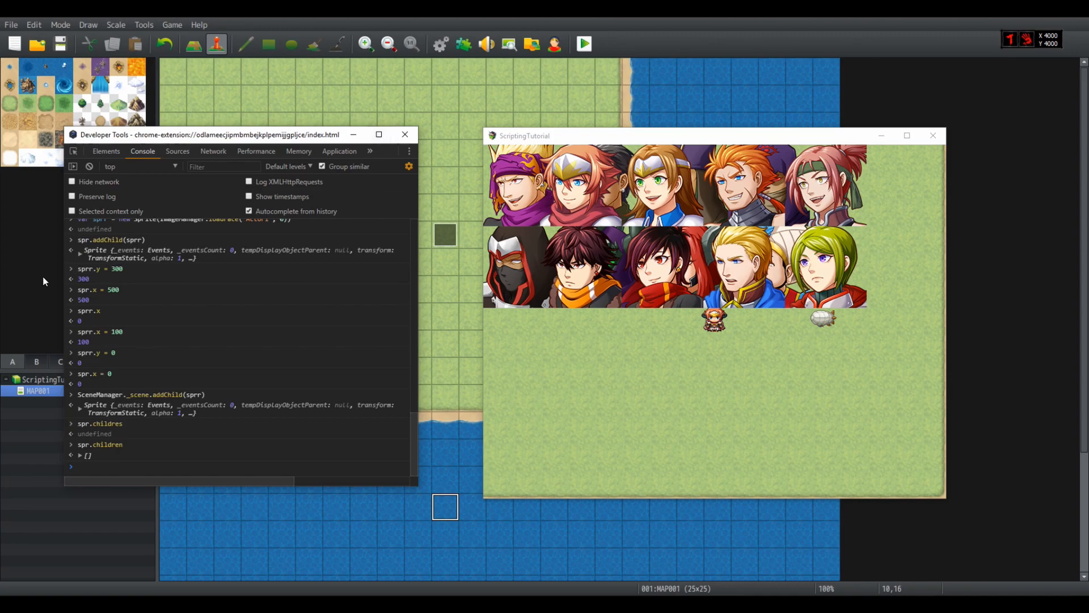
{"action": "mouse_move", "coordinate": [769, 139]}
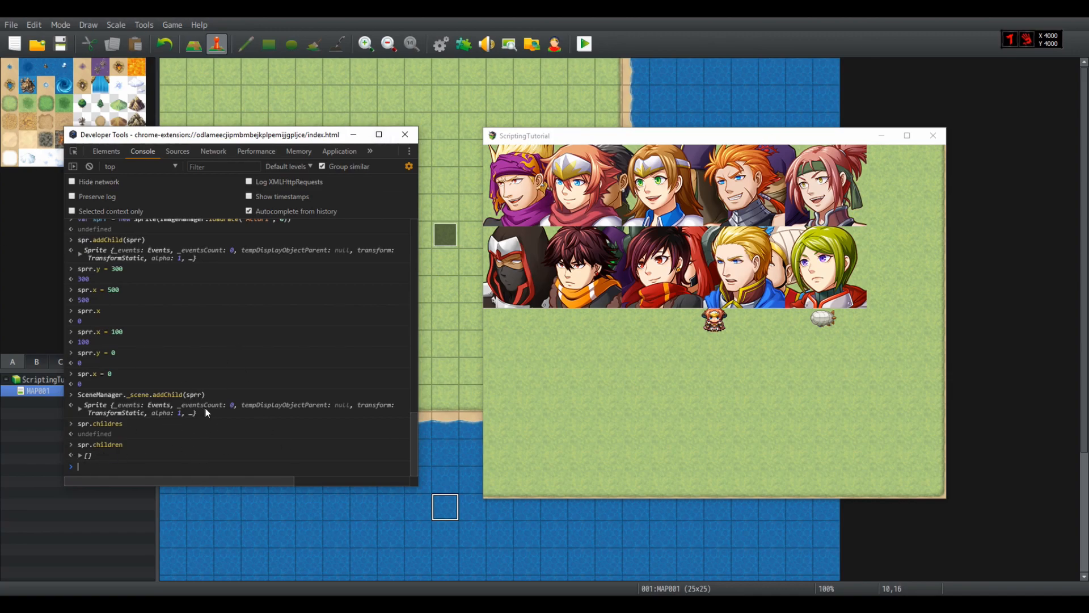
{"action": "mouse_move", "coordinate": [390, 433]}
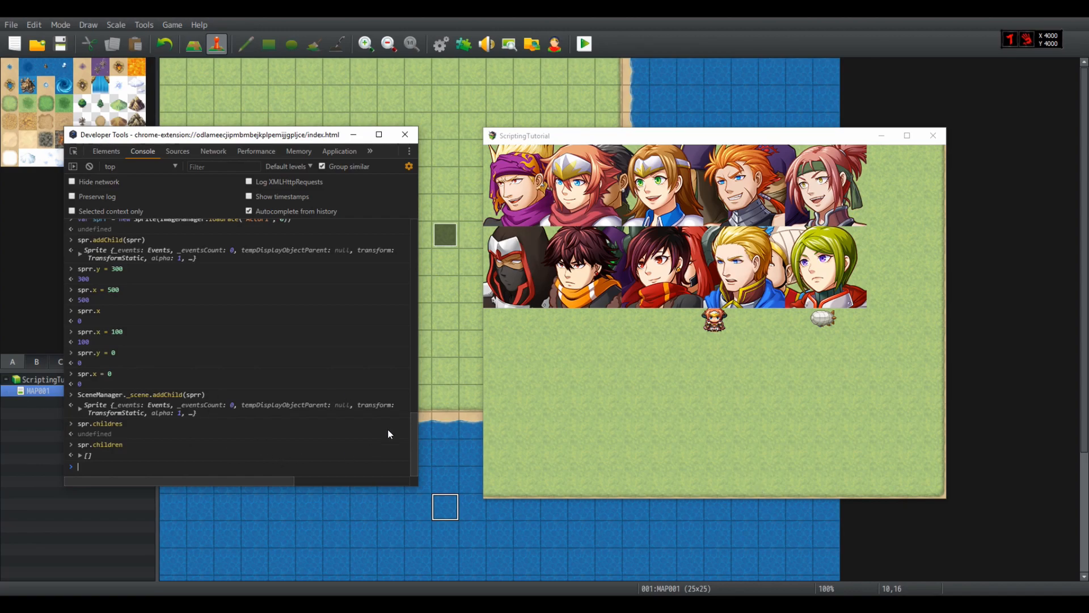
{"action": "mouse_move", "coordinate": [823, 445]}
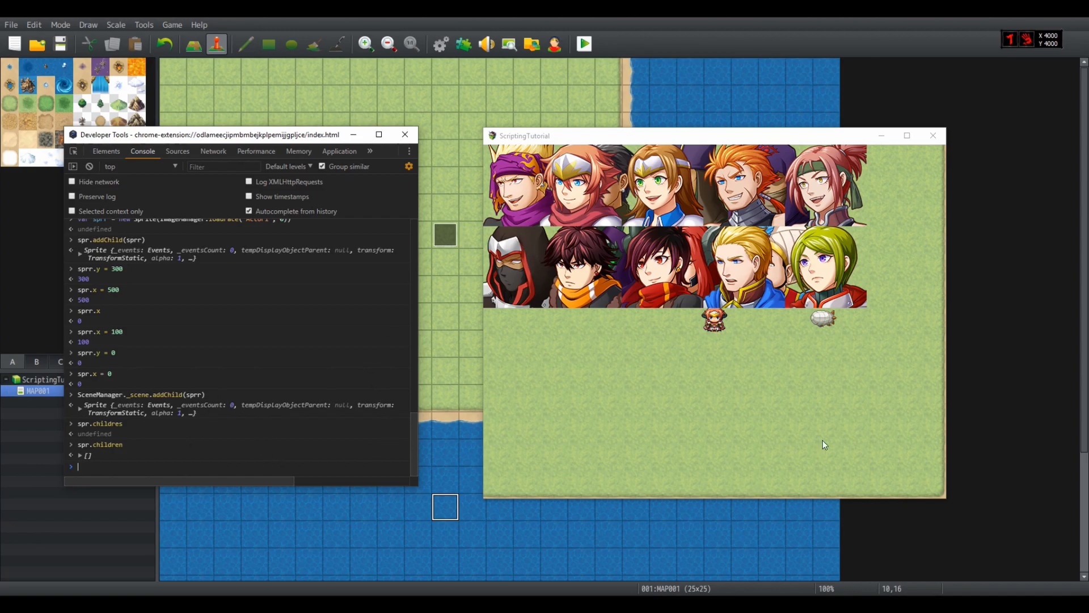
{"action": "mouse_move", "coordinate": [988, 179]}
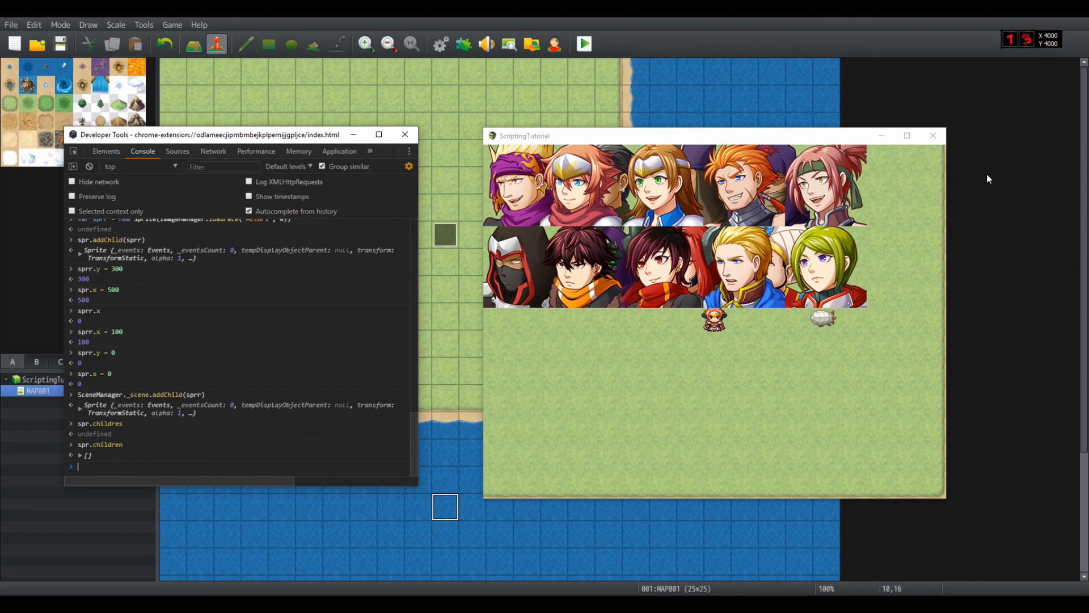
{"action": "mouse_move", "coordinate": [880, 135]}
{"action": "type", "text": "SceneManager._scene.removeChild"}
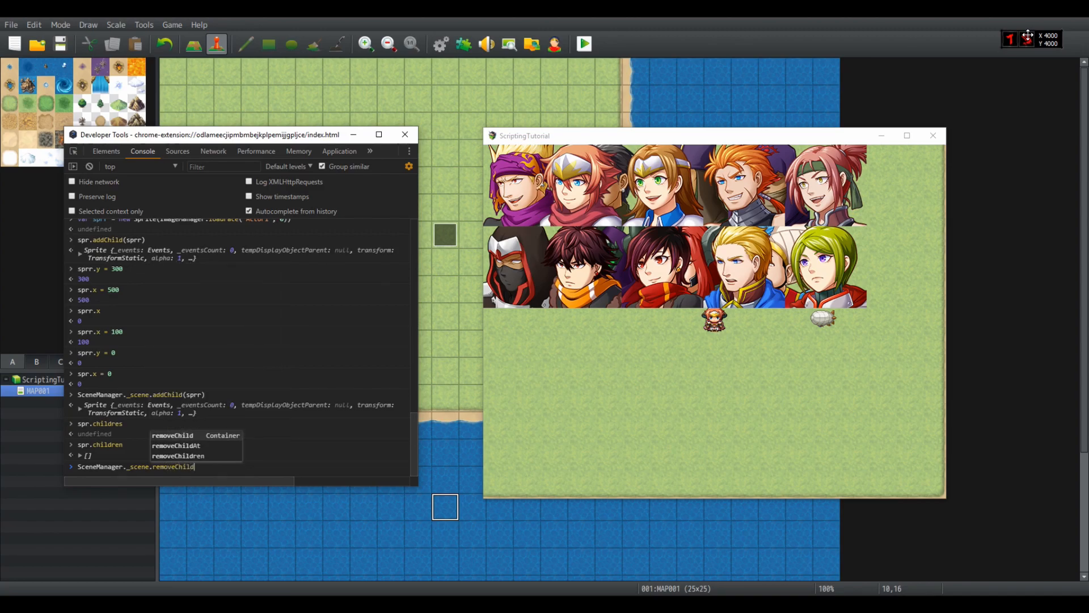
{"action": "type", "text": "(sprr)"}
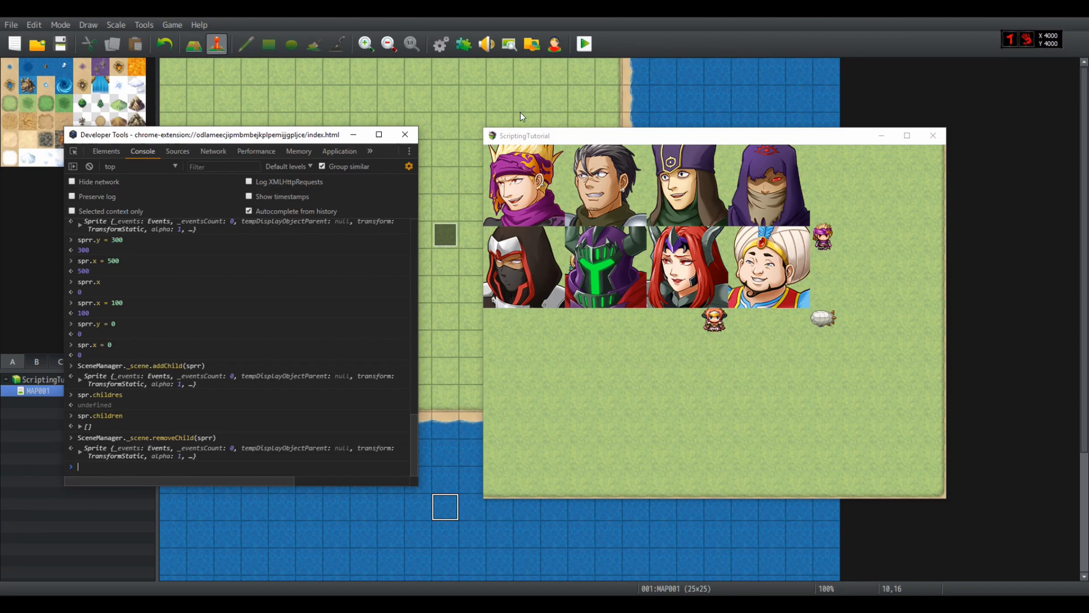
{"action": "mouse_move", "coordinate": [800, 236]}
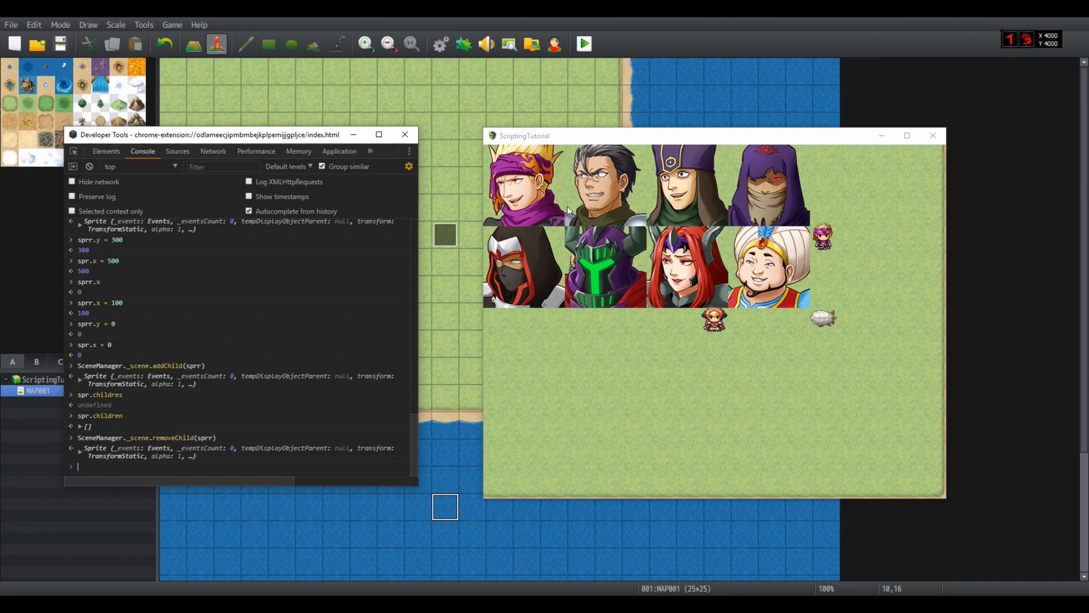
{"action": "mouse_move", "coordinate": [73, 543]}
{"action": "type", "text": "SceneManager._scene"}
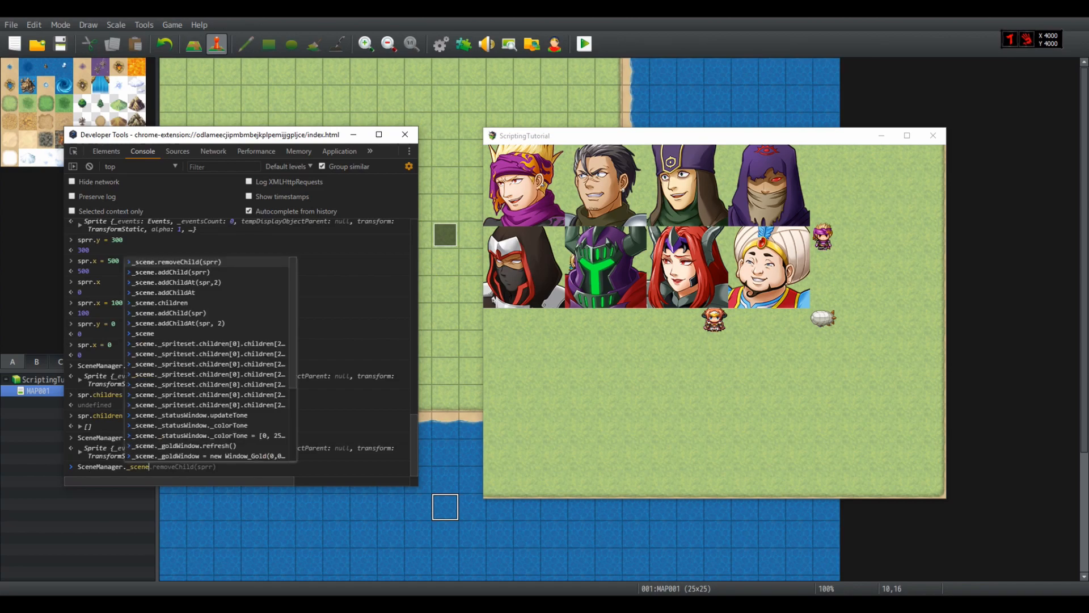
- Remove sprr from the scene and begin a spr.texture.frame command
{"action": "type", "text": "spr.texture.frame"}
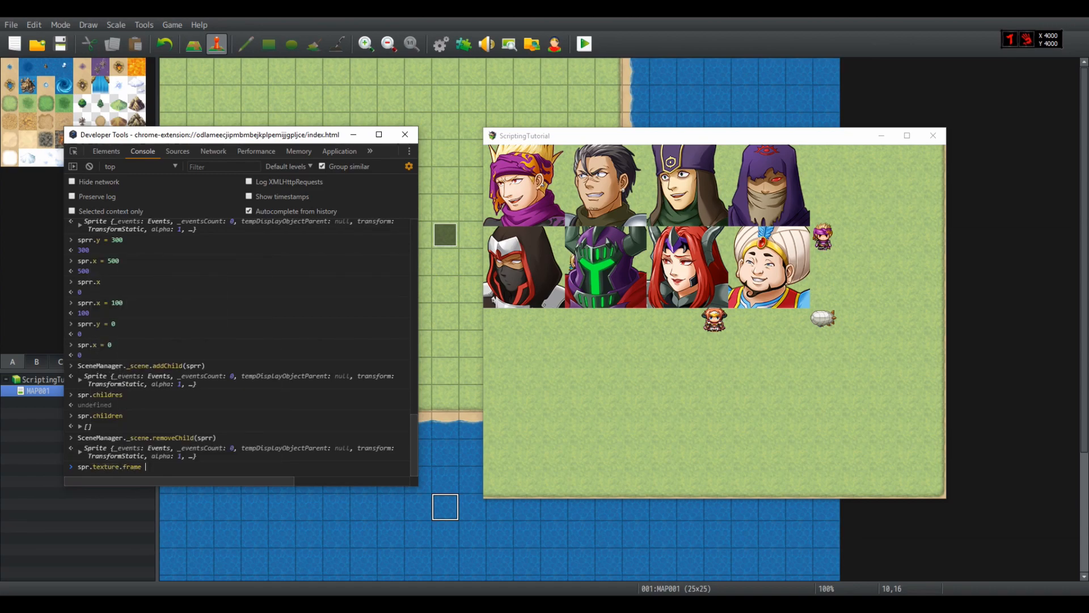
- Crop spr with spr.texture.frame = new Rectangle(0, 0, 192, 192)
{"action": "type", "text": "= new"}
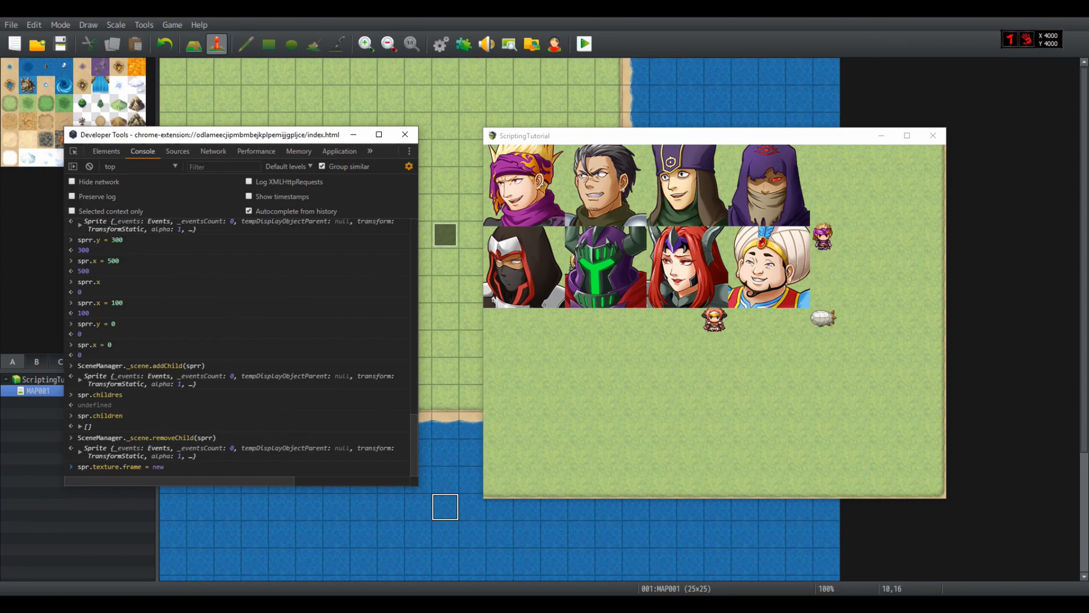
{"action": "type", "text": "Rectangle"}
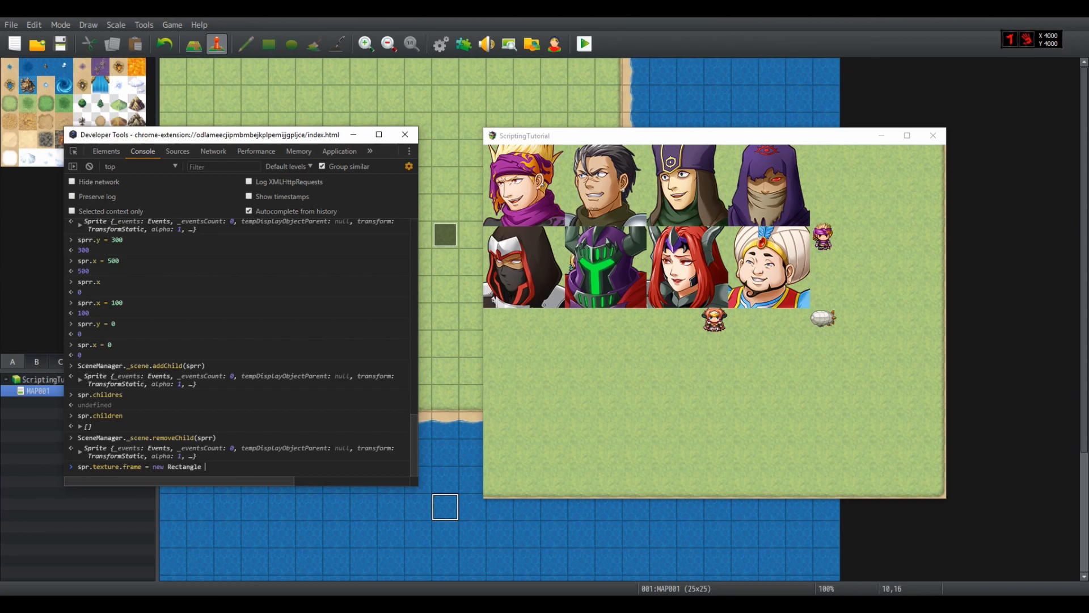
{"action": "type", "text": "("}
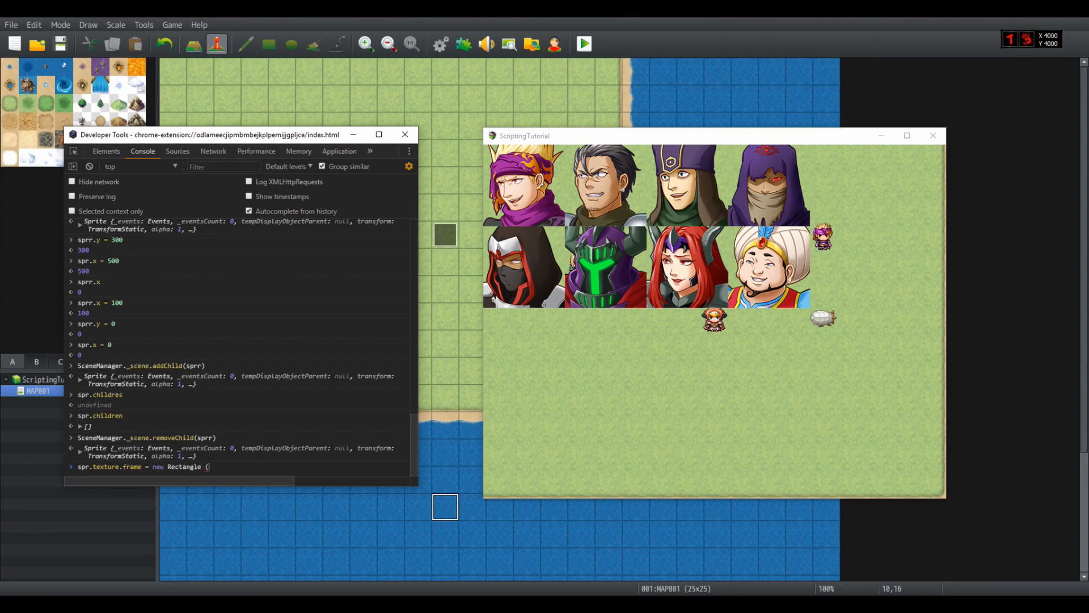
{"action": "type", "text": "0, 0,"}
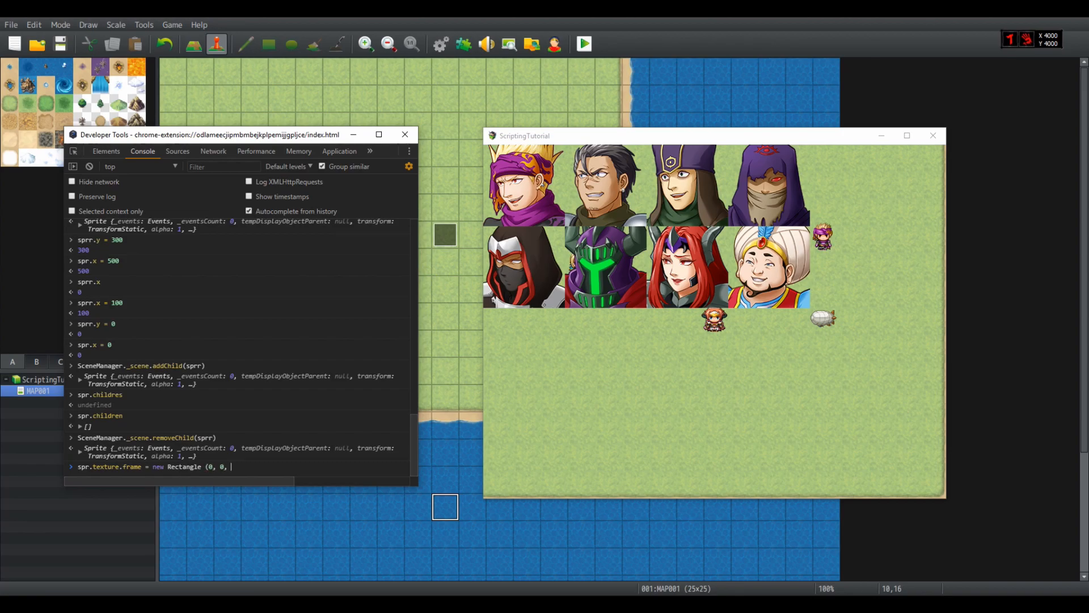
{"action": "type", "text": "0,"}
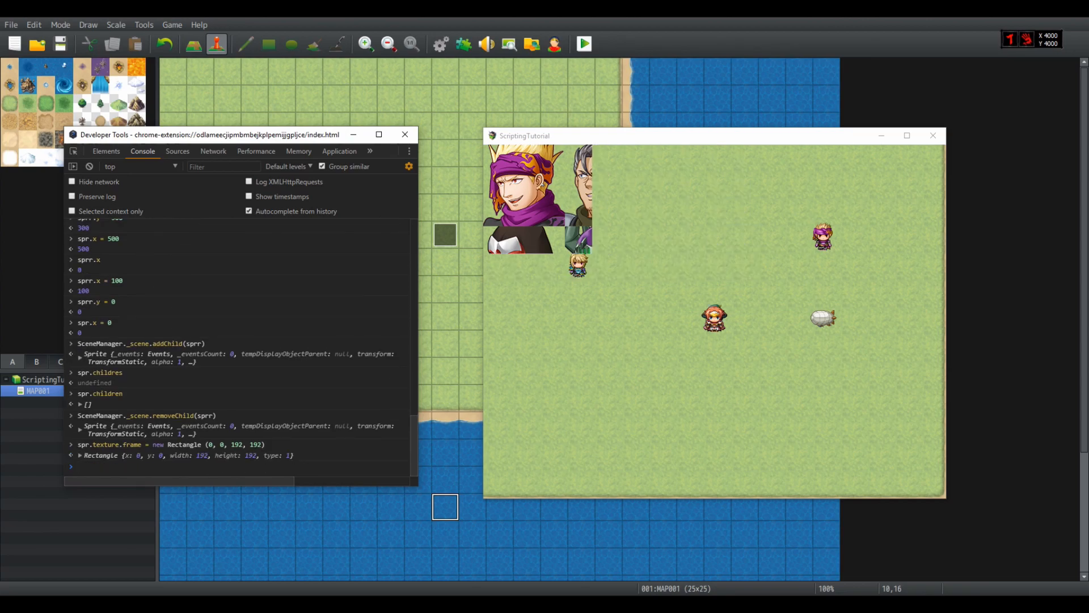
{"action": "type", "text": "spr.texture.frame = new Rectangle (0, 0, 192, 192)"}
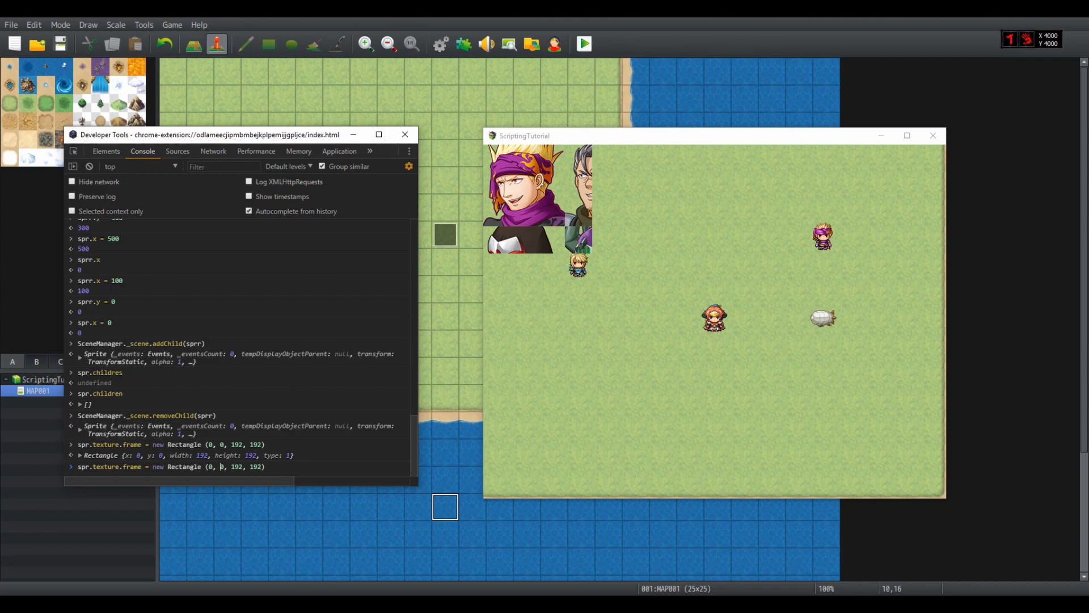